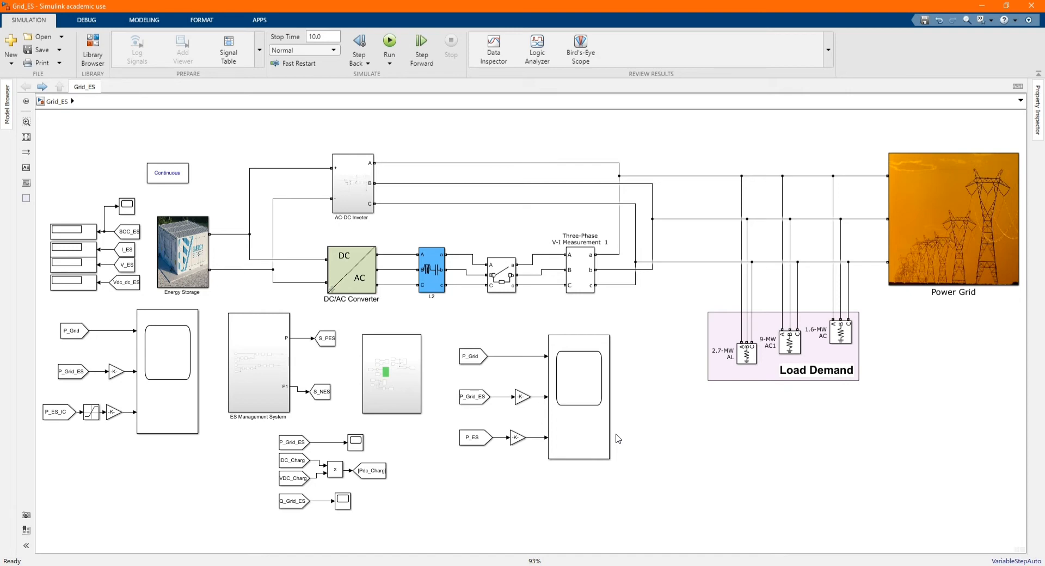
mouse_move(644, 474)
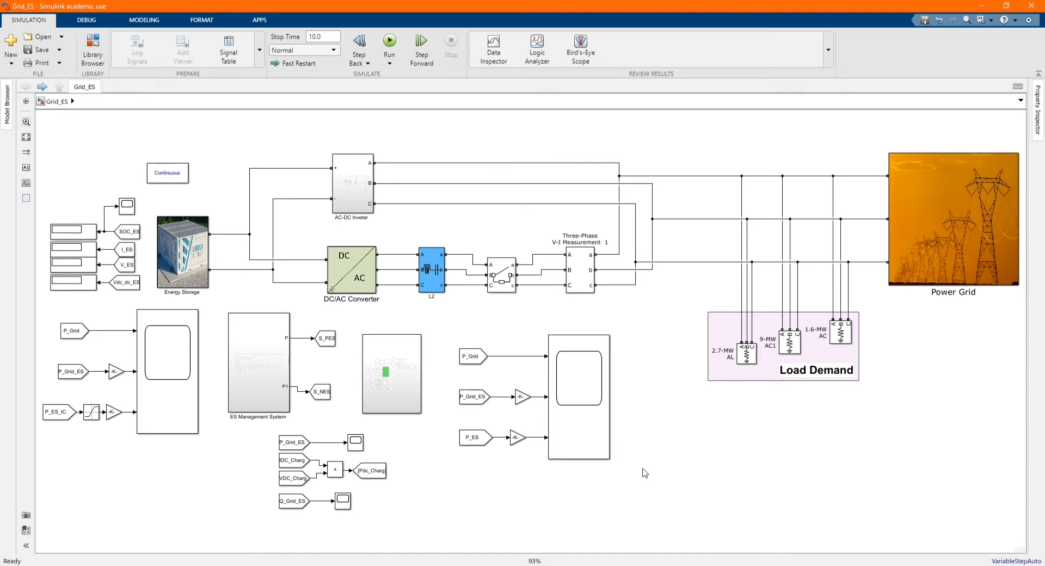
Step: Rename the middle load in Load Demand to 9-MW HVAC
click(26, 146)
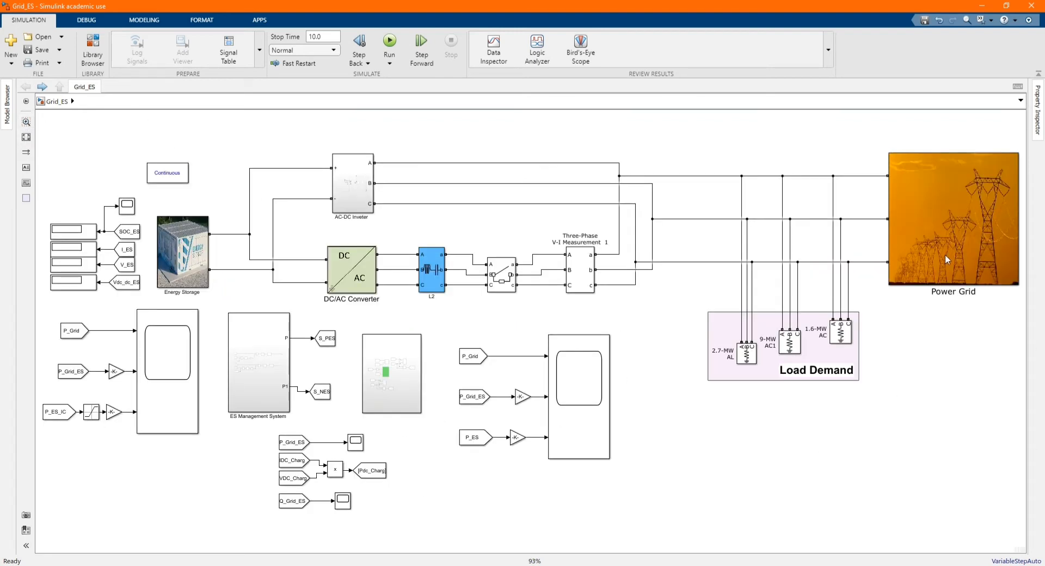
click(953, 219)
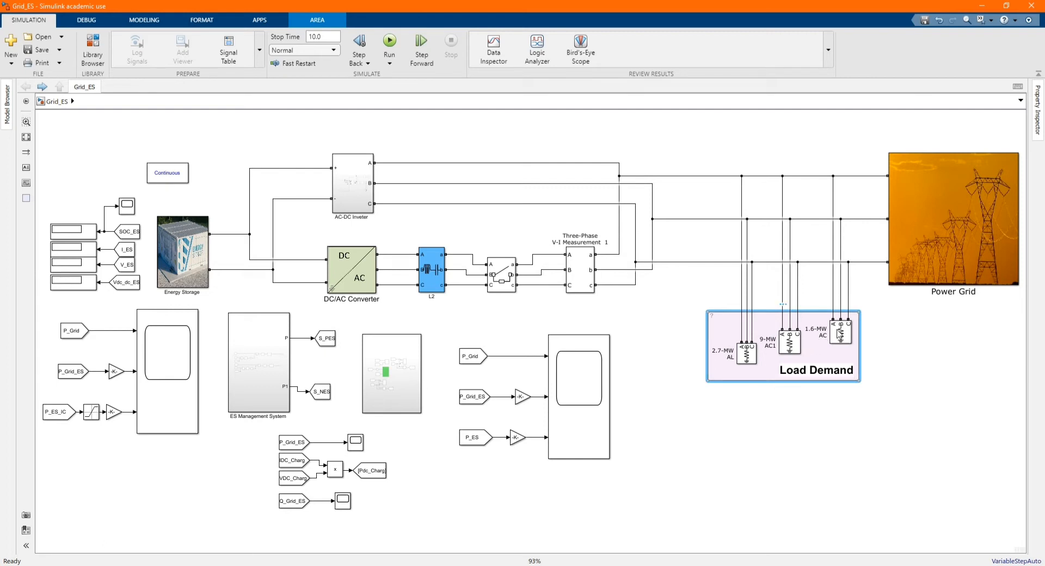
mouse_move(791, 343)
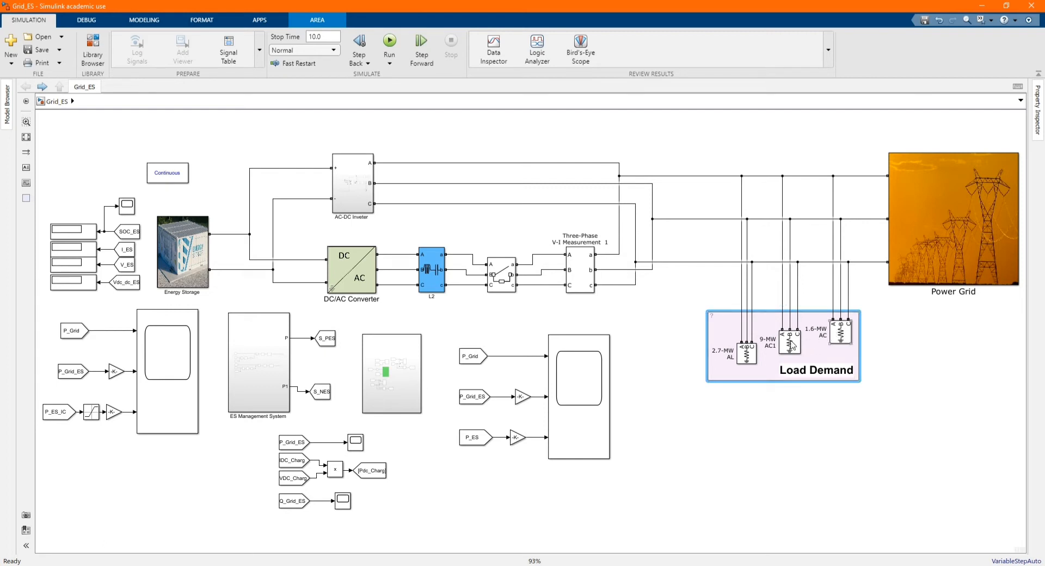
click(790, 340)
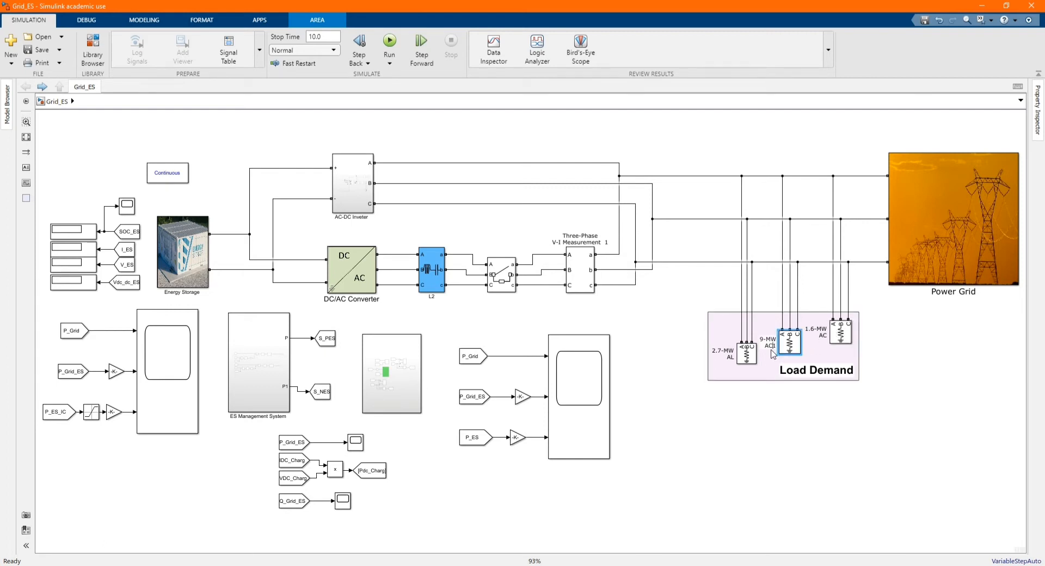
click(814, 370)
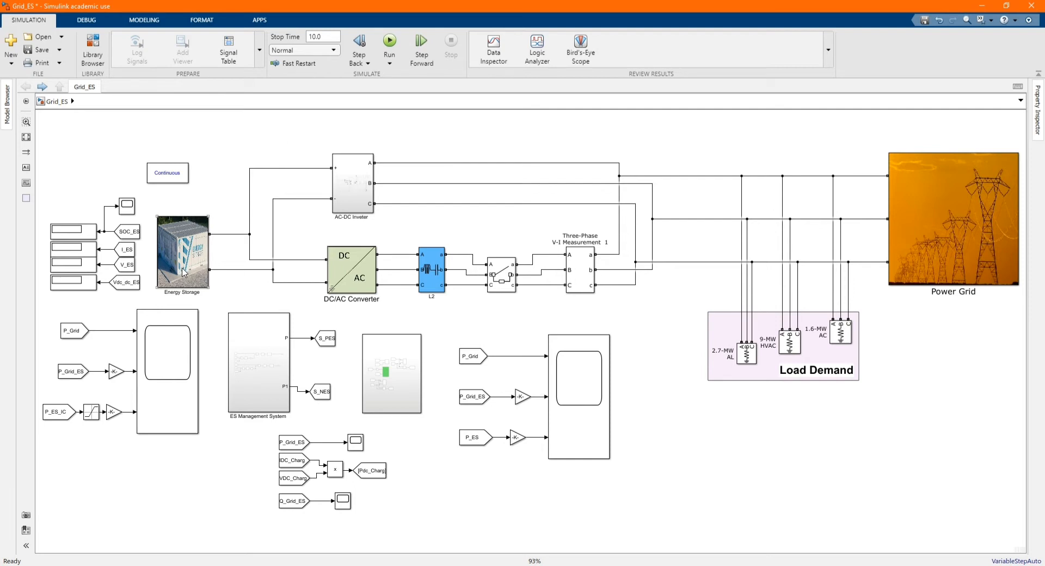
click(182, 253)
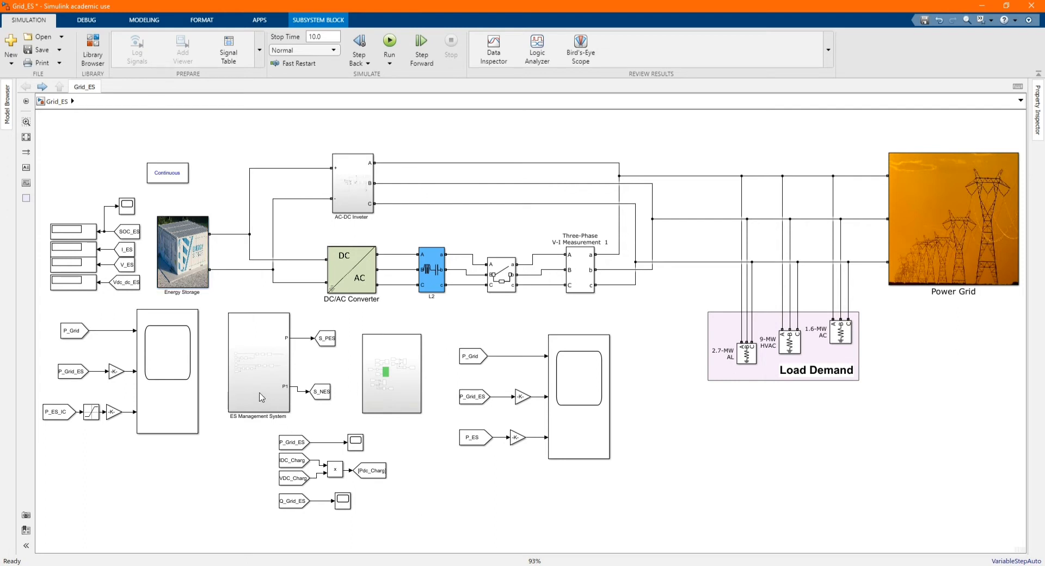
Step: Show the Measurement name on the measurement block beside ES Management System
click(259, 364)
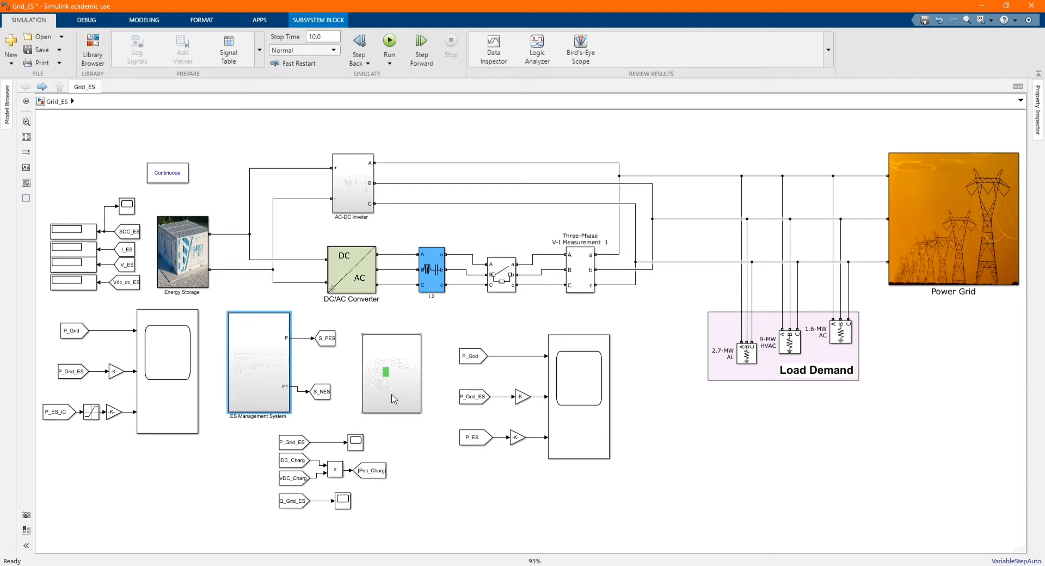
click(390, 373)
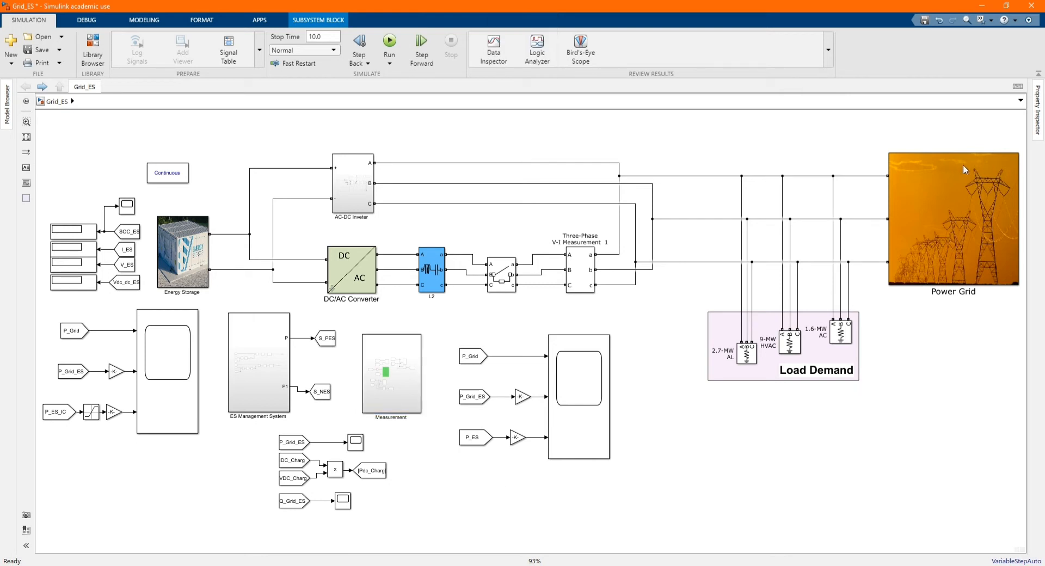
double_click(953, 216)
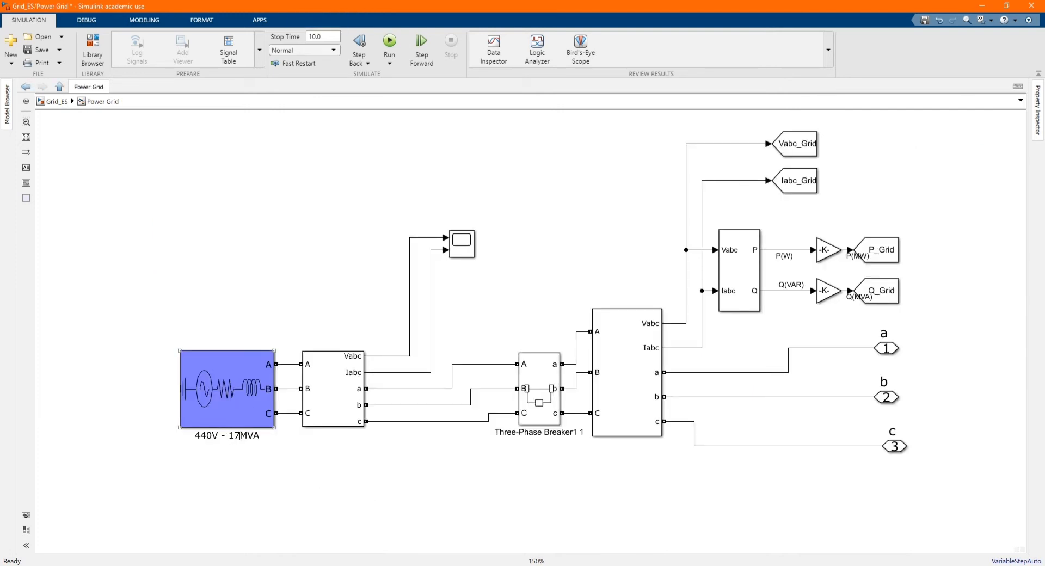
Step: Select the three-phase source's voltage, base voltage and short-circuit level fields for editing
click(226, 390)
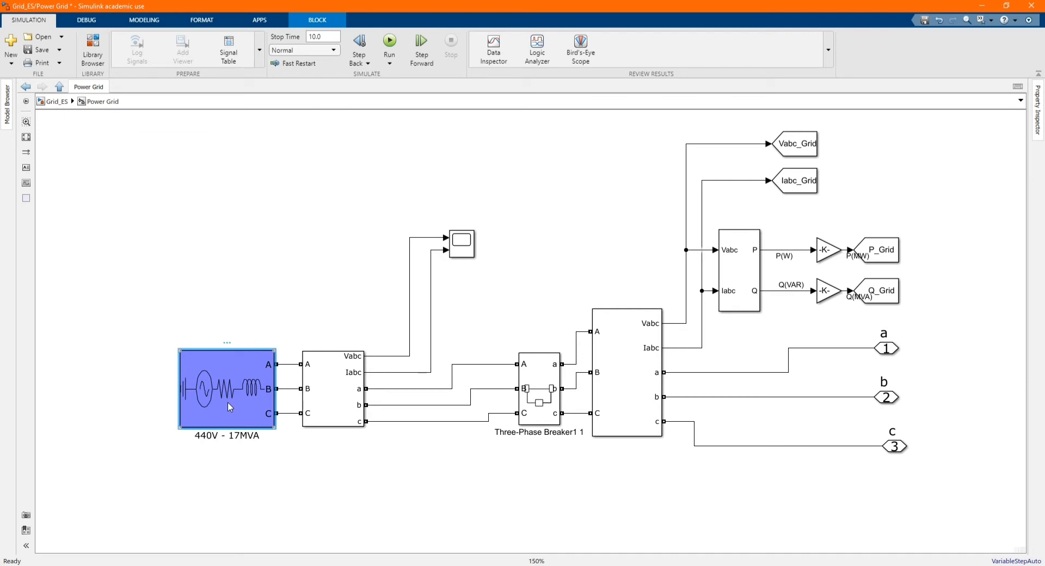
double_click(227, 388)
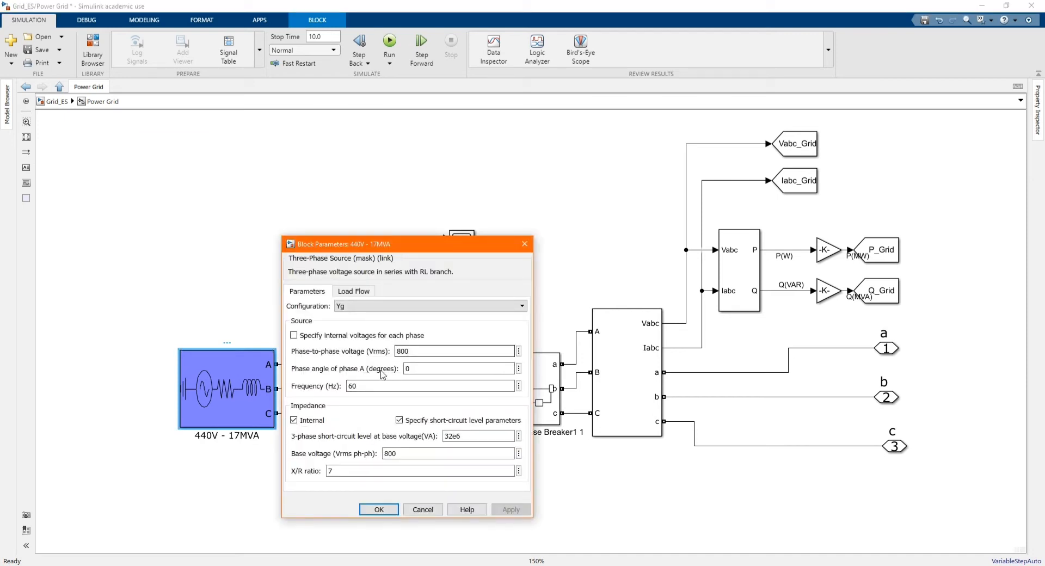
triple_click(455, 350)
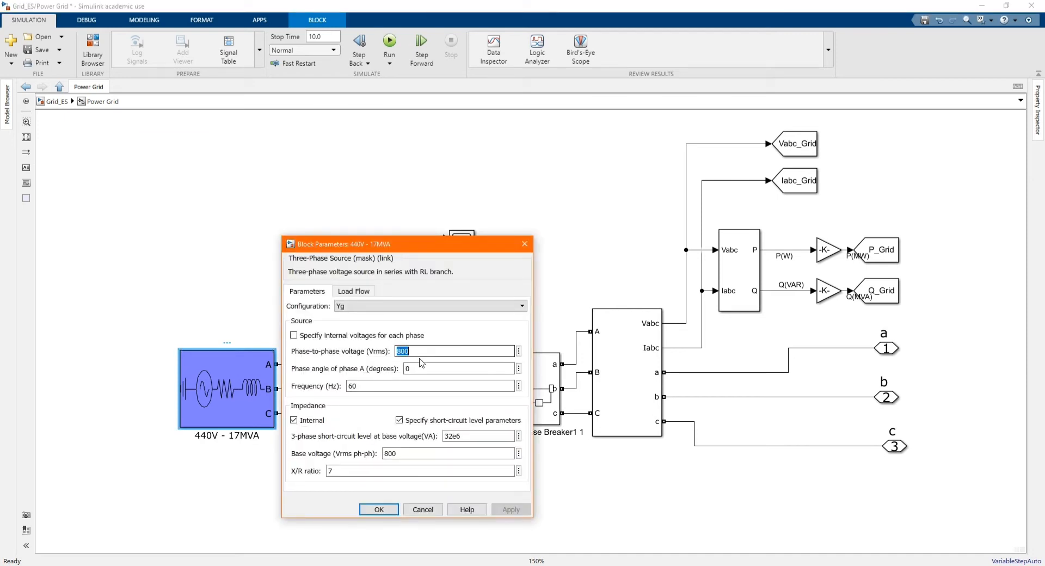
mouse_move(447, 385)
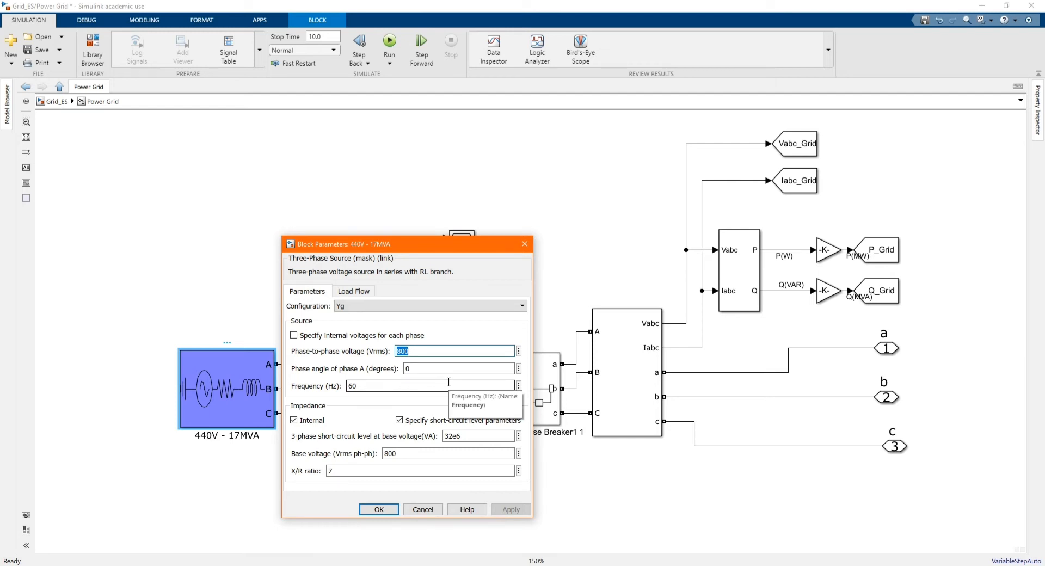
mouse_move(477, 380)
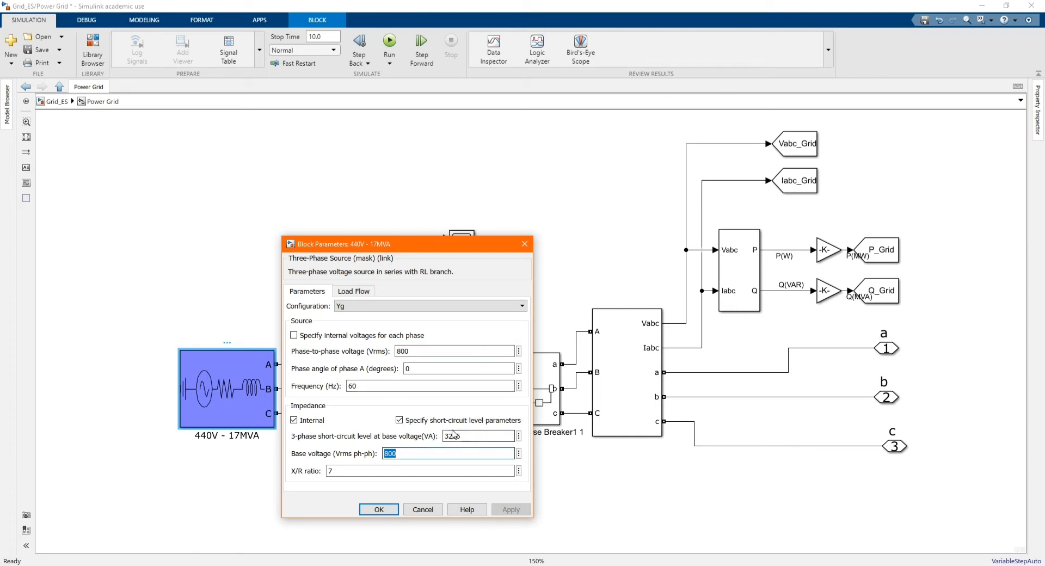
triple_click(475, 436)
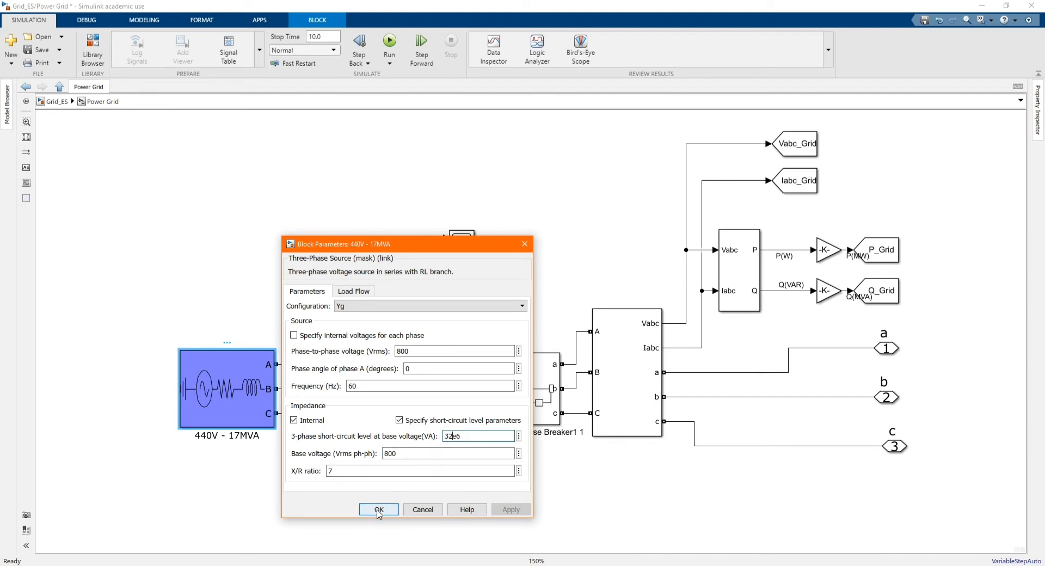
mouse_move(411, 488)
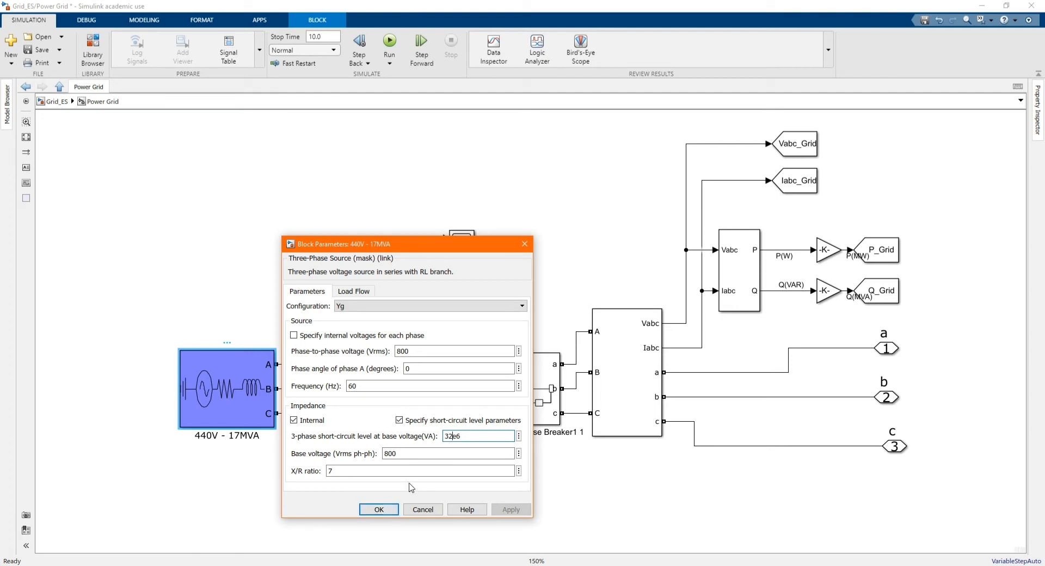
triple_click(478, 436)
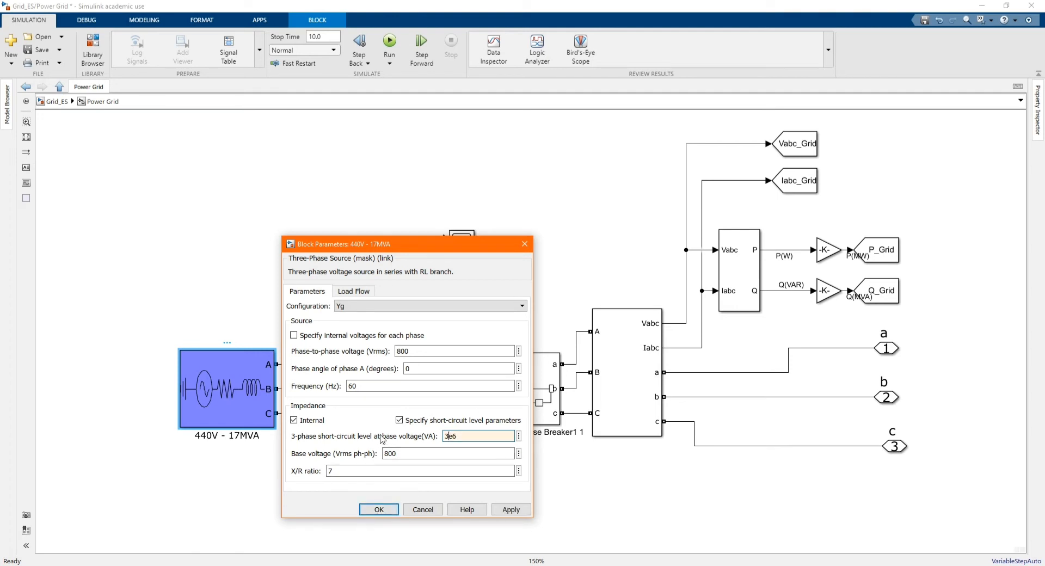
Step: Set the source to 440 V phase-to-phase and base voltage with 13.2e6 VA short-circuit level and confirm
text(1)
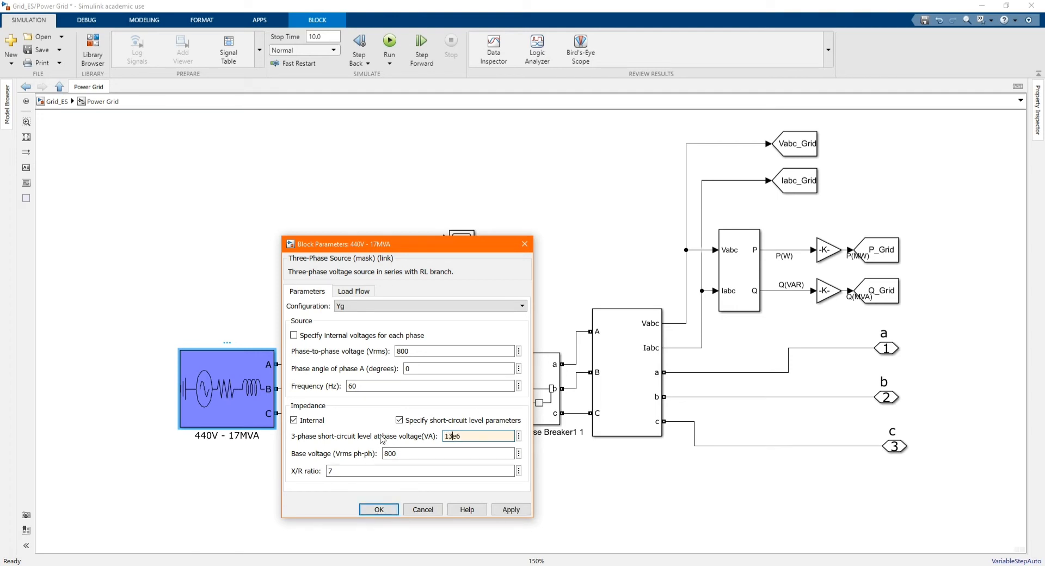
text(.2)
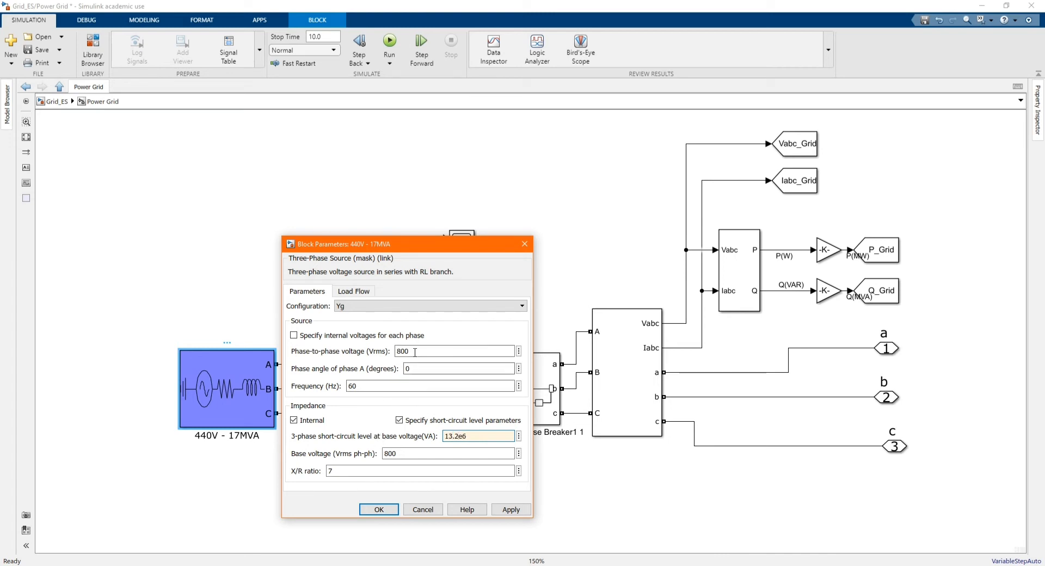
text(44)
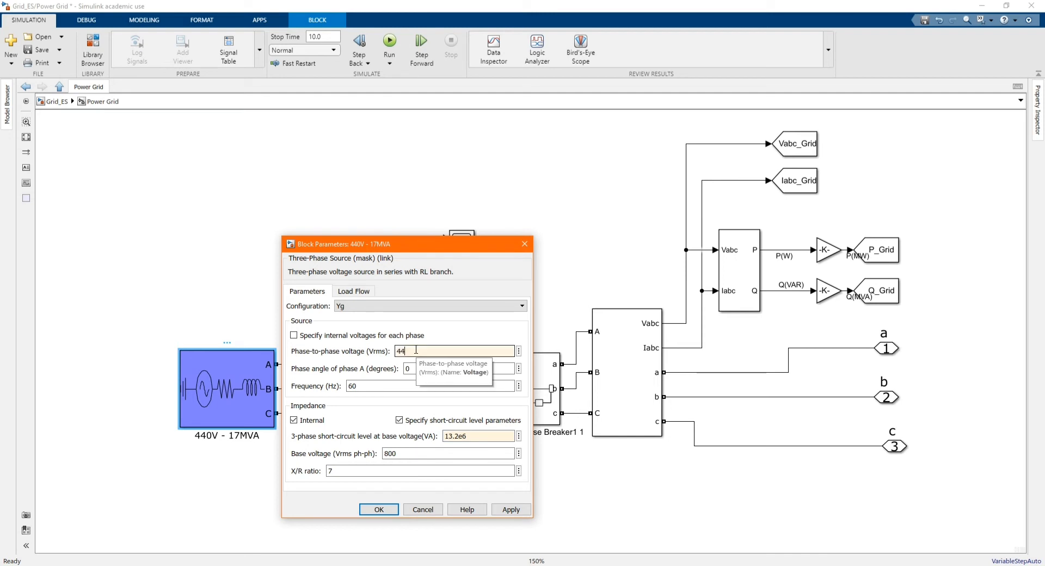
text(0)
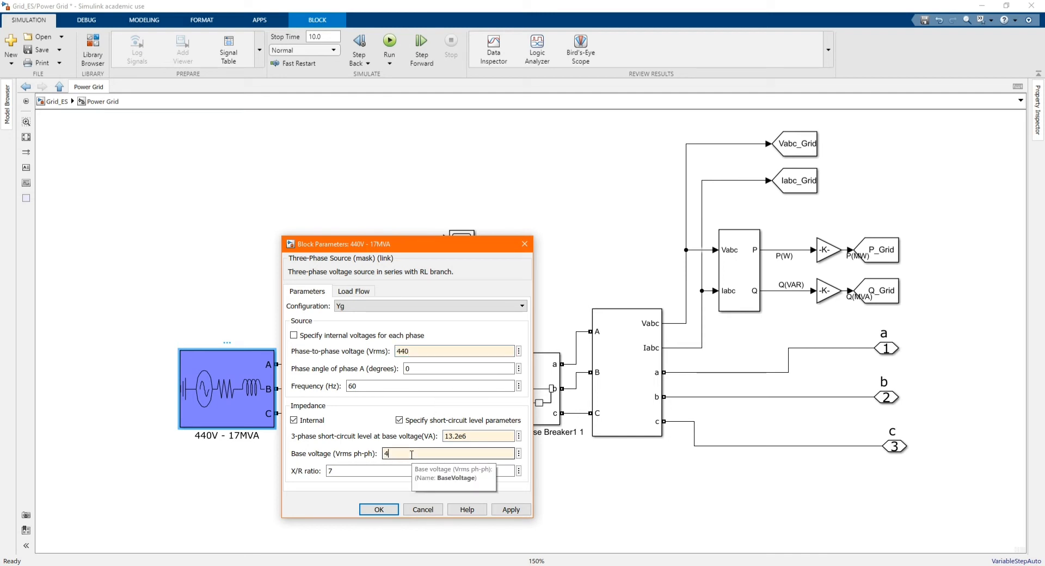
text(40)
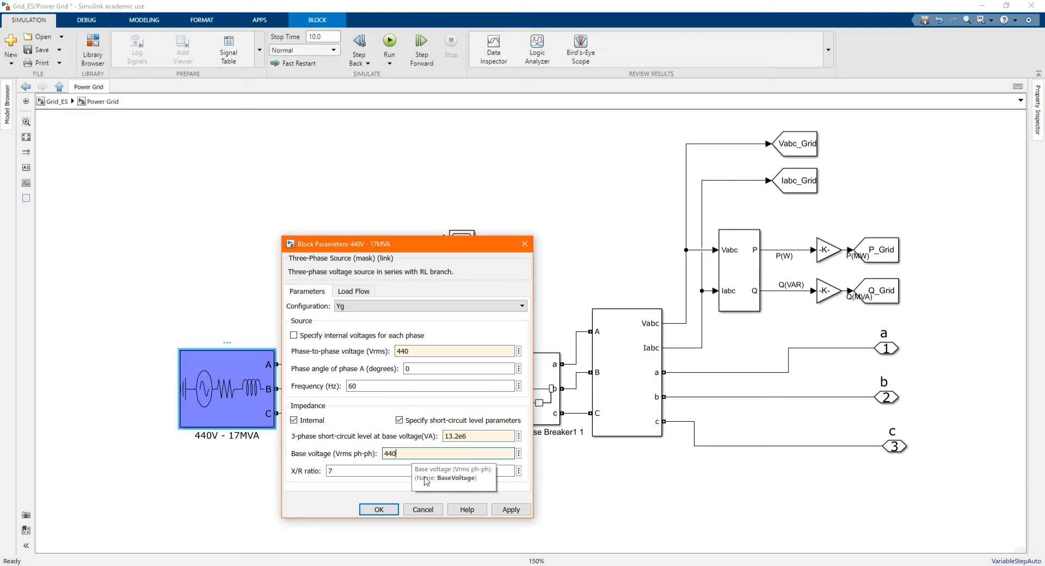
click(510, 510)
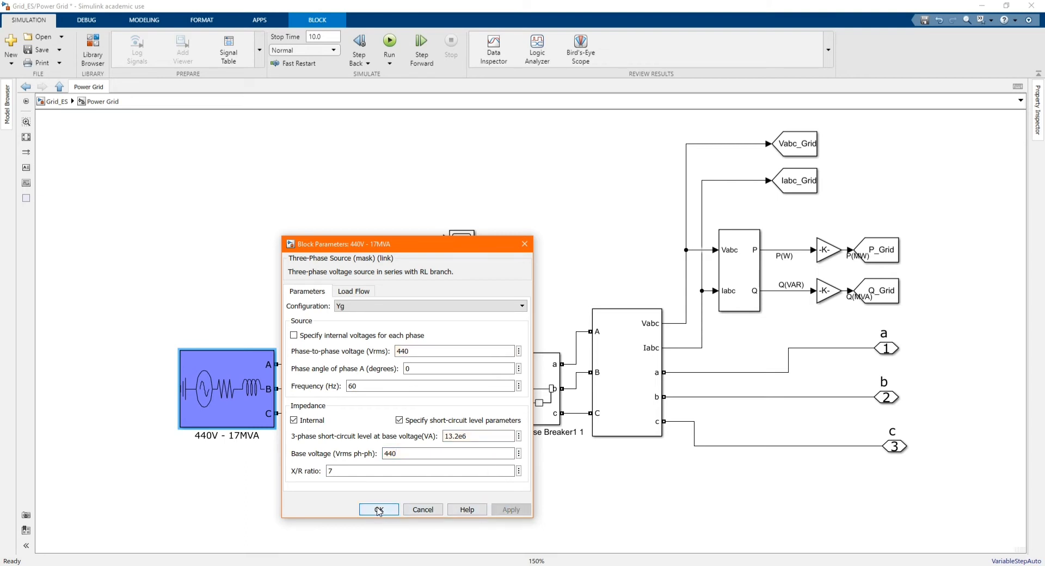
click(377, 508)
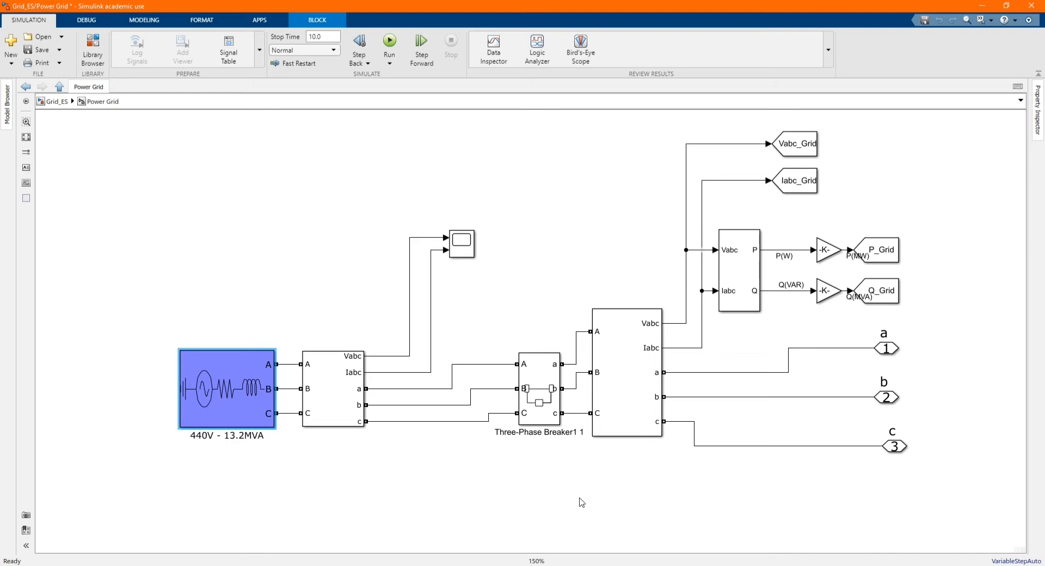
Step: Set the Power Grid breaker's switching times to [6 9, 18 20] and confirm
click(332, 388)
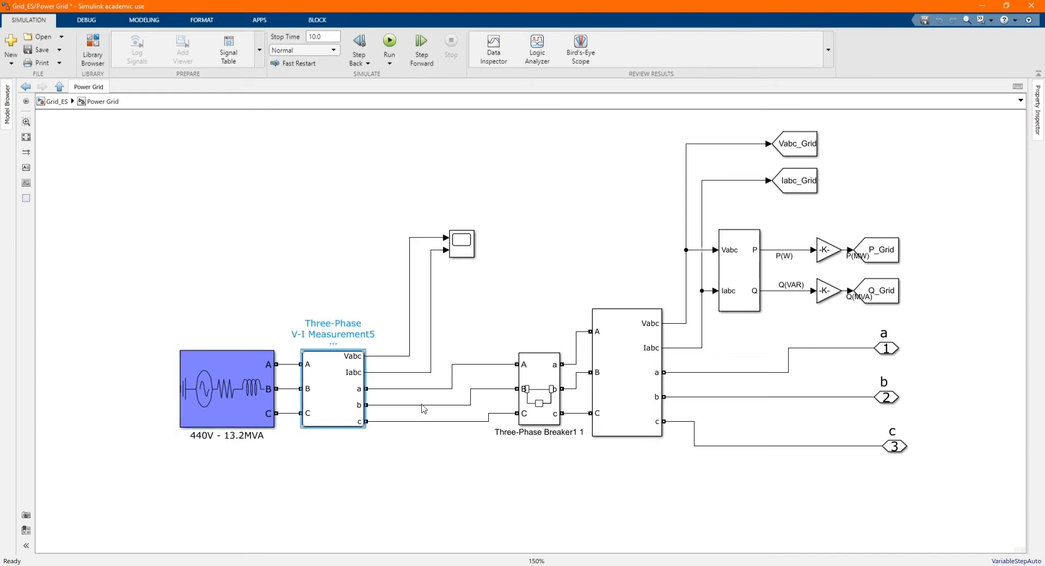
double_click(540, 389)
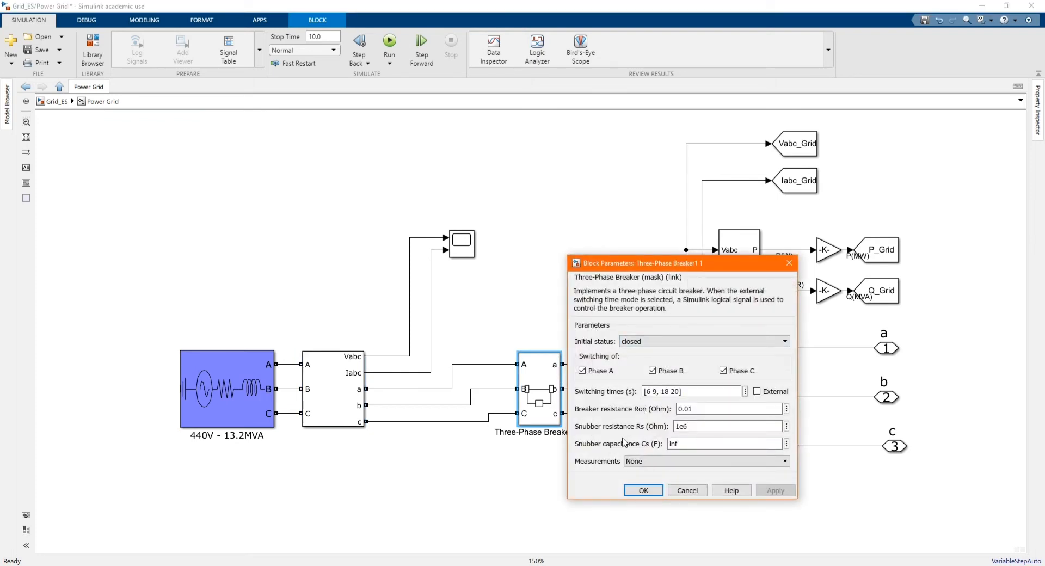
click(691, 392)
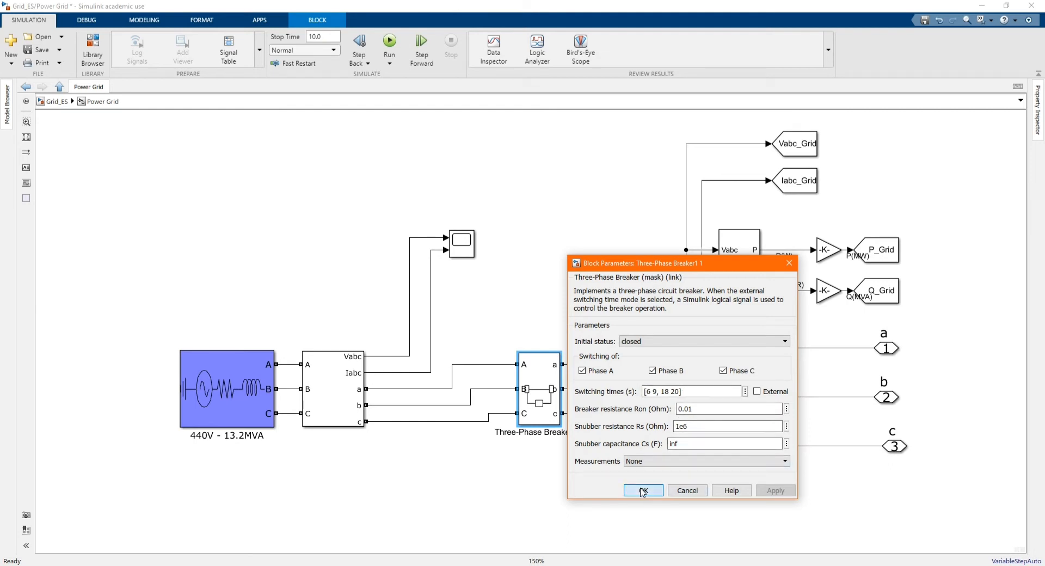
click(641, 491)
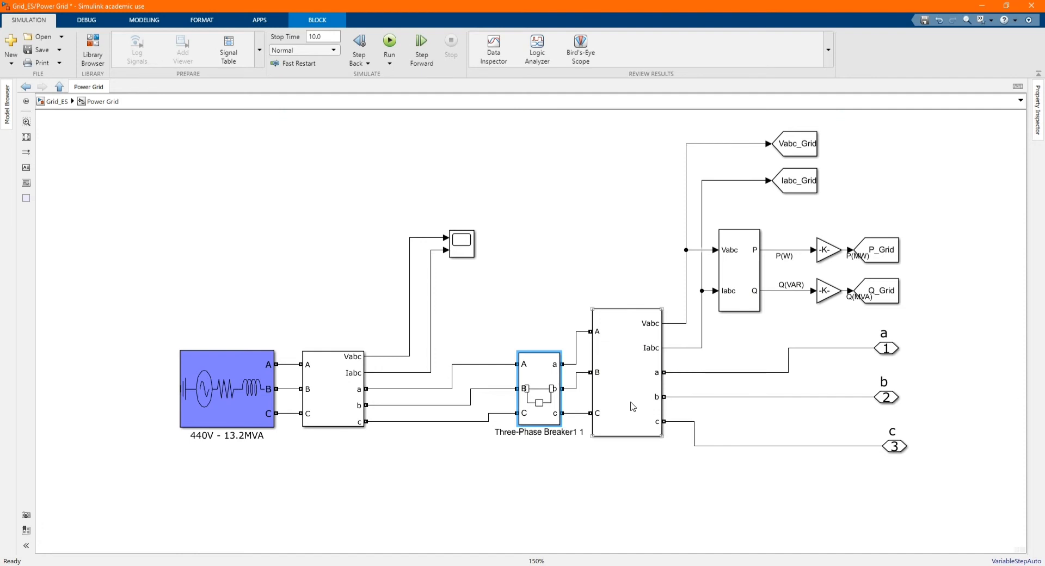
Step: Review the V-I measurement, three-phase power and 1.732/1e6 P_Grid gain settings unchanged
double_click(625, 373)
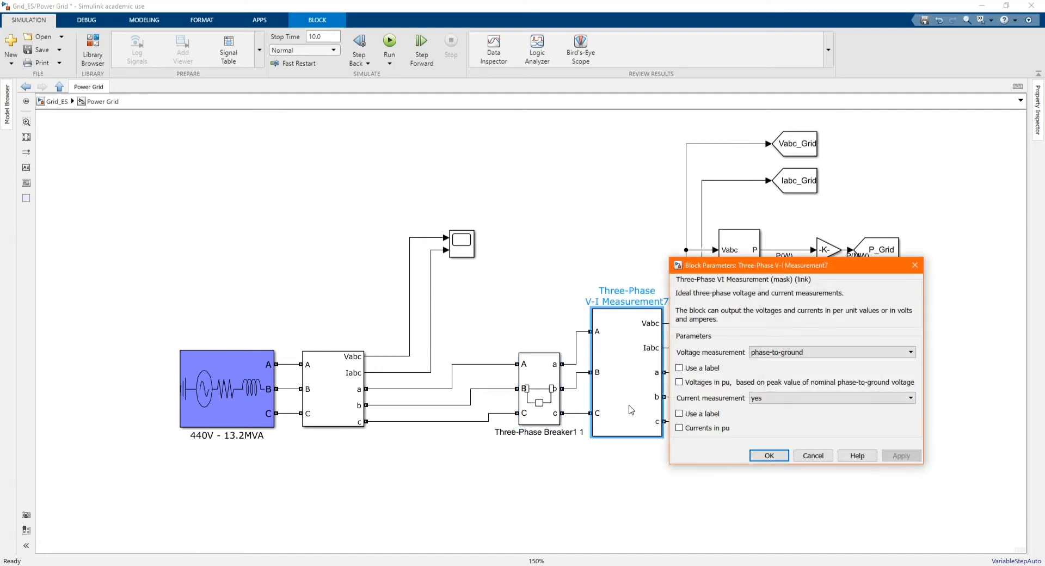
mouse_move(772, 433)
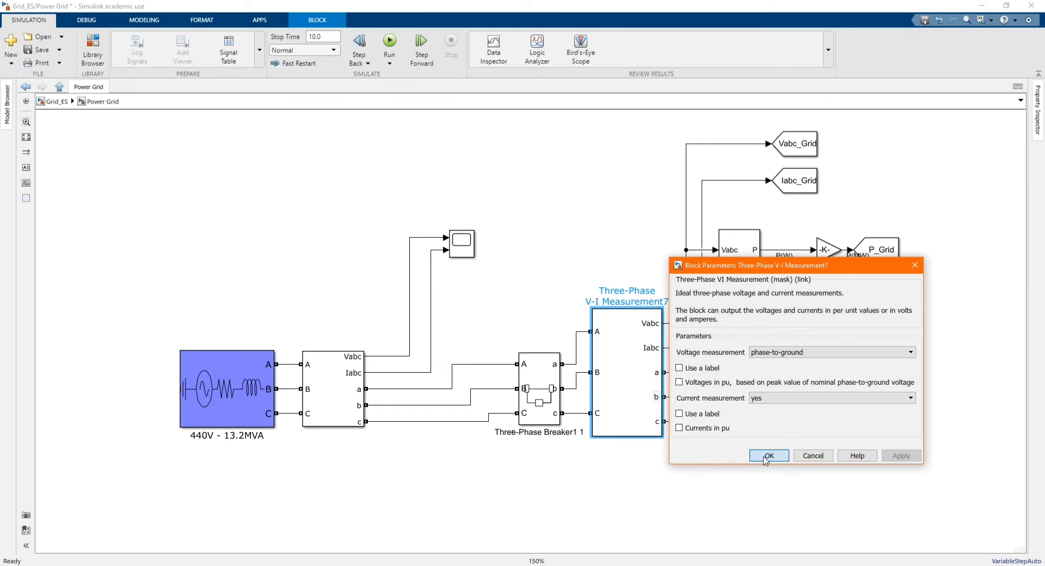
click(768, 455)
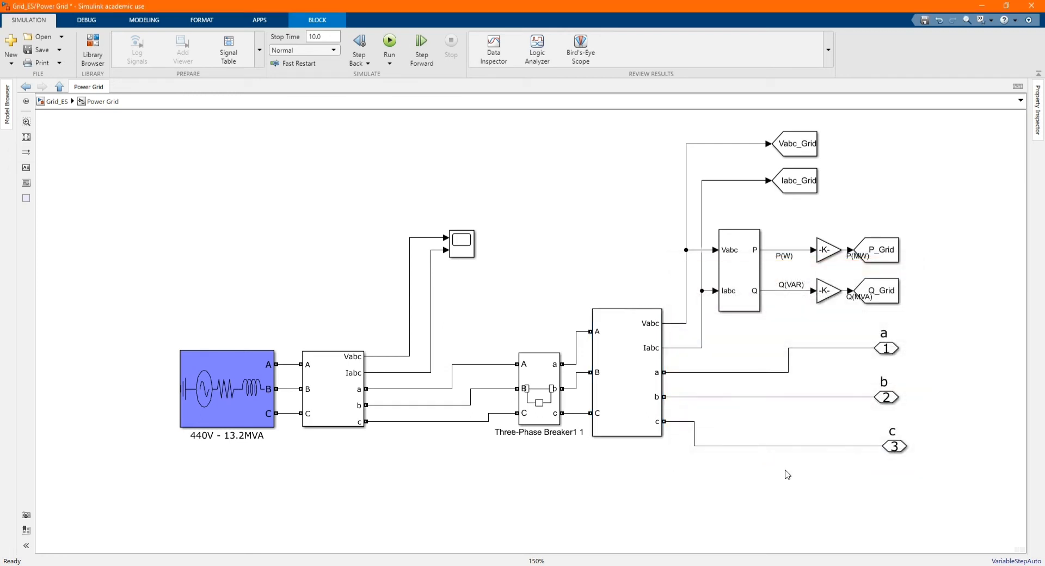
click(640, 372)
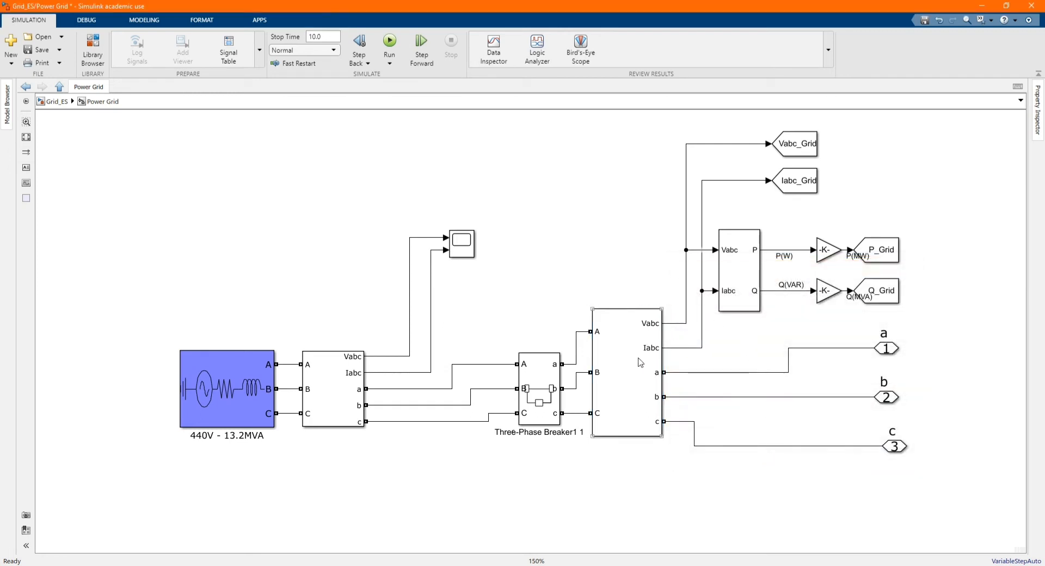
click(737, 270)
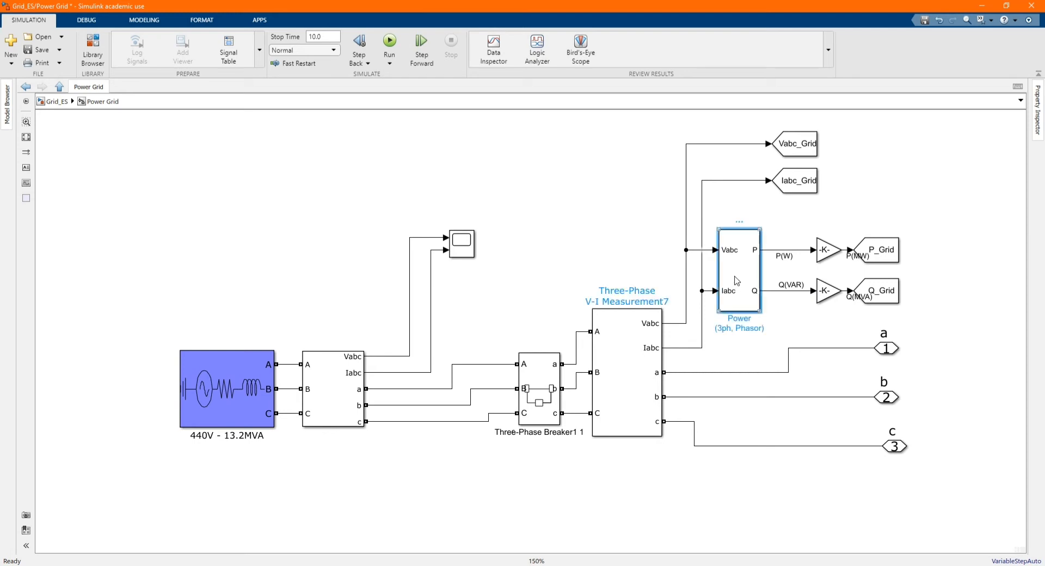
double_click(738, 268)
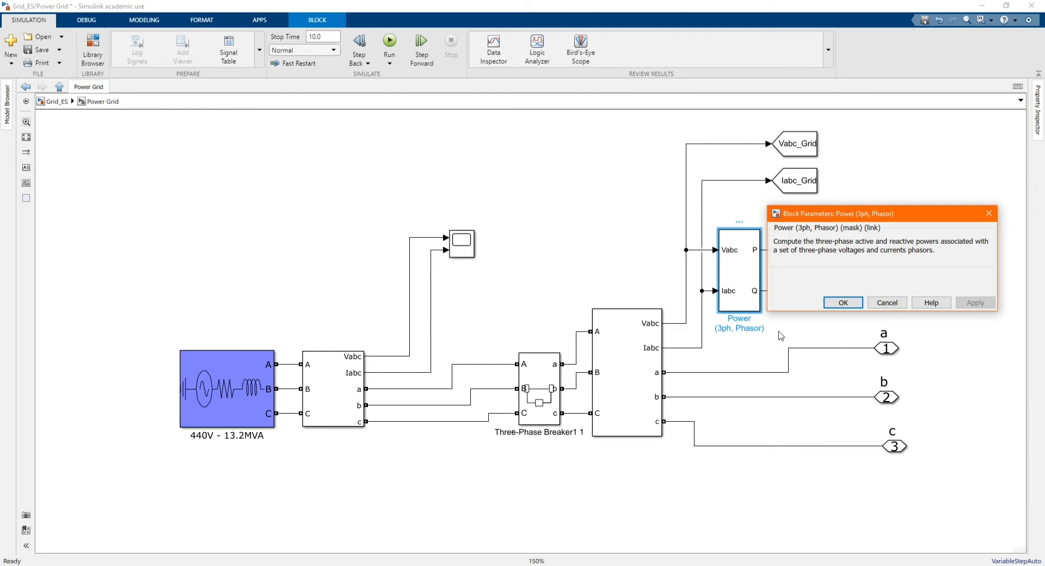
mouse_move(842, 302)
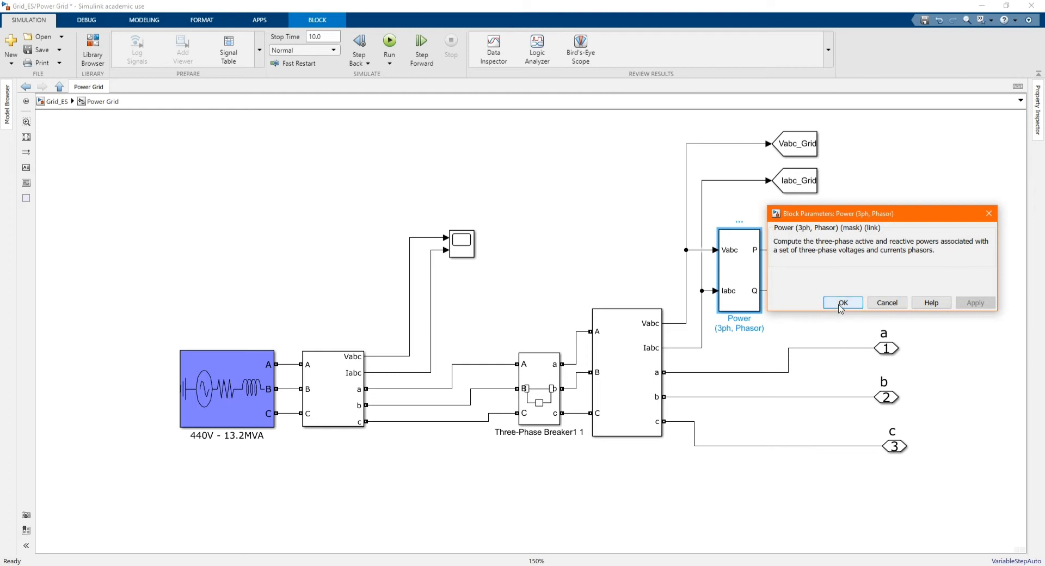
click(843, 302)
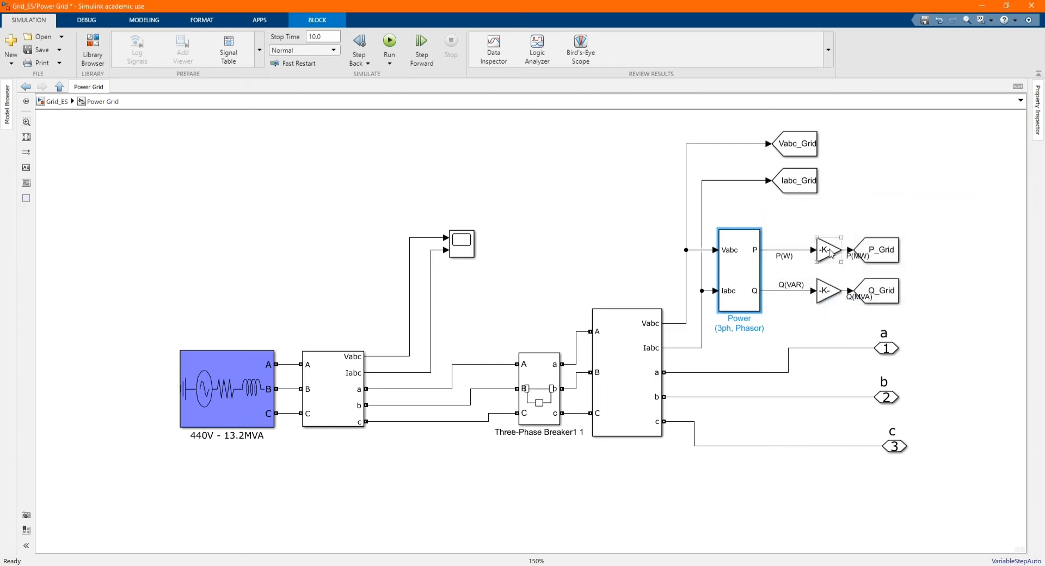
double_click(826, 251)
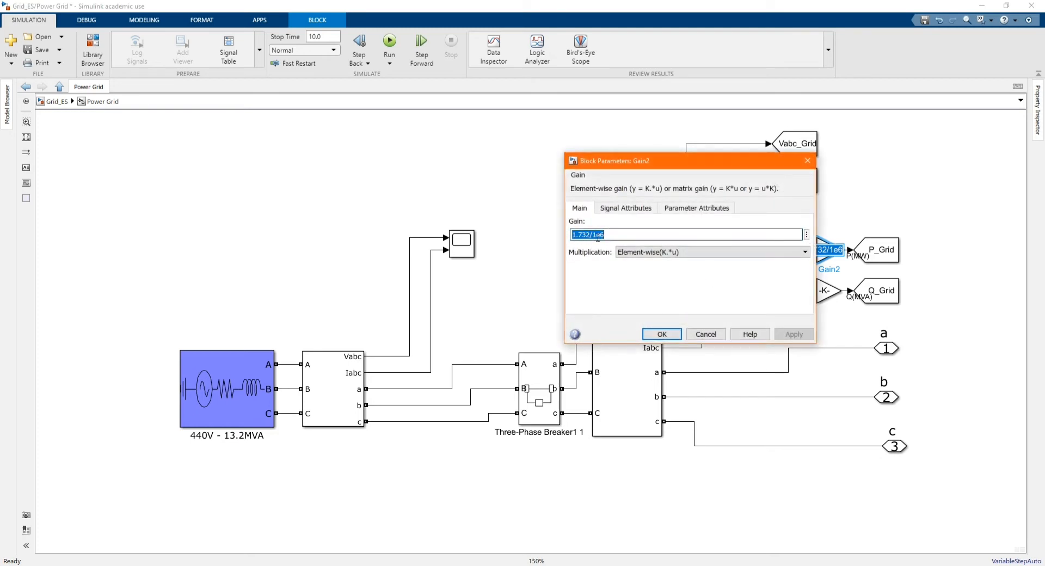
mouse_move(647, 298)
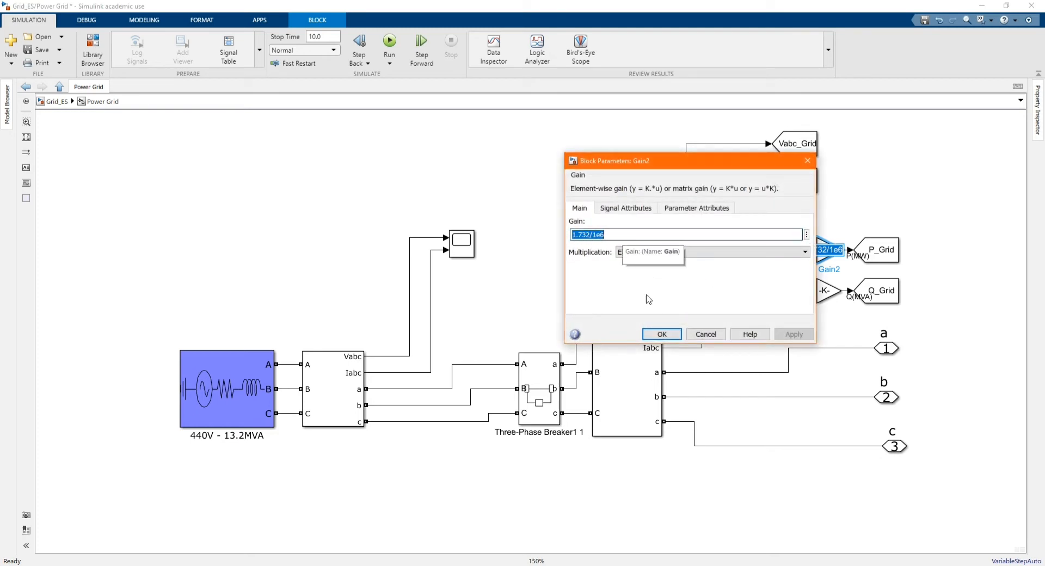
click(660, 334)
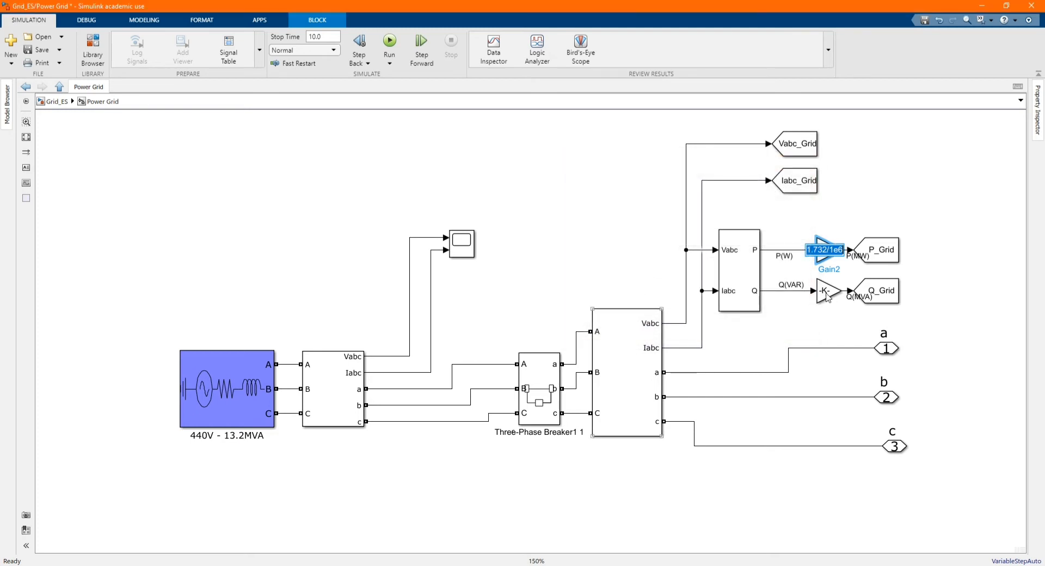
Step: Return to the top-level Grid_ES model and review the 1.6-MW AC load at 380 V, 60 Hz
double_click(827, 291)
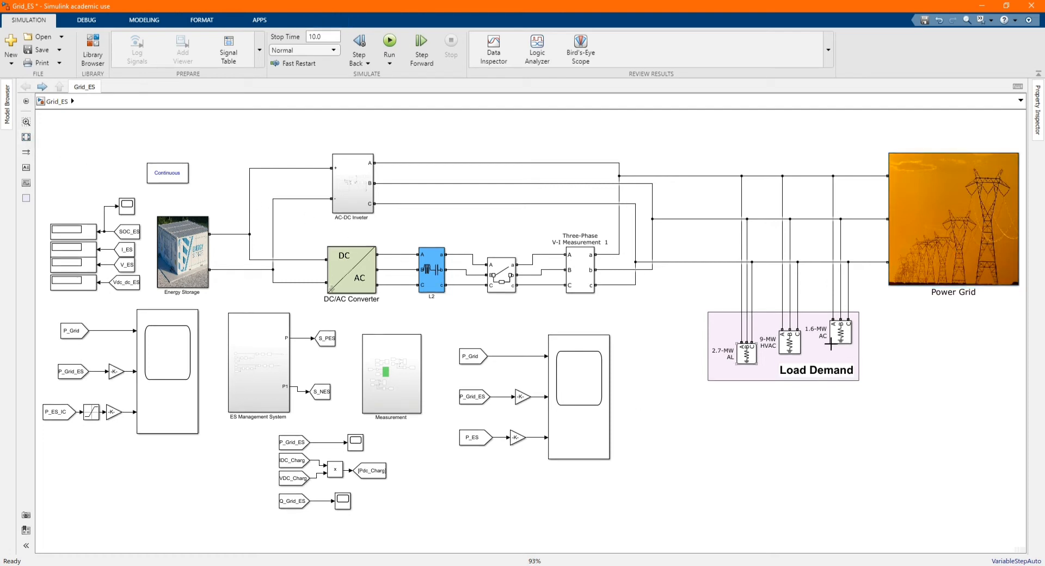
click(841, 333)
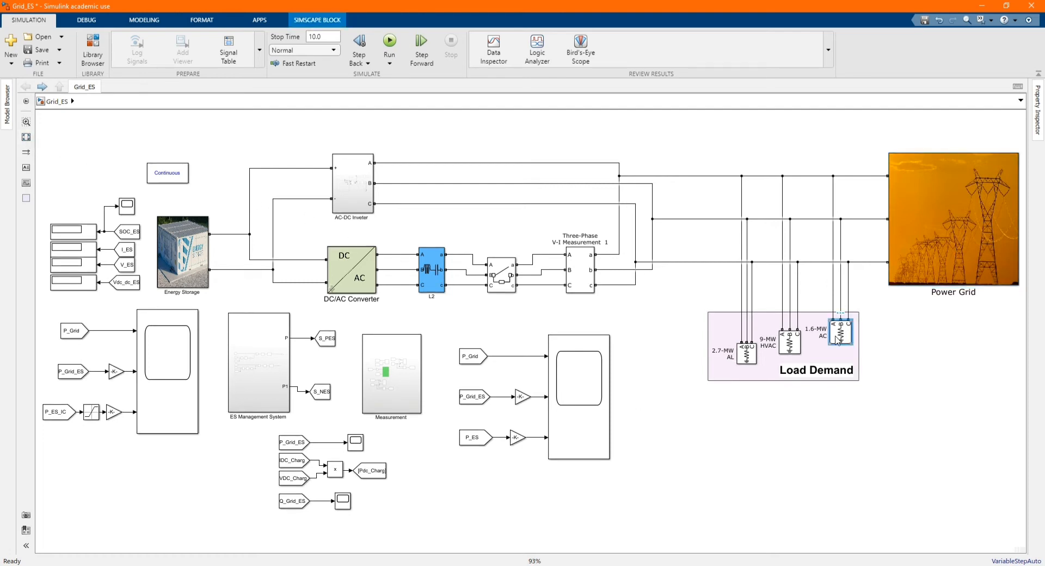
double_click(840, 331)
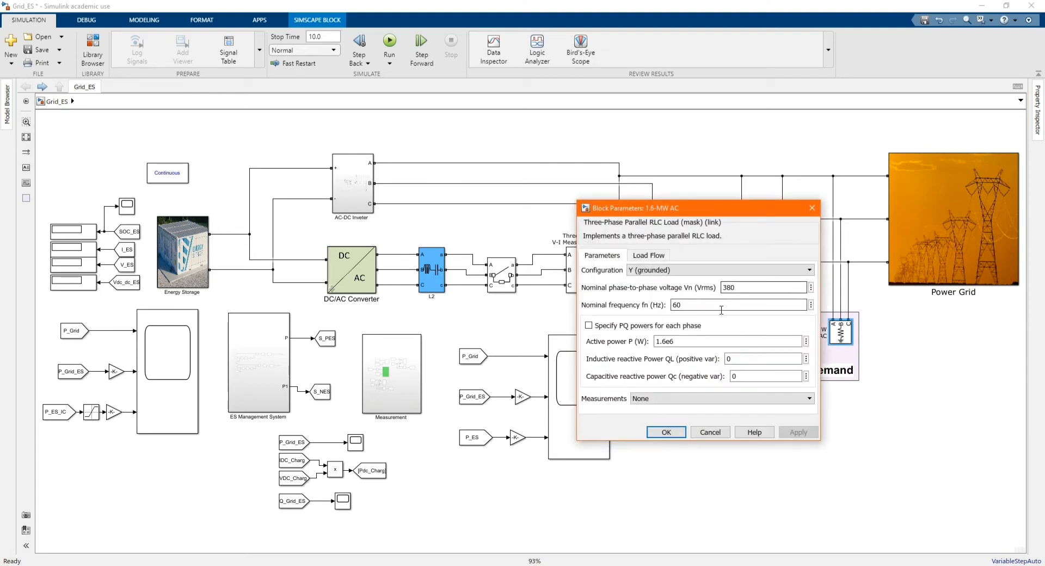
click(728, 341)
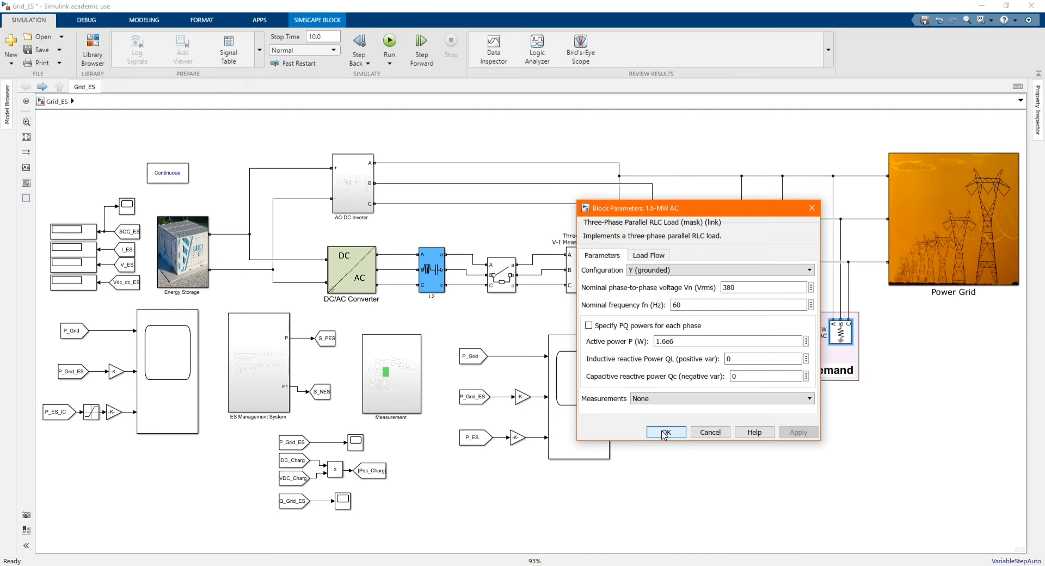
click(664, 432)
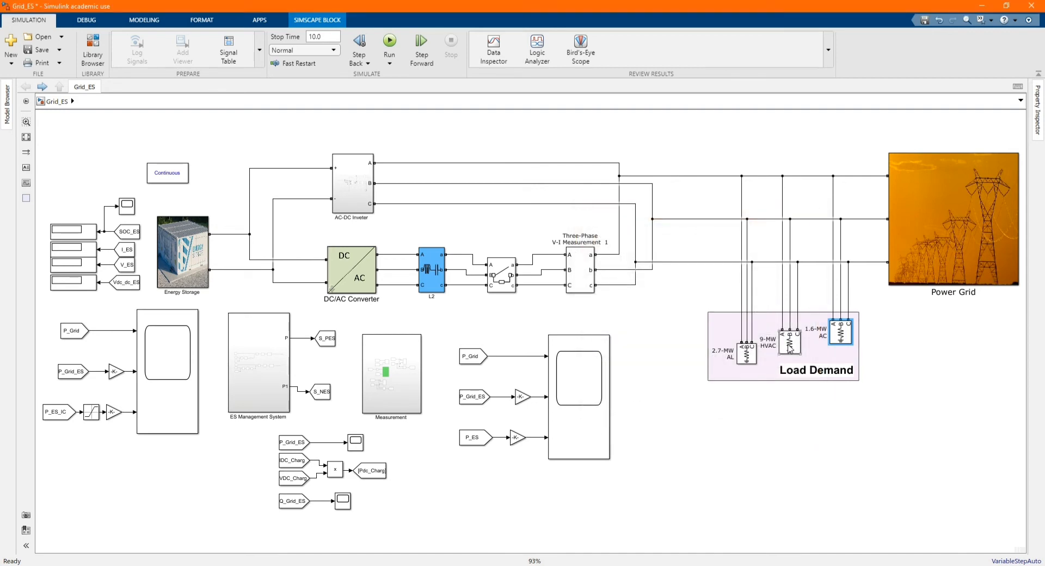
Step: Review the 9-MW HVAC load settings and look at the 2.7-MW AL load
double_click(790, 340)
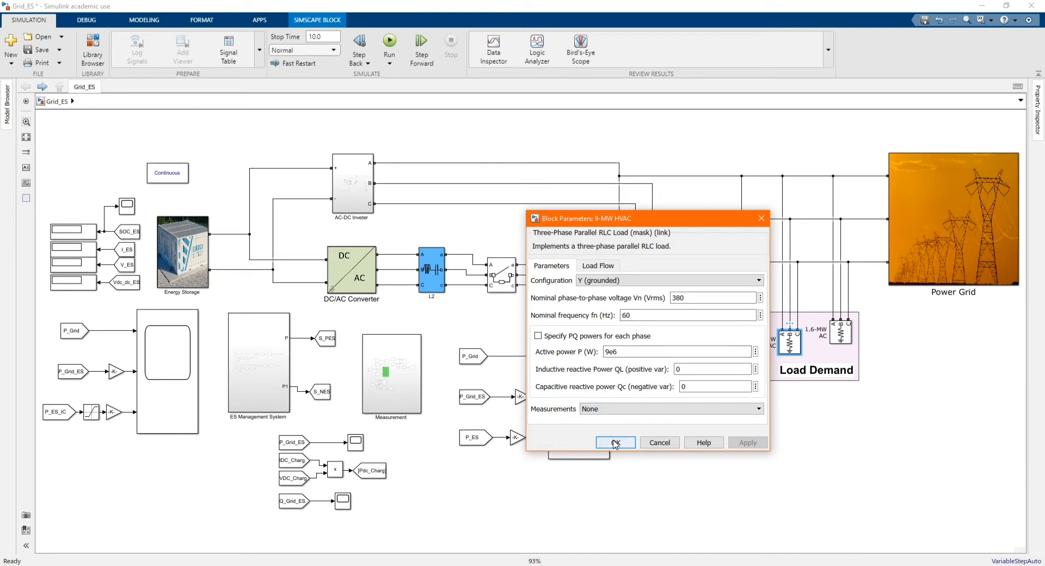
click(614, 442)
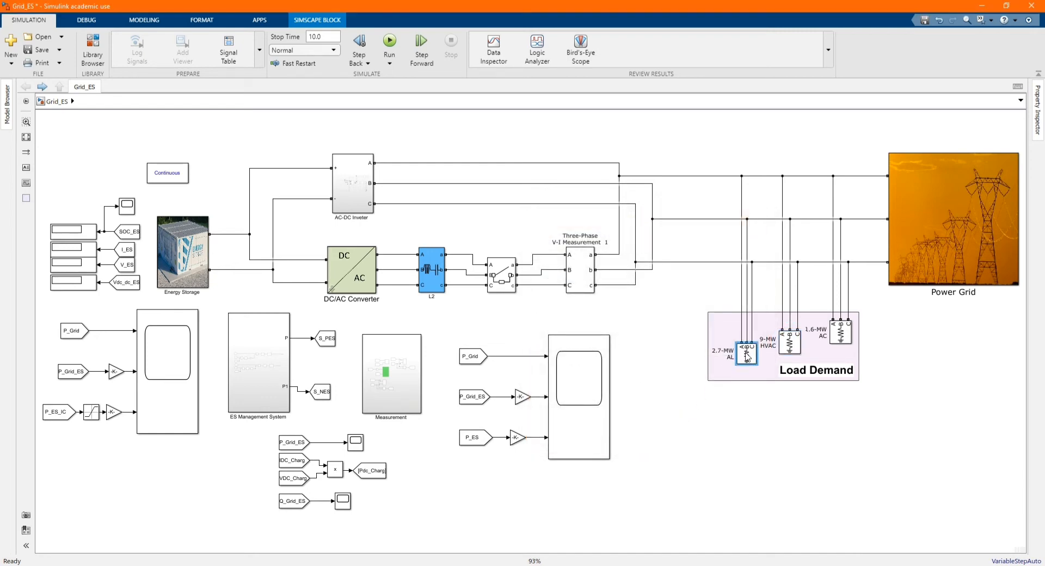
double_click(746, 353)
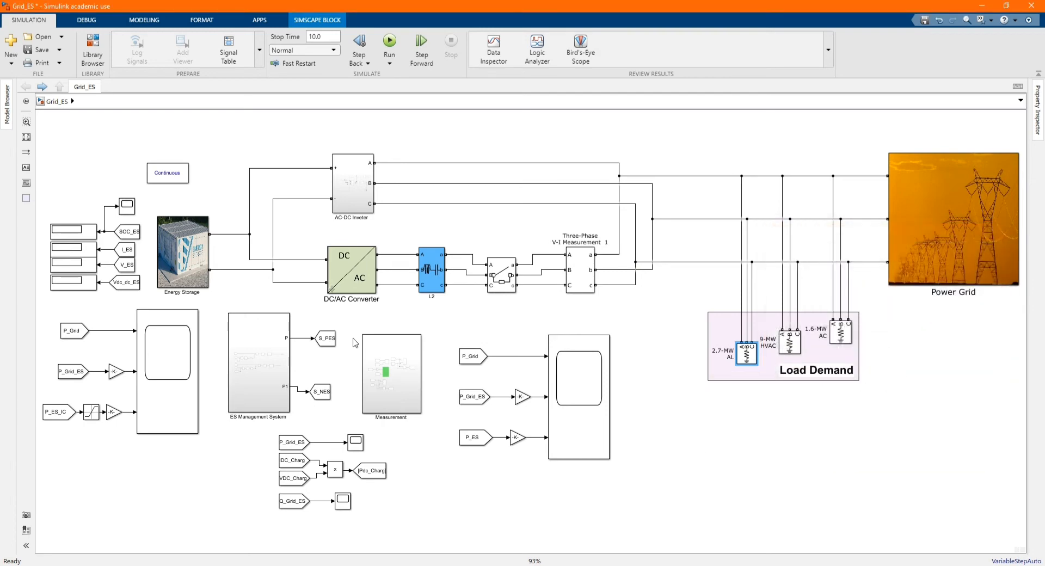
Step: Inside Energy Storage, check Battery2 at 200 V, 300000 Ah, 95% initial charge
click(182, 253)
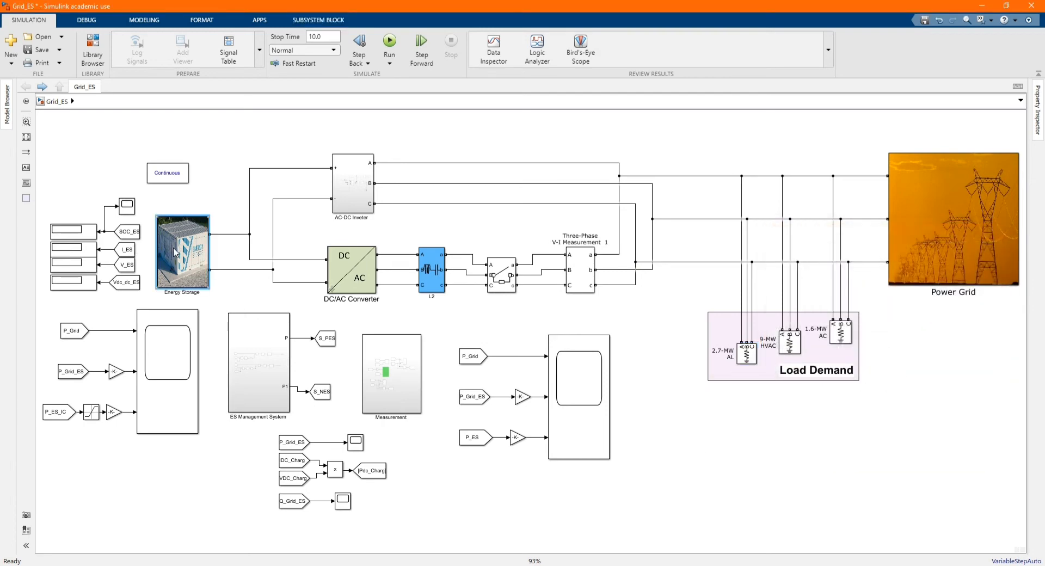
double_click(181, 253)
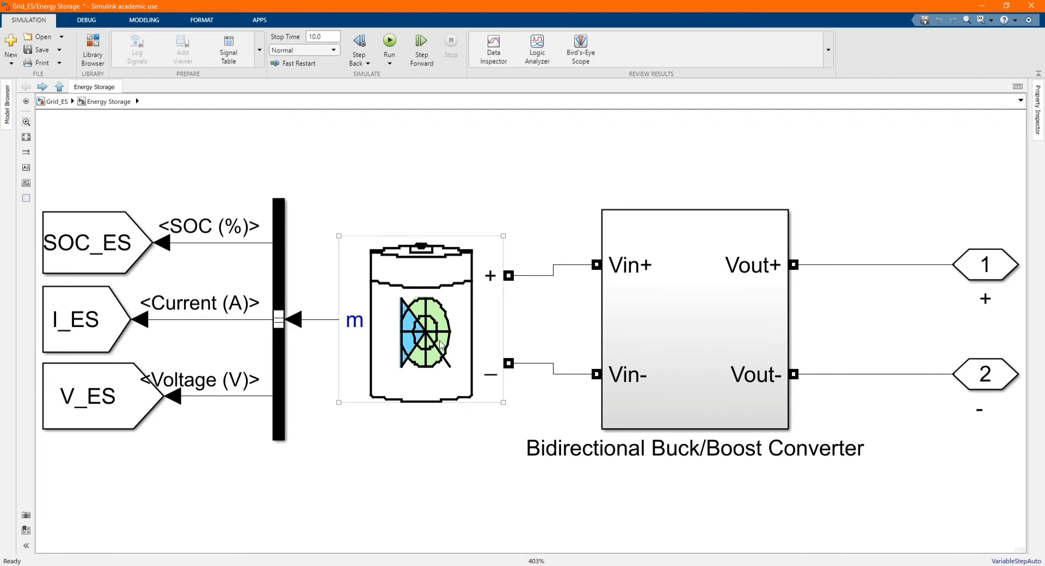
double_click(422, 320)
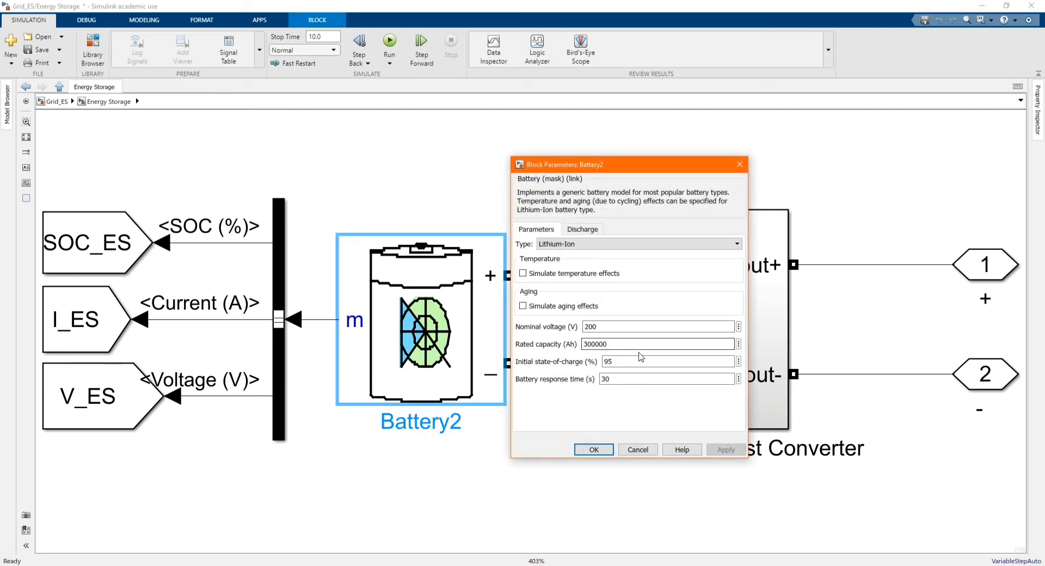
mouse_move(594, 440)
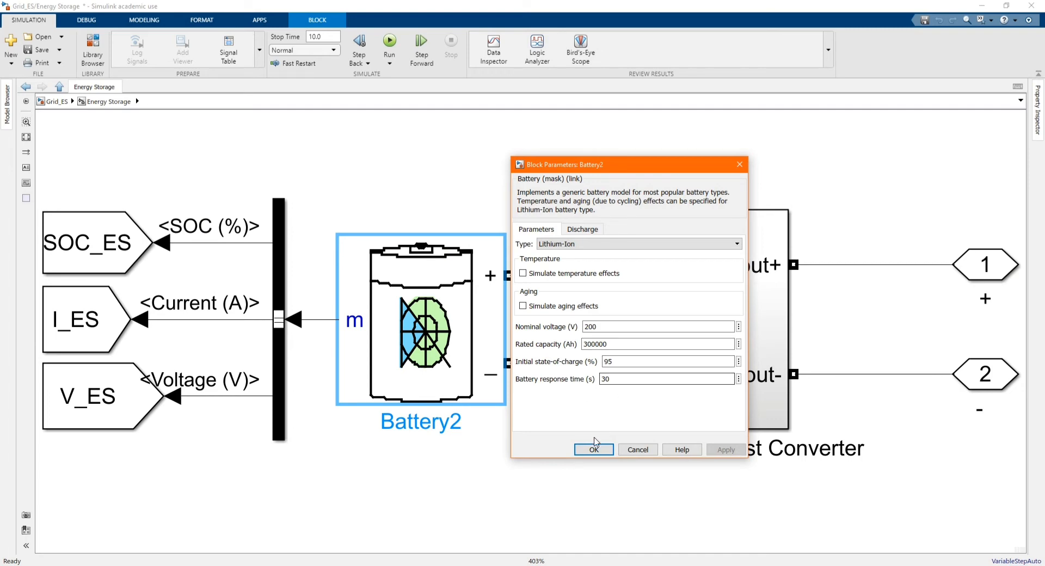
click(592, 449)
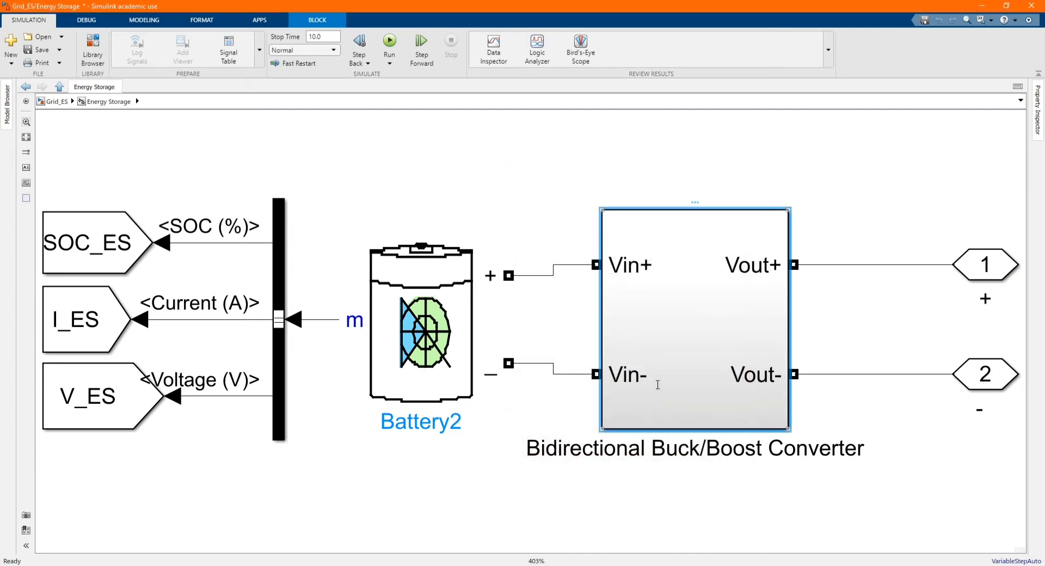
Step: Inside the Buck/Boost converter, review the 200000e-9 H input inductor branch unchanged
double_click(695, 320)
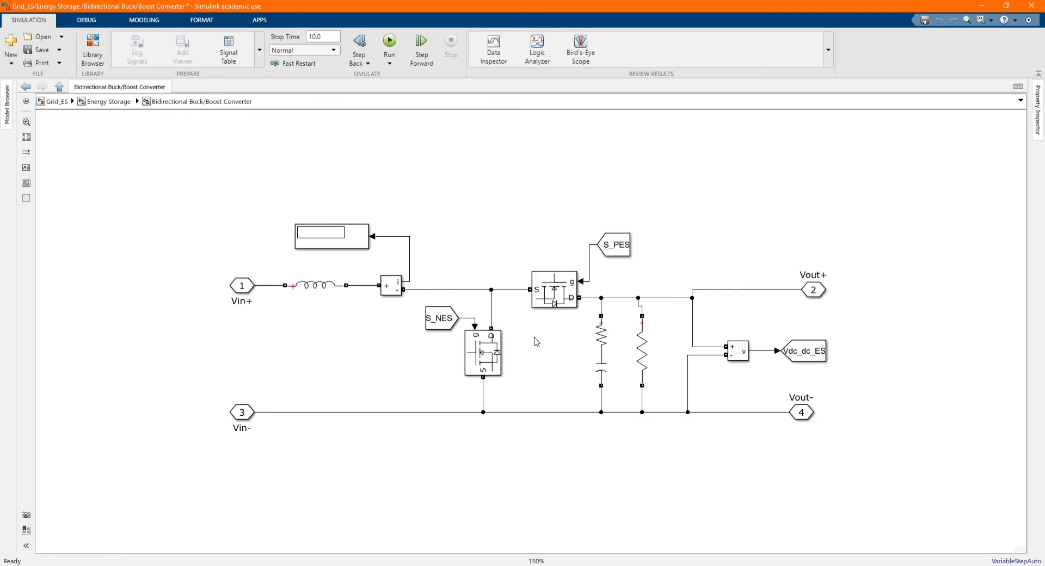
click(316, 285)
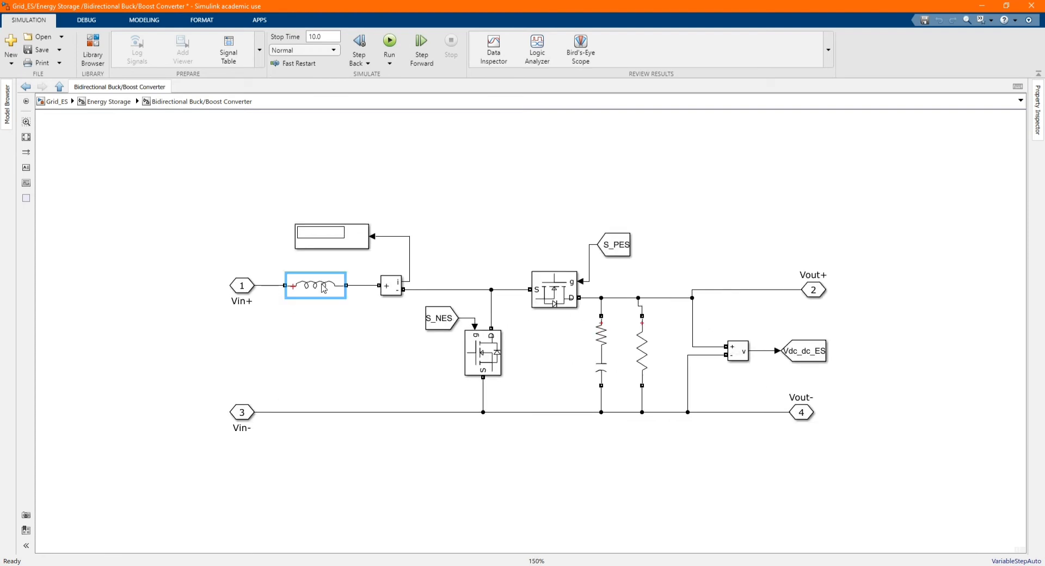
double_click(315, 285)
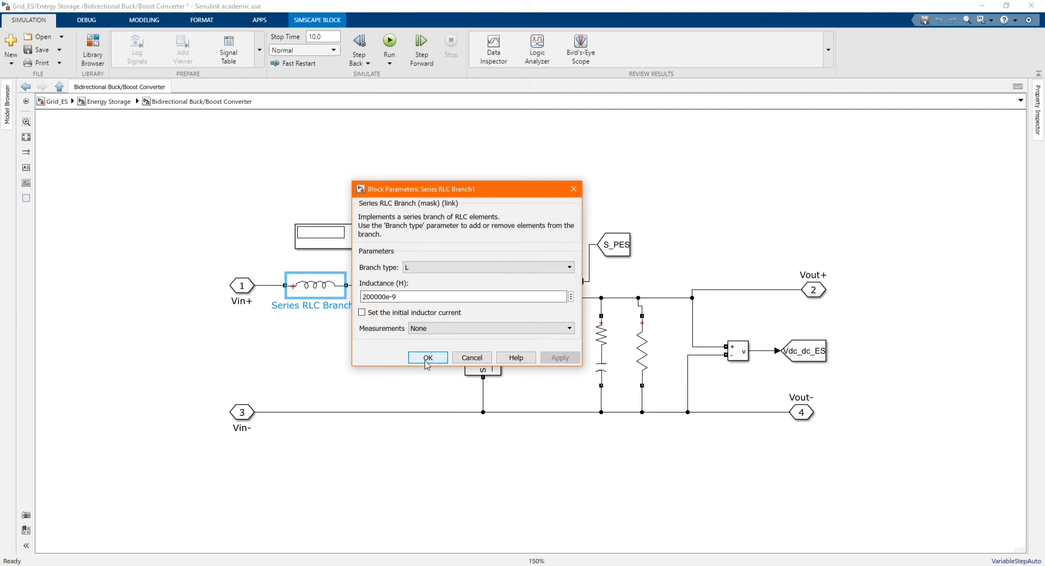
click(426, 357)
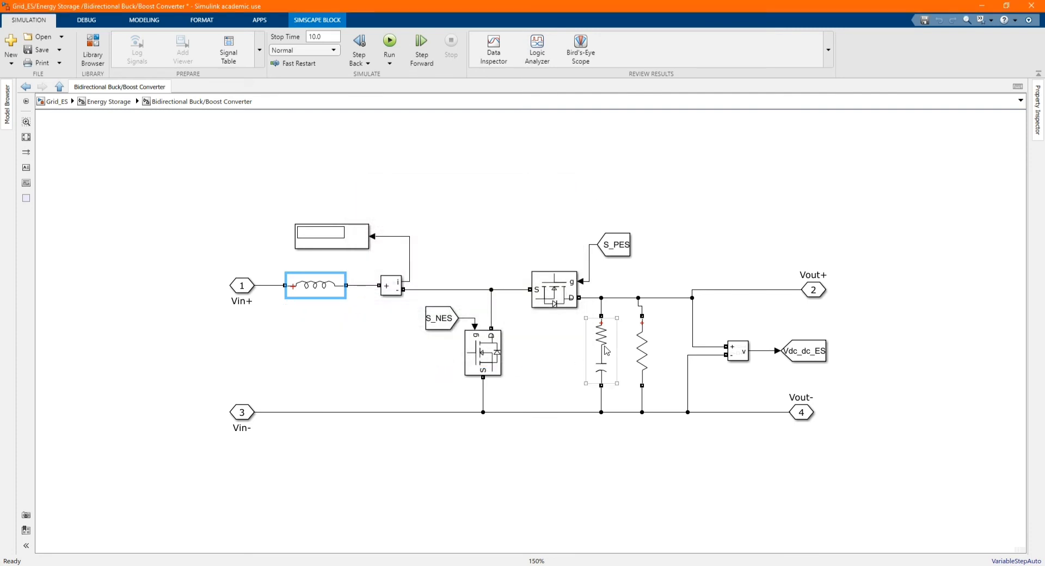
Step: Review the RC branch and upper switch settings, then return to the Energy Storage subsystem
double_click(601, 350)
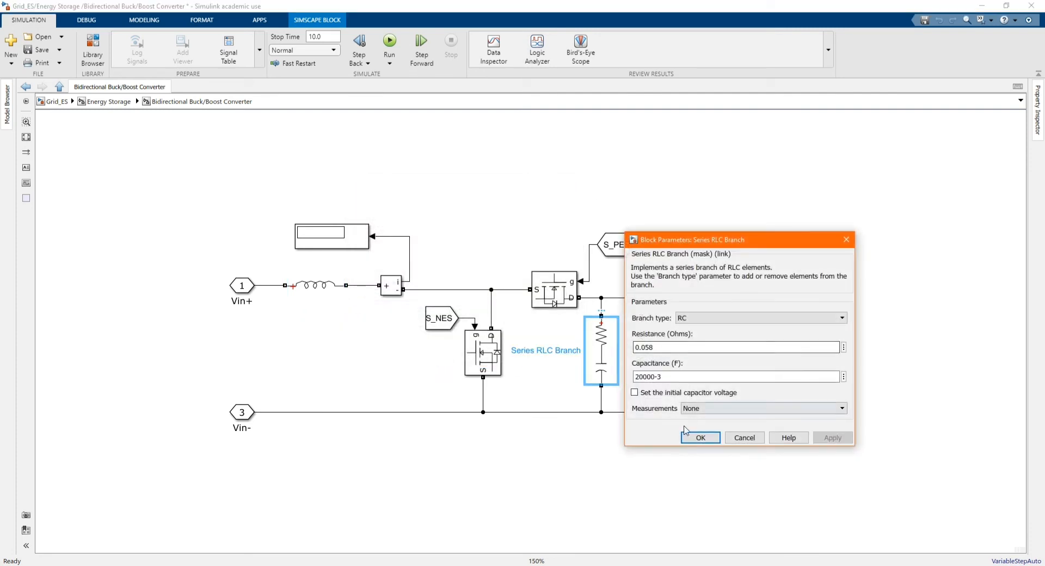
click(700, 437)
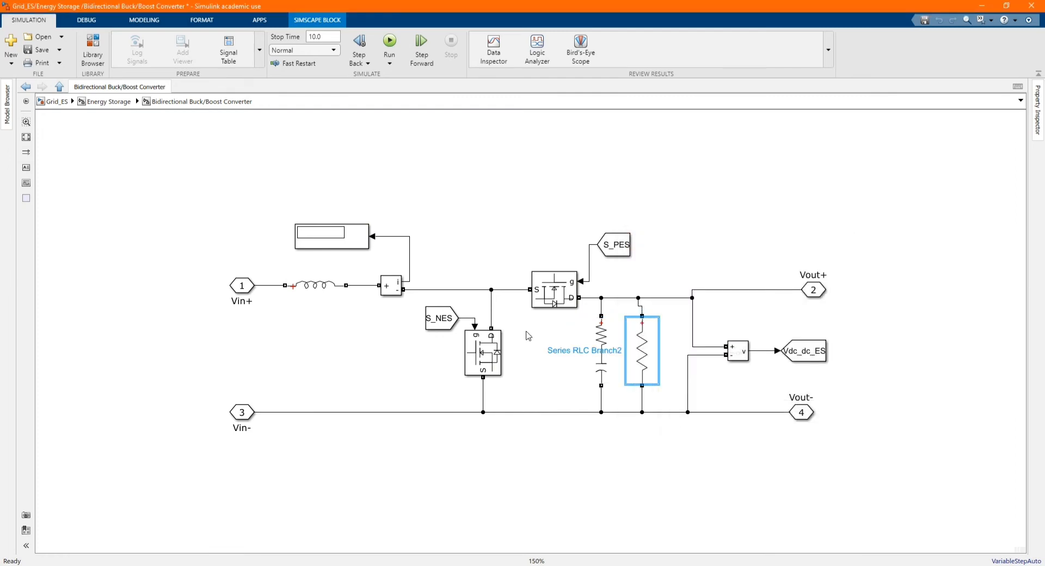
double_click(554, 289)
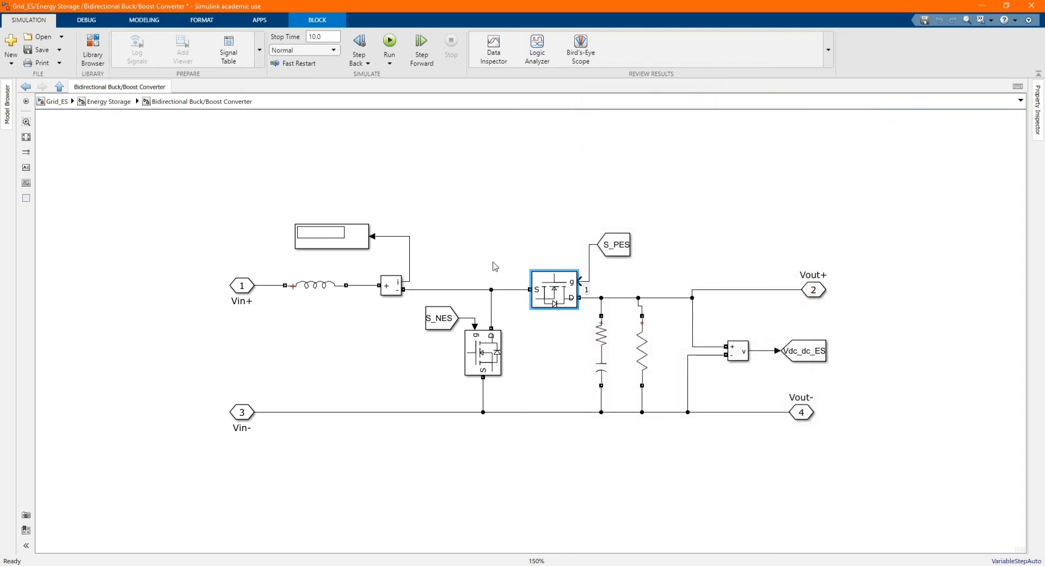
click(439, 318)
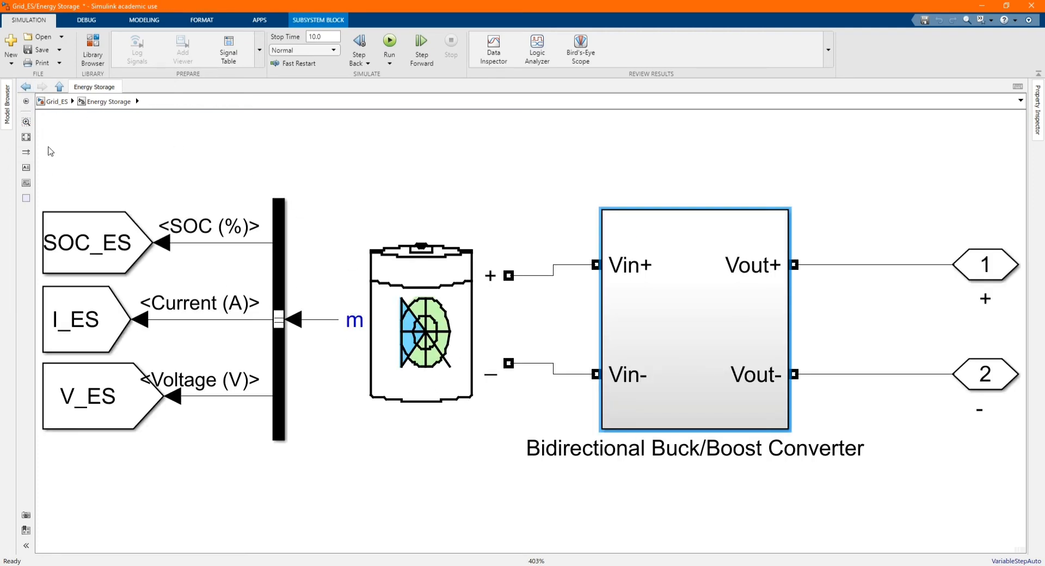
mouse_move(209, 166)
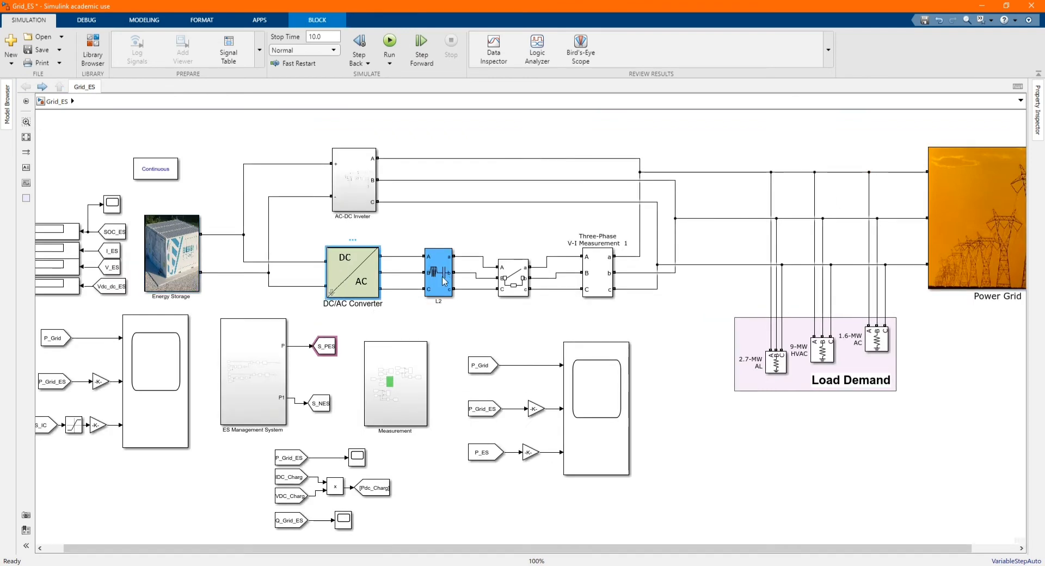
Step: Check the L2 block and the grid-side breaker's switching times [6 9, 18 20]
click(437, 273)
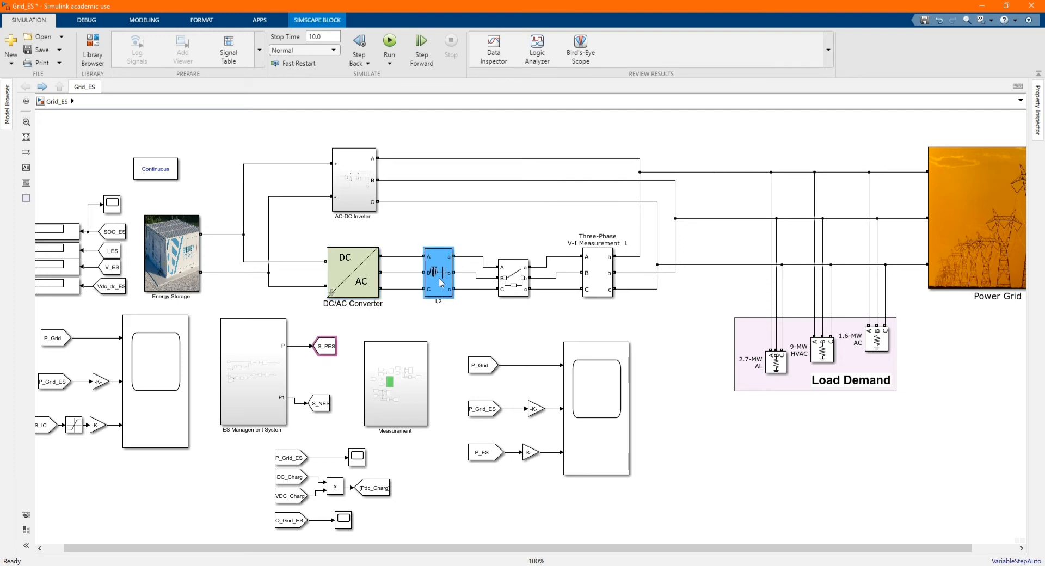
double_click(439, 273)
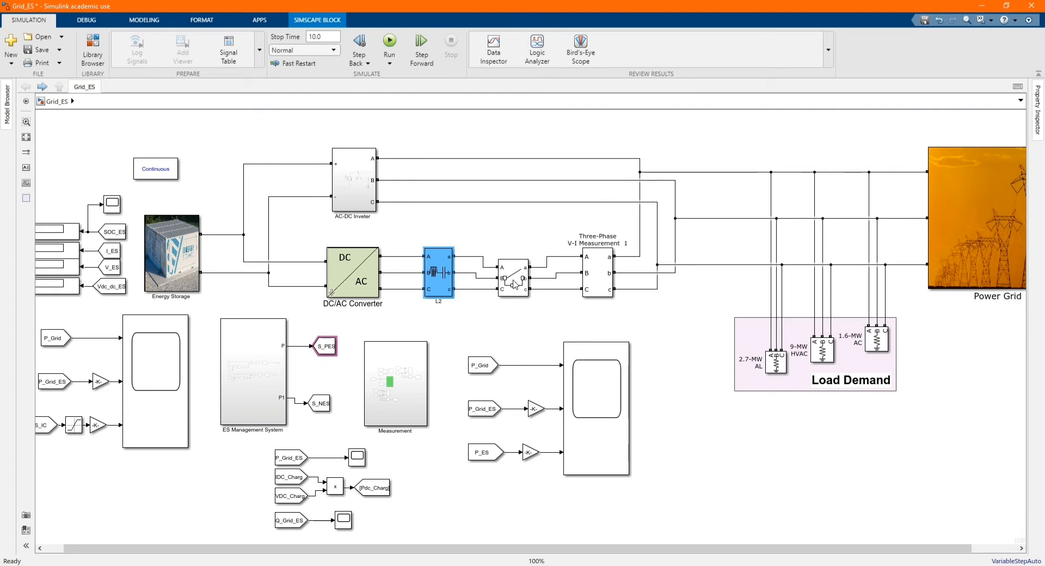
double_click(512, 276)
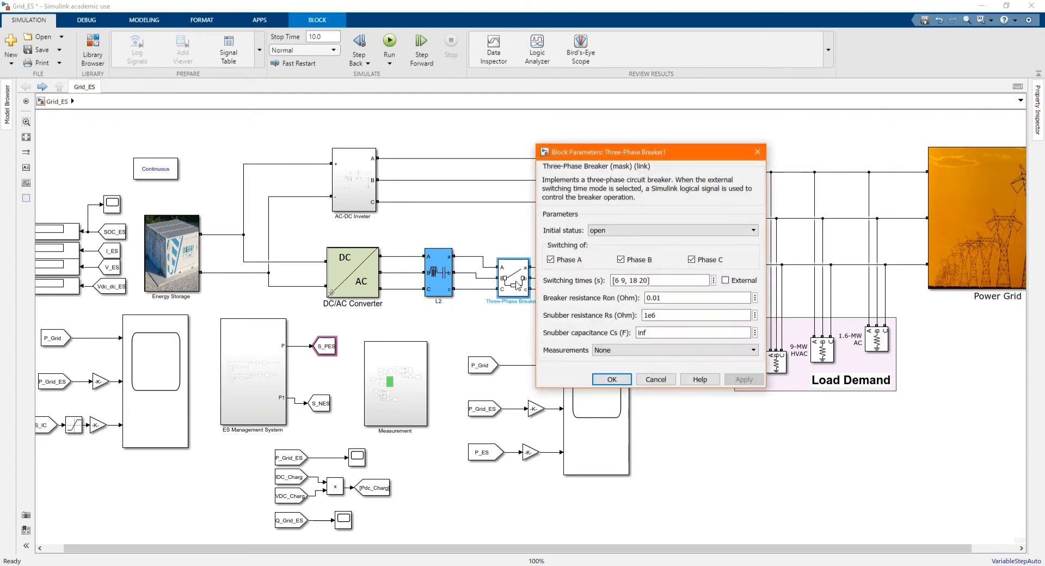
click(695, 316)
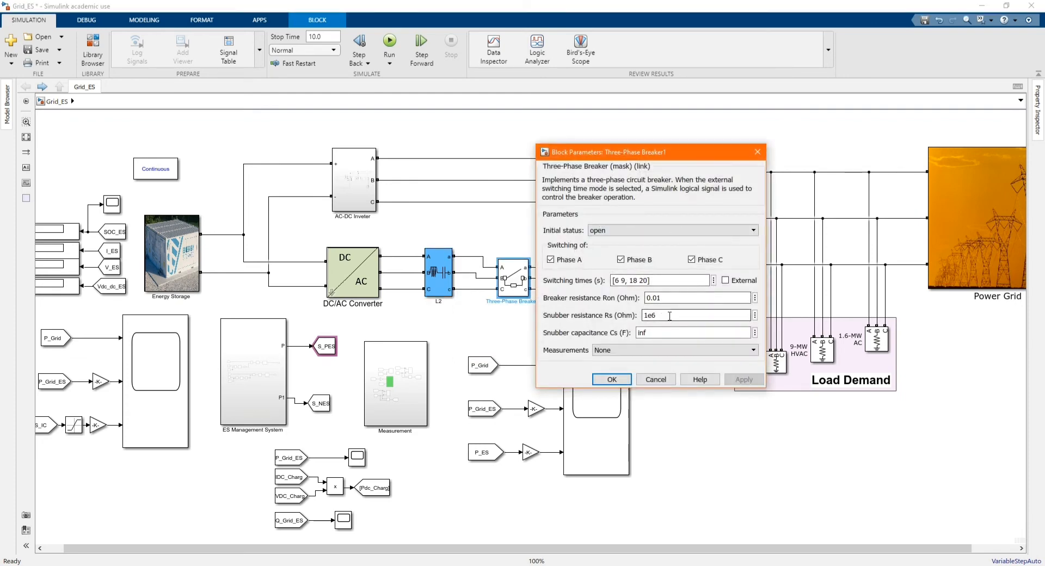
mouse_move(958, 239)
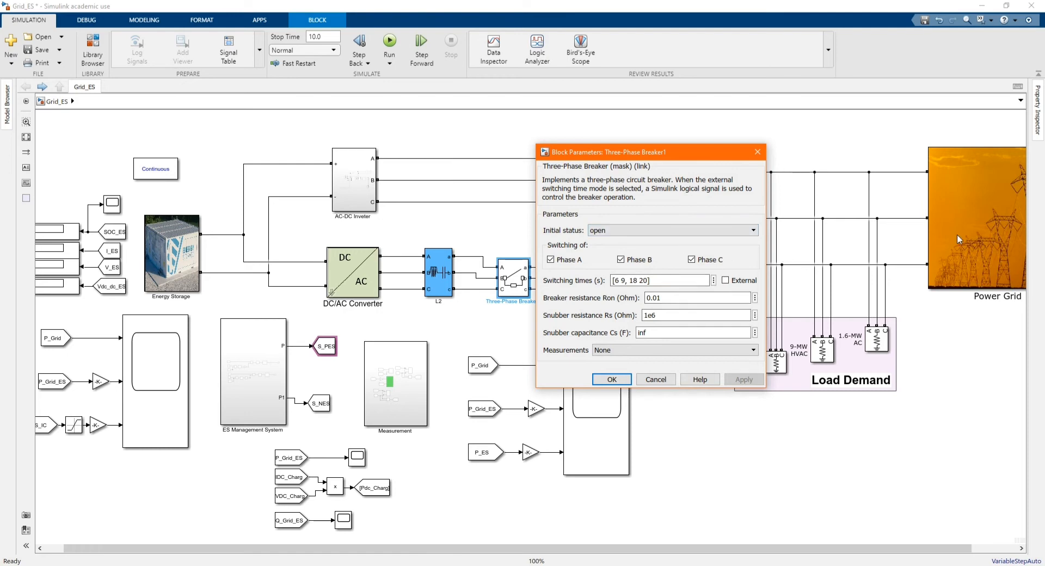
click(609, 378)
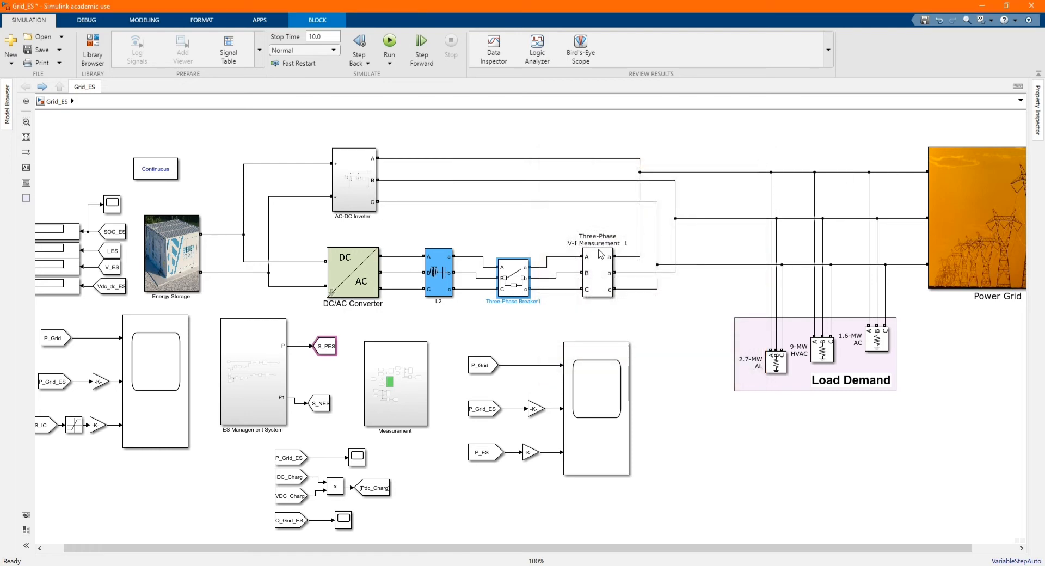
Step: Check the V-I measurement labels Vabc_ES and Iabc_ES
double_click(596, 272)
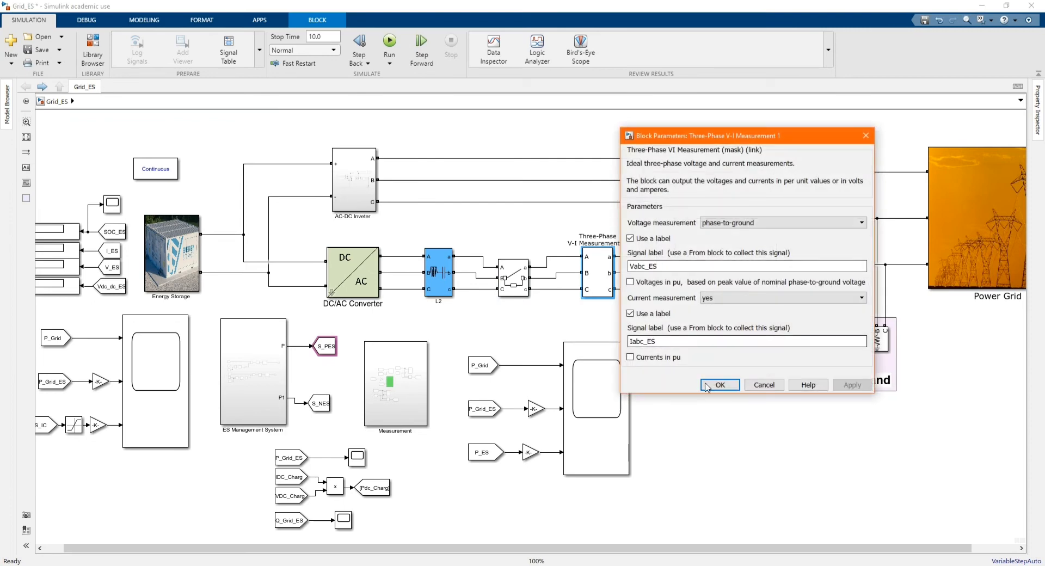
click(719, 384)
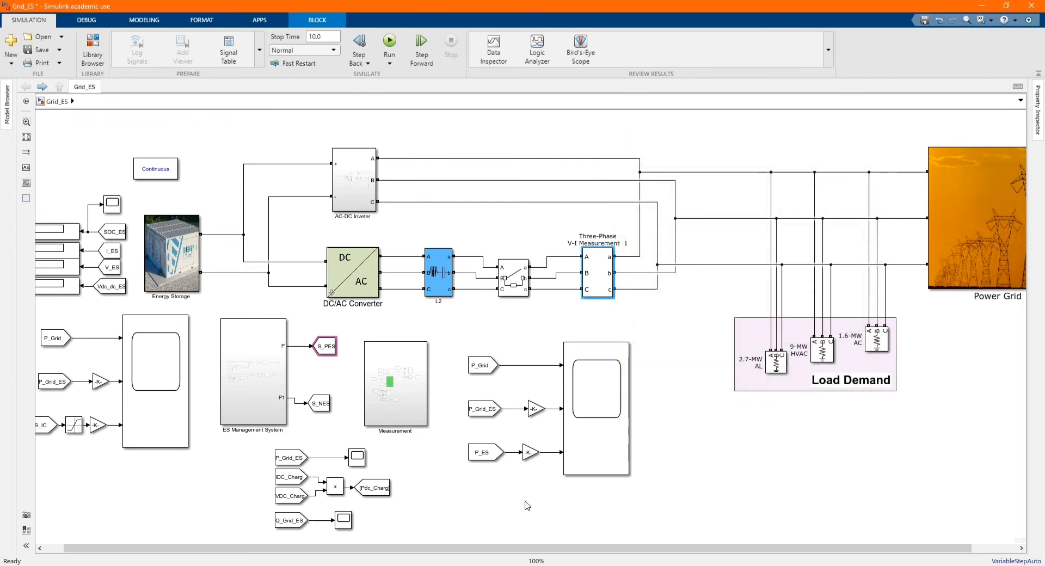
mouse_move(354, 194)
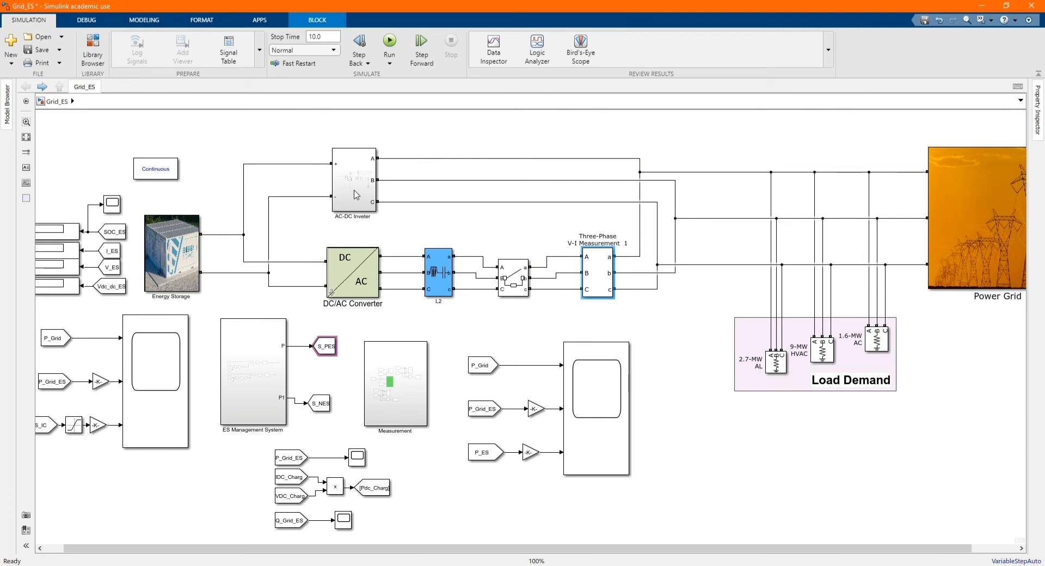
Step: Inside the AC-DC inverter, review Three-Phase Breaker2's settings
double_click(352, 182)
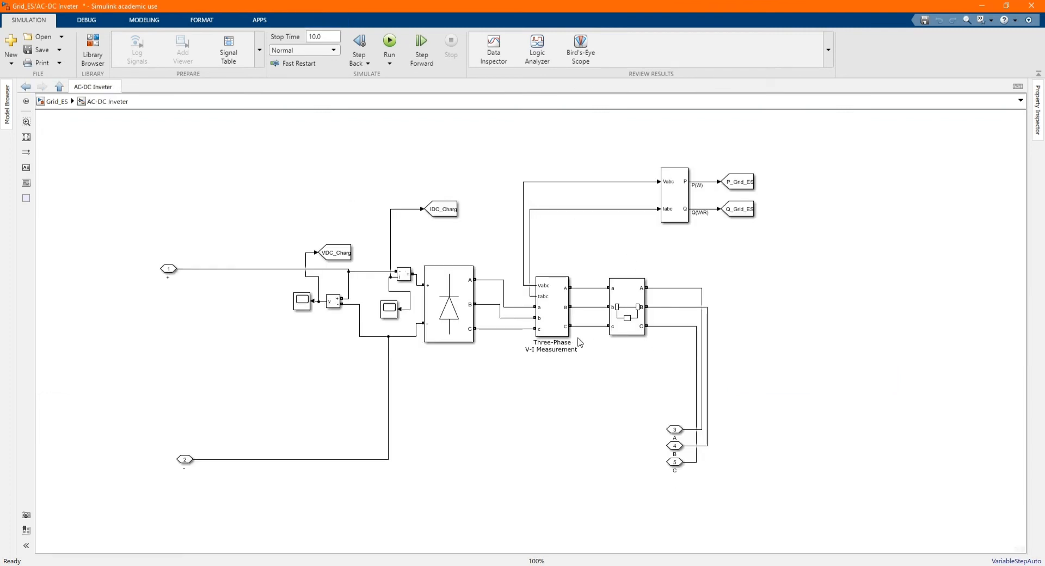
click(626, 307)
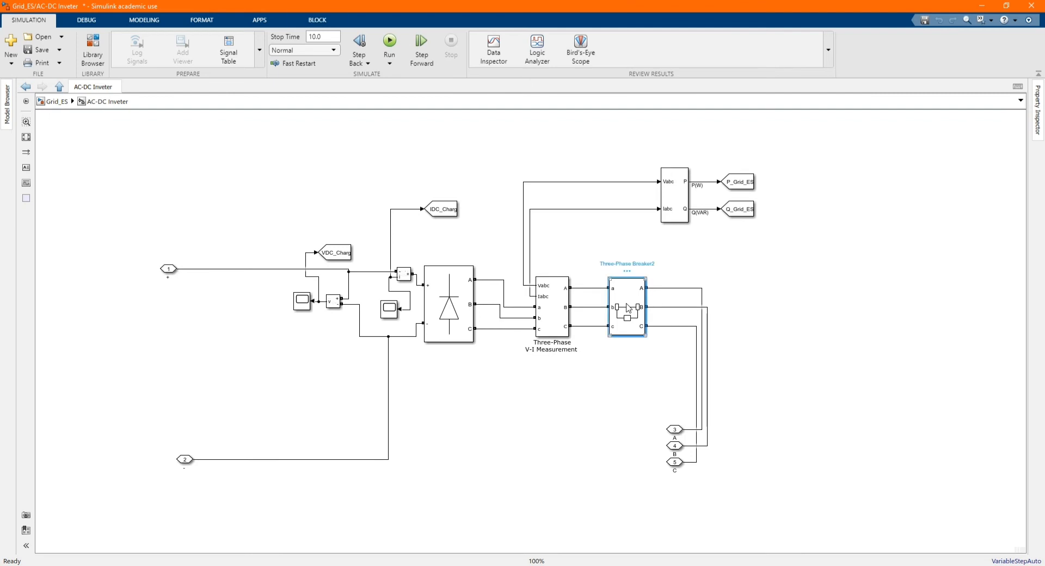
double_click(627, 307)
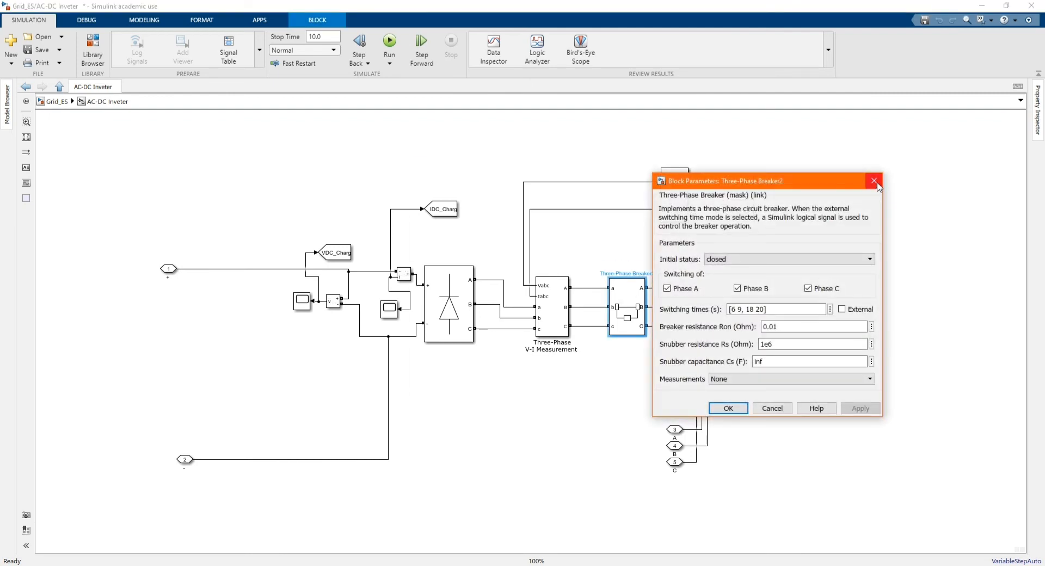
click(874, 181)
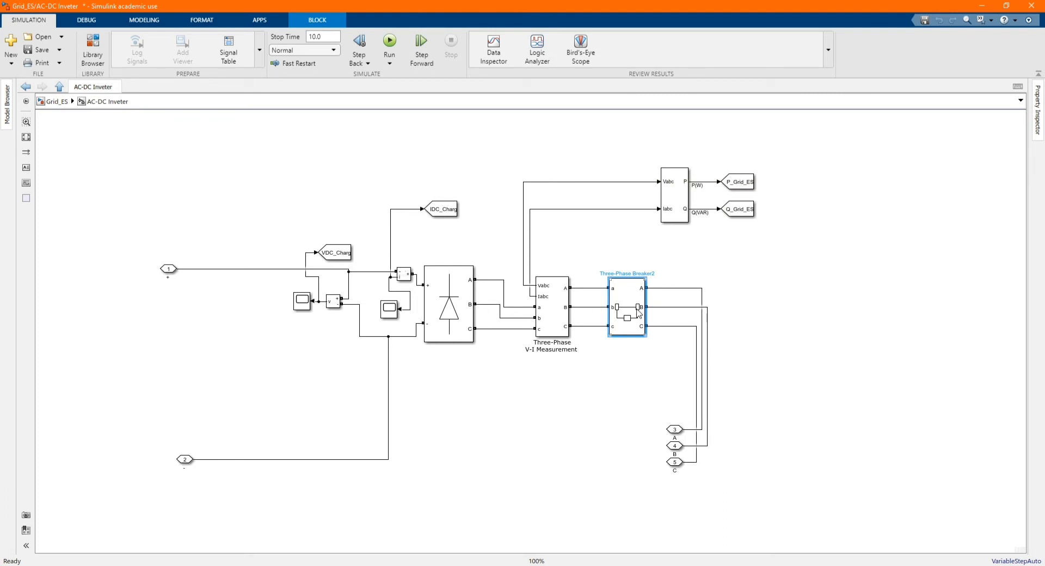
double_click(626, 307)
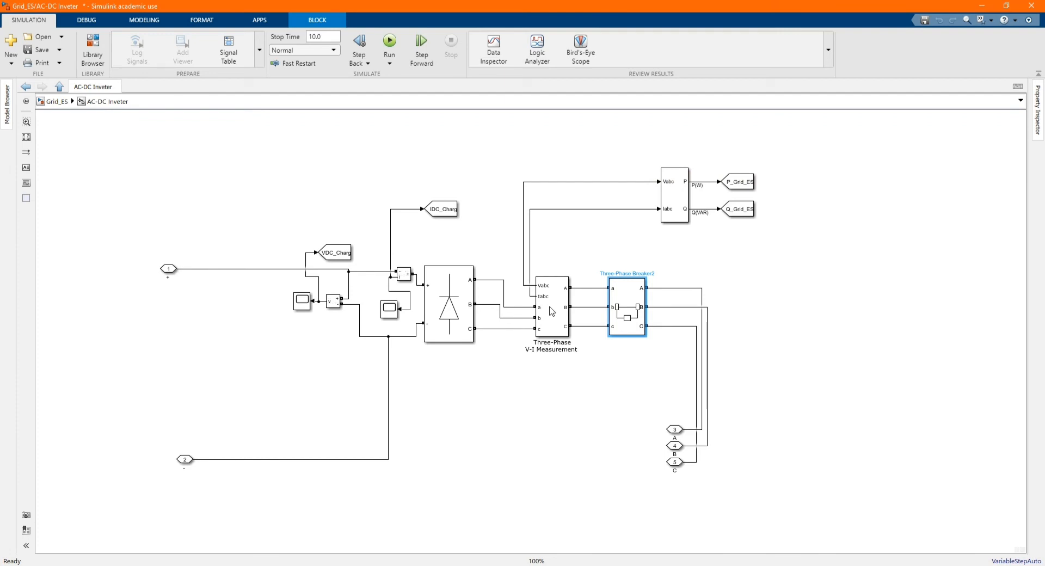
Step: Review the inverter's V-I measurement and 3-arm diode Universal Bridge settings
double_click(550, 306)
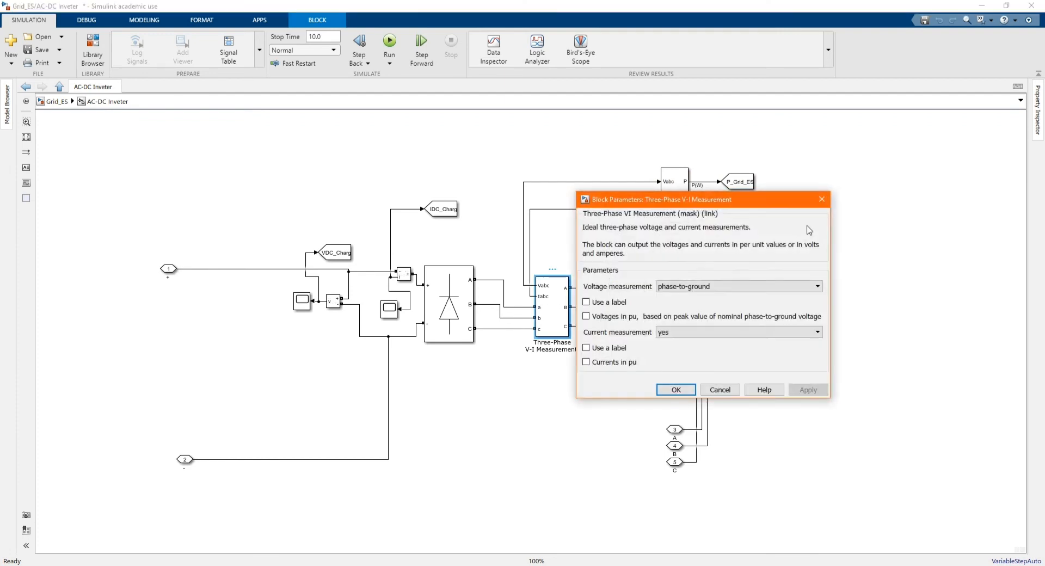
click(674, 390)
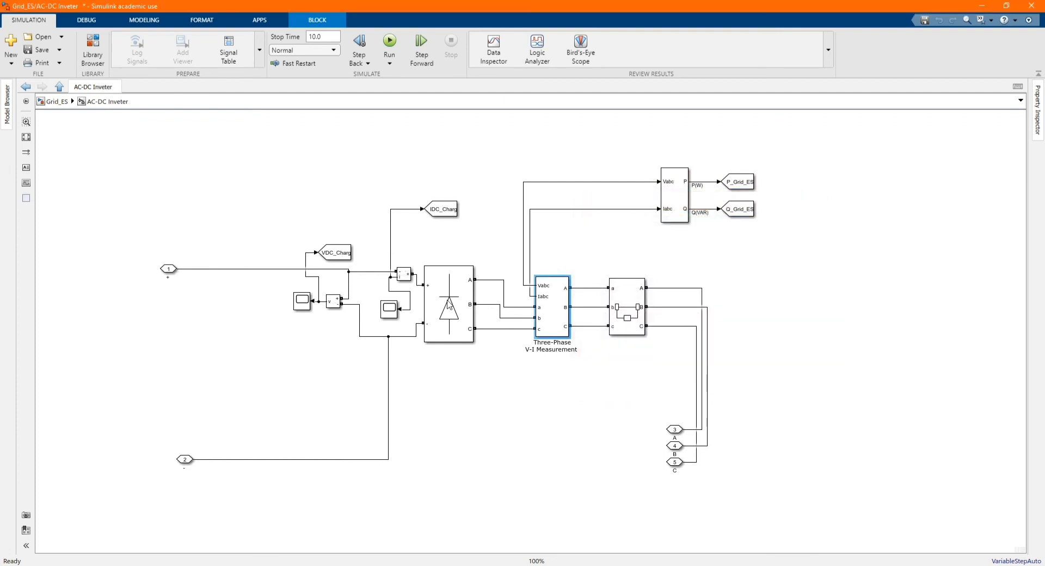
double_click(448, 304)
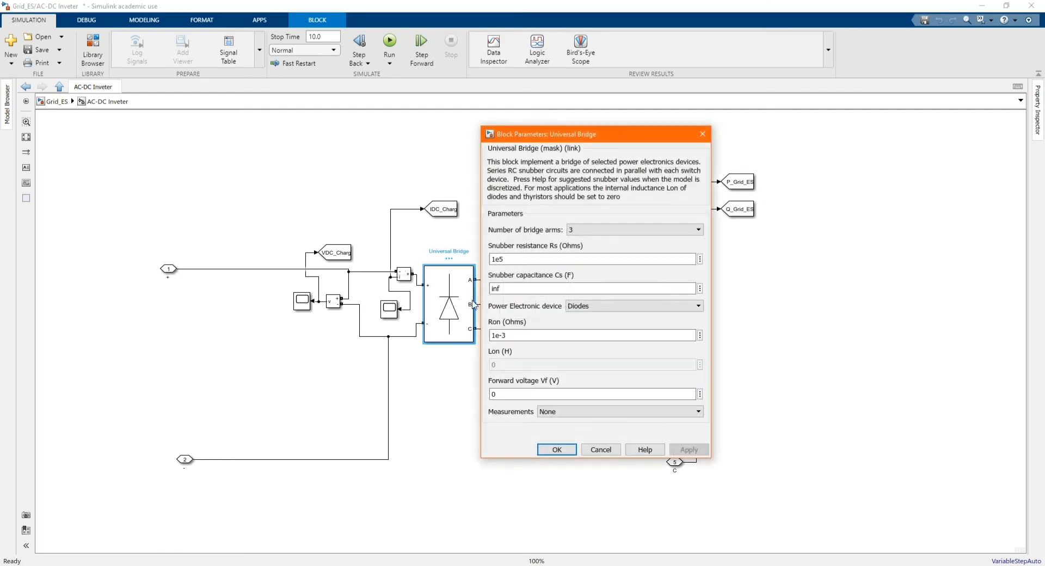
mouse_move(550, 362)
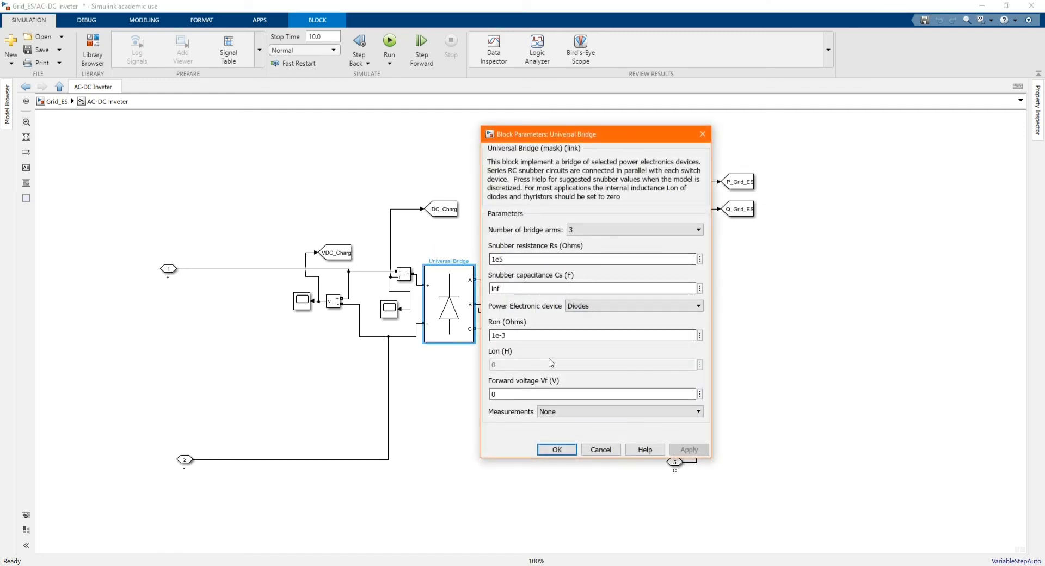
click(556, 450)
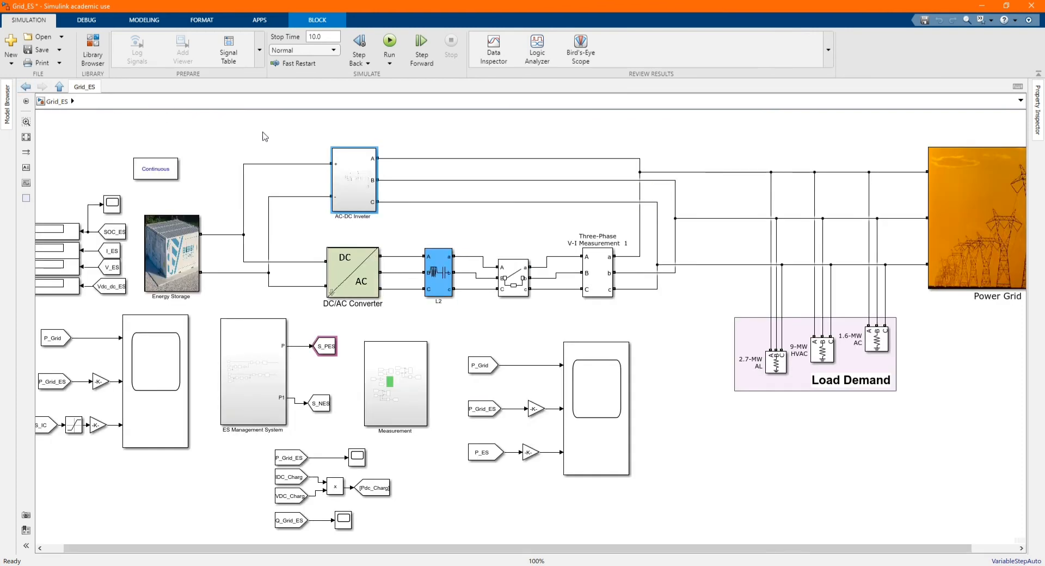
click(354, 434)
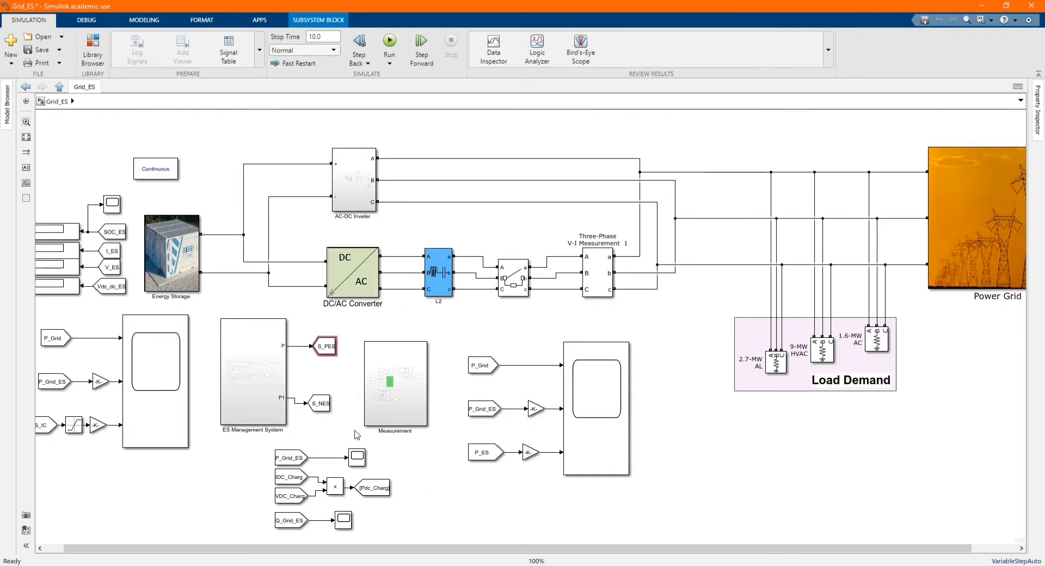
click(251, 371)
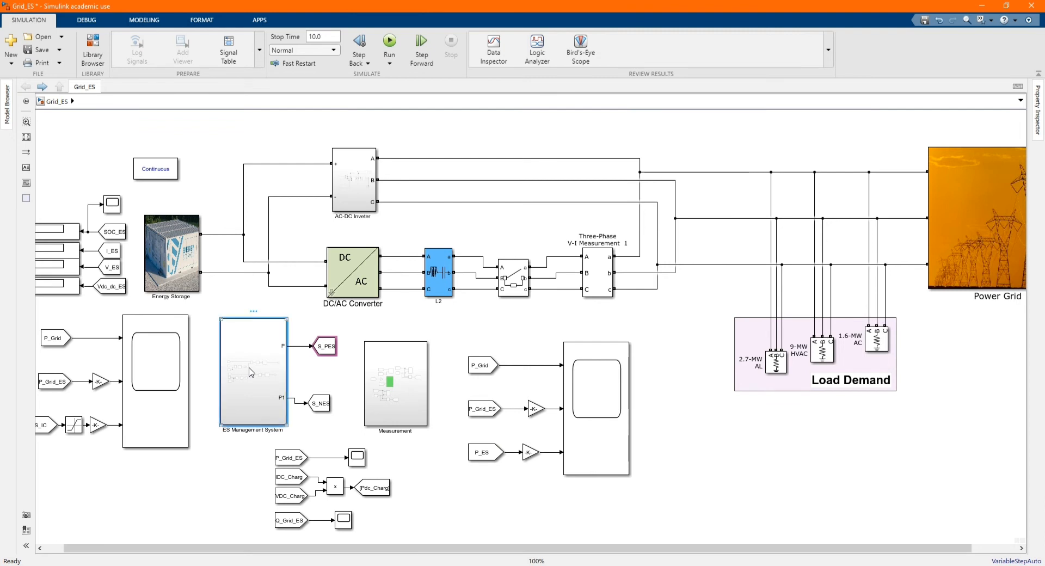
double_click(253, 371)
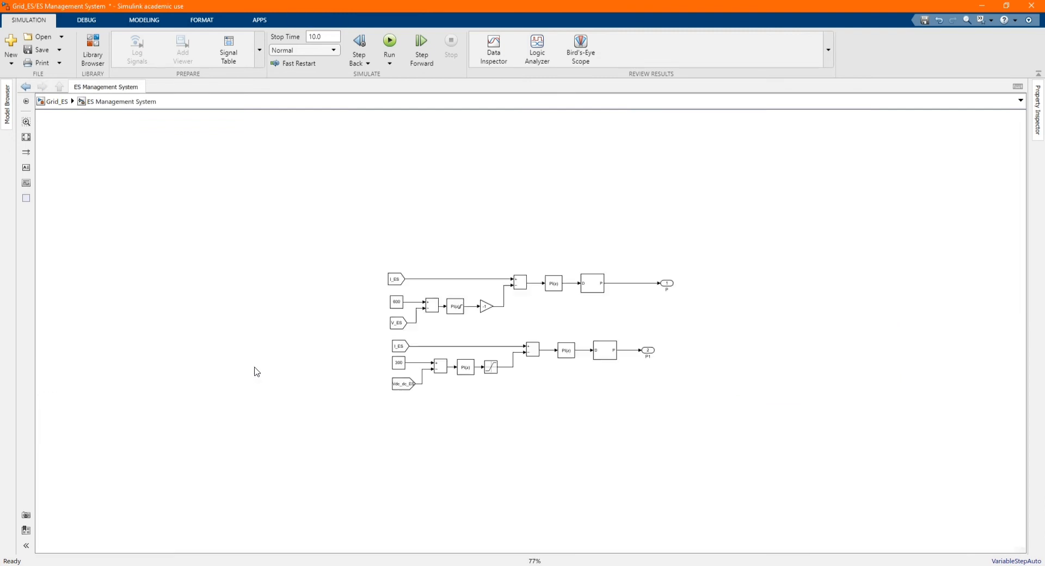
mouse_move(508, 335)
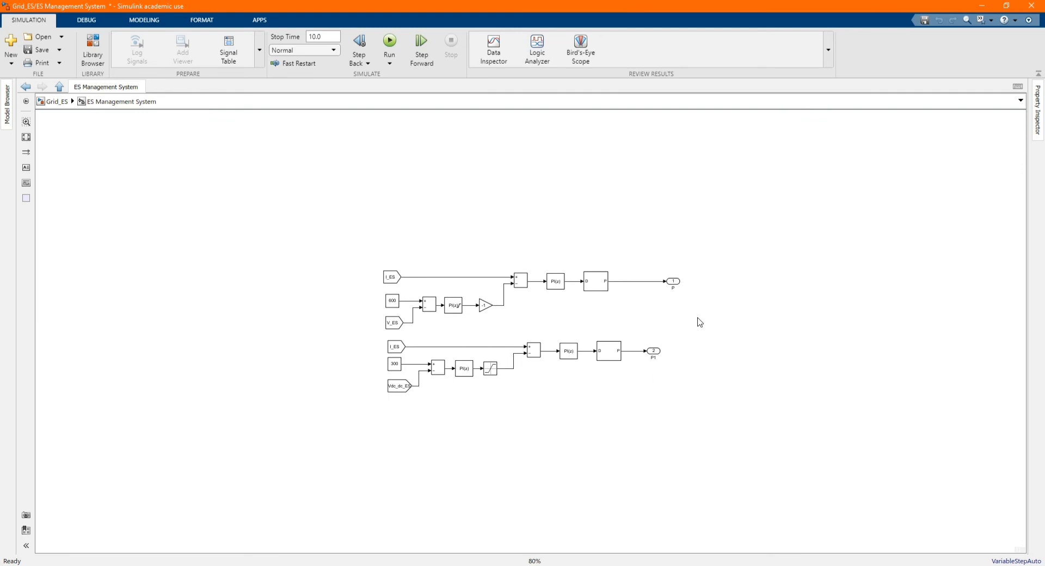
mouse_move(524, 319)
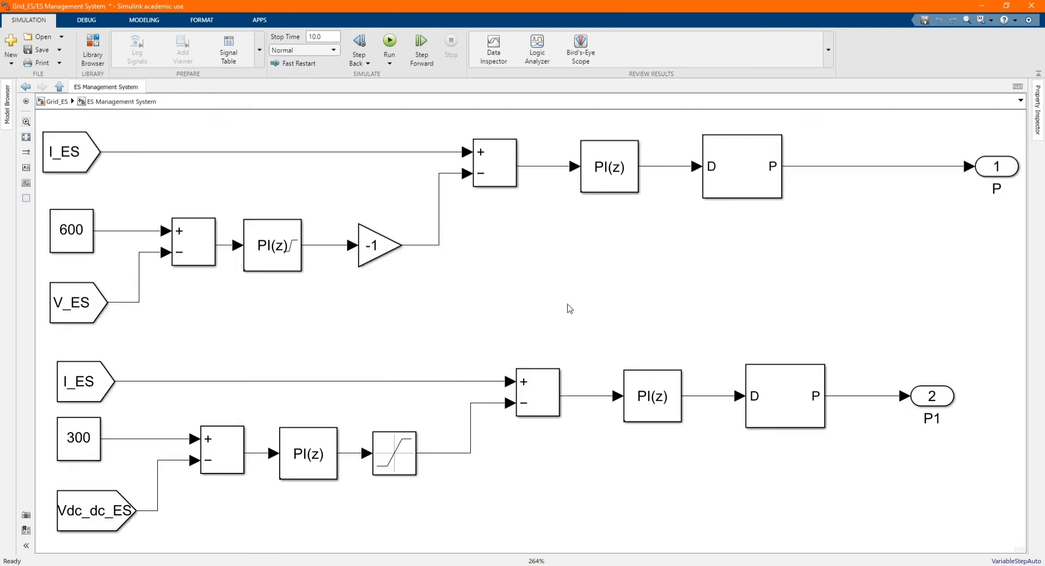
click(221, 449)
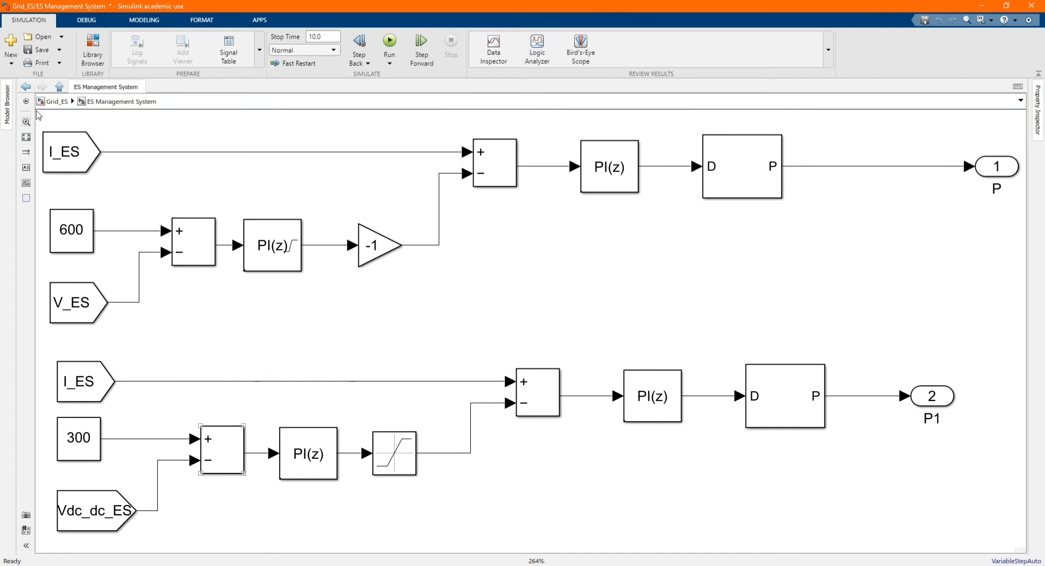
click(59, 88)
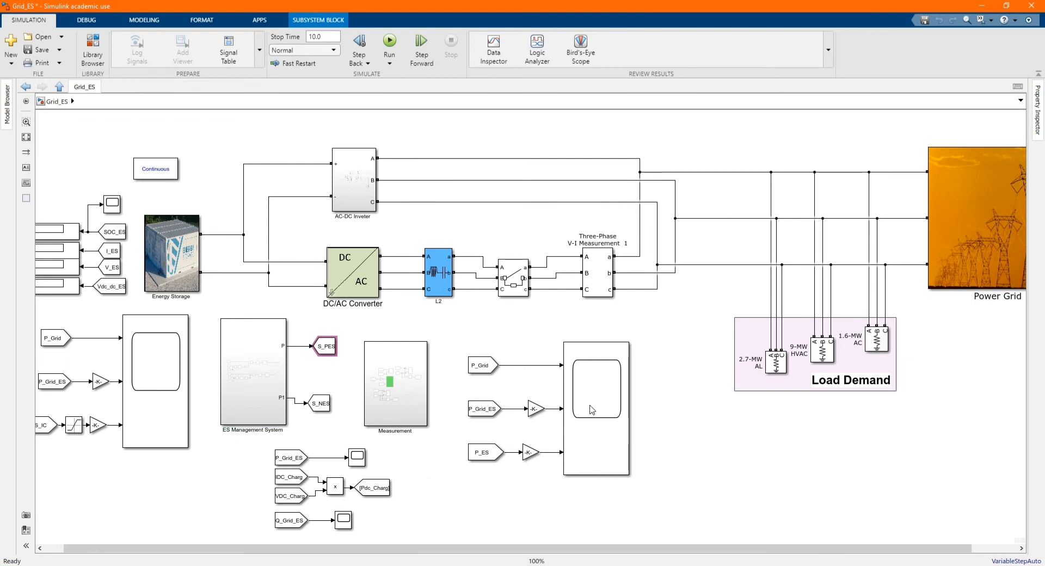
click(480, 366)
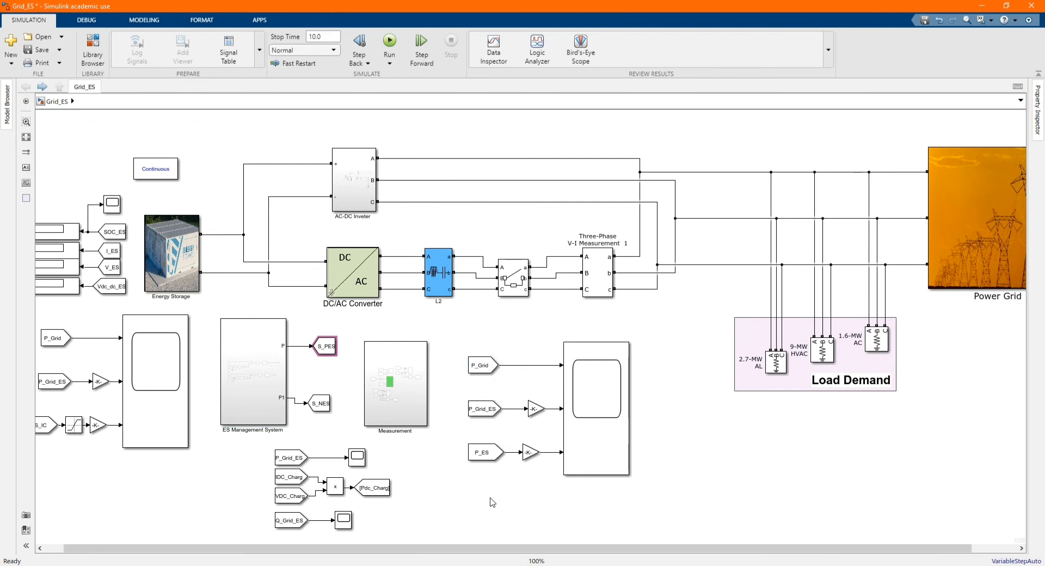
mouse_move(176, 184)
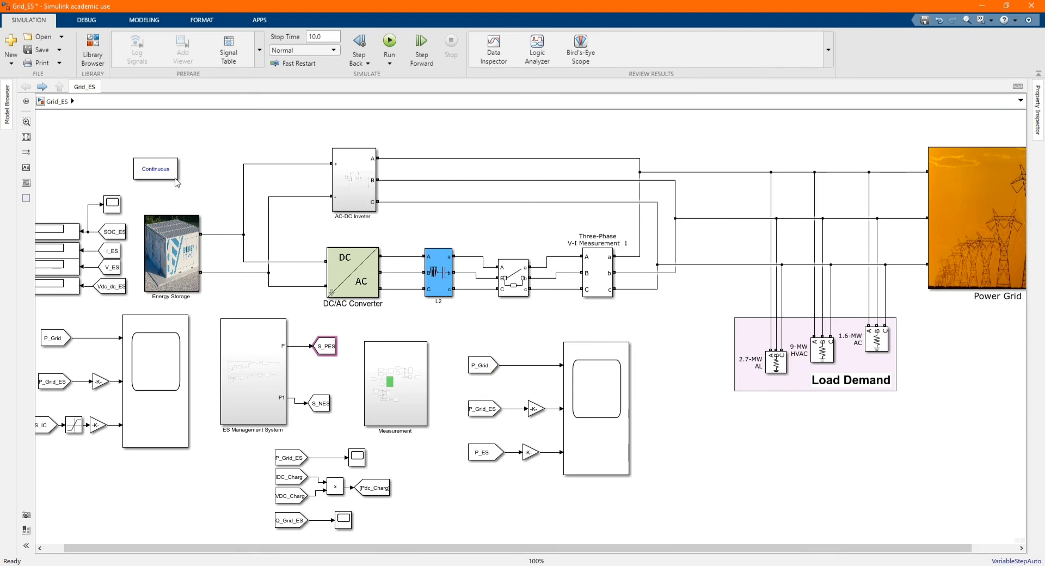
mouse_move(31, 150)
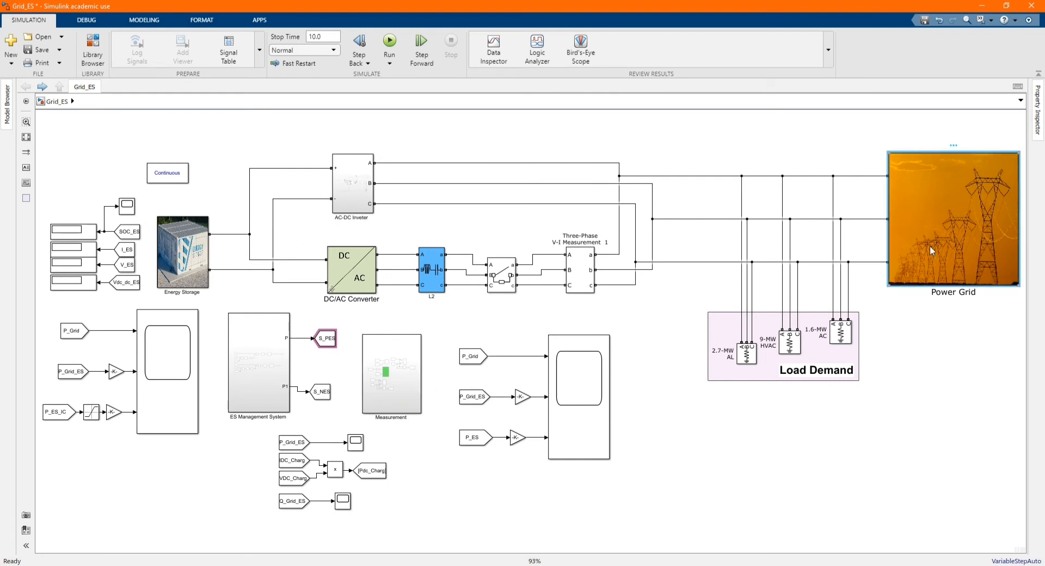
Step: Set Three-Phase Breaker1 1 switching times inside Power Grid to [2 3, 4 5], apply and confirm
double_click(952, 220)
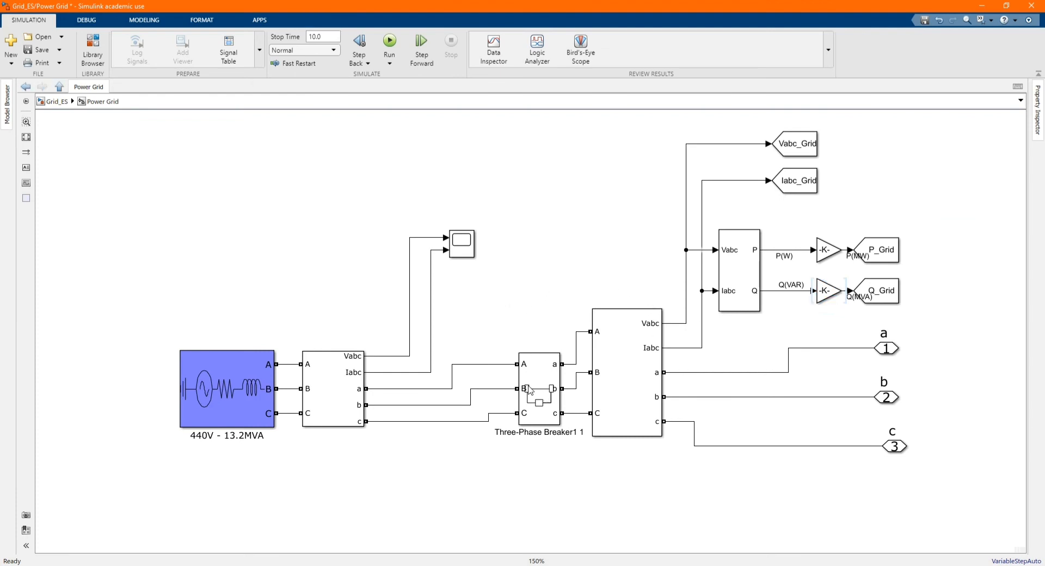
double_click(538, 389)
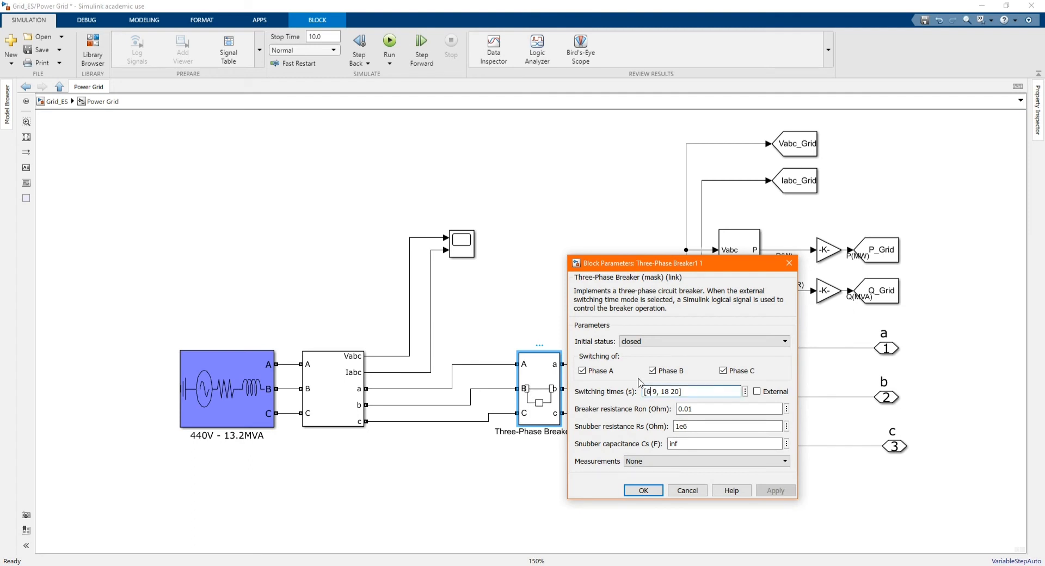
text([ 9, 18 20])
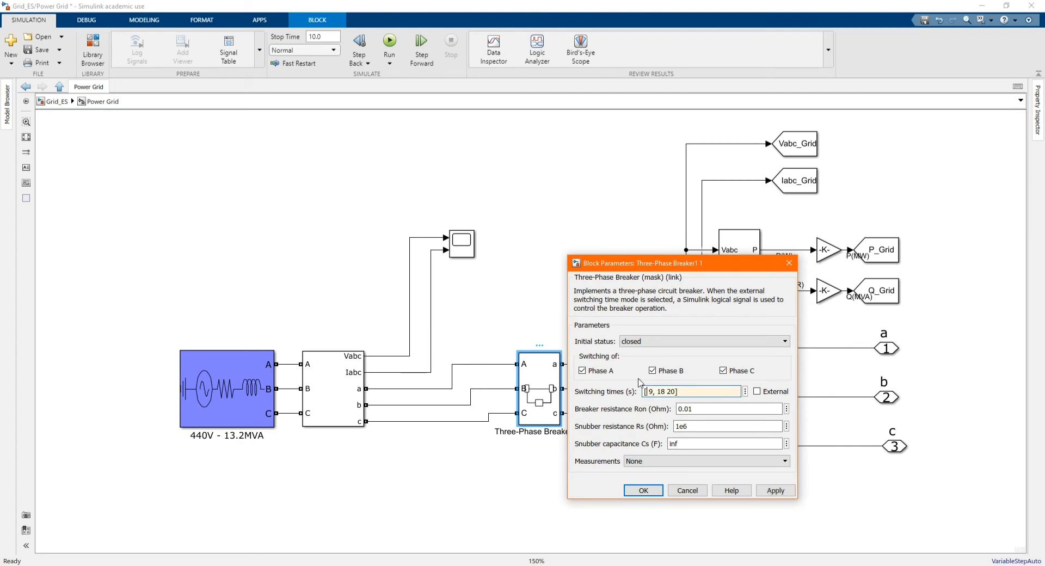
text(2)
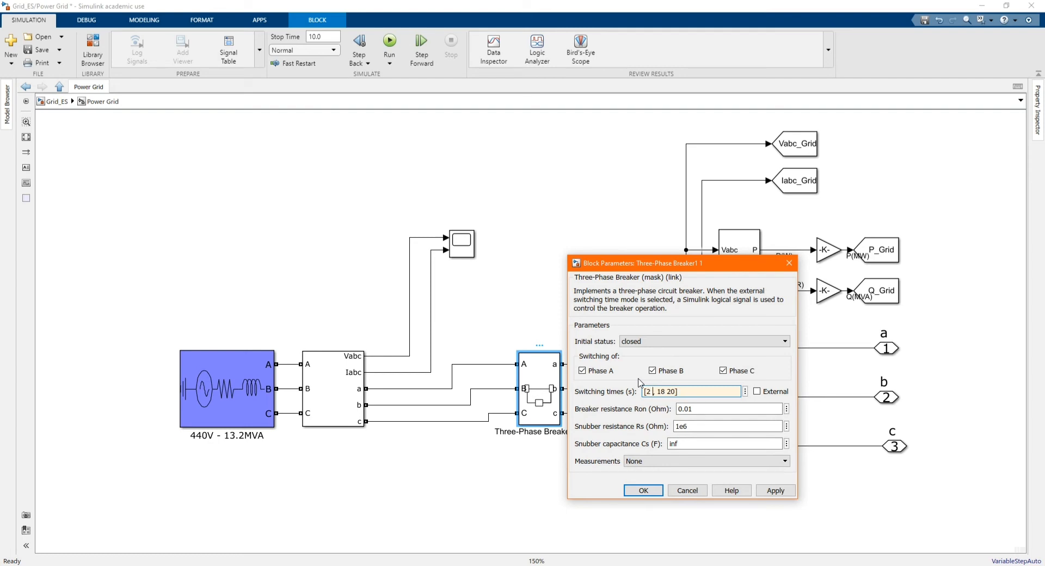
text(3,)
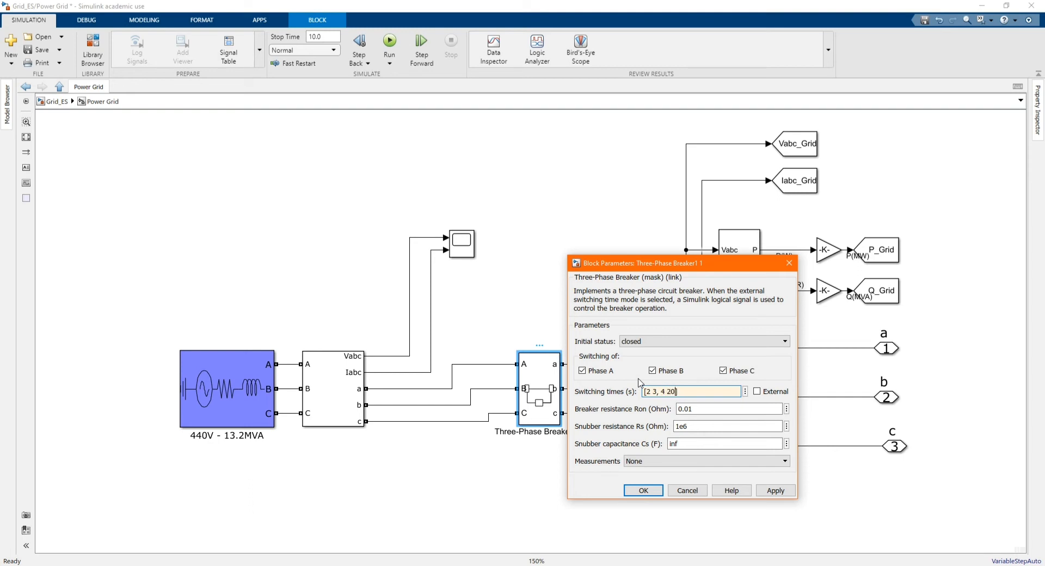
text(5)
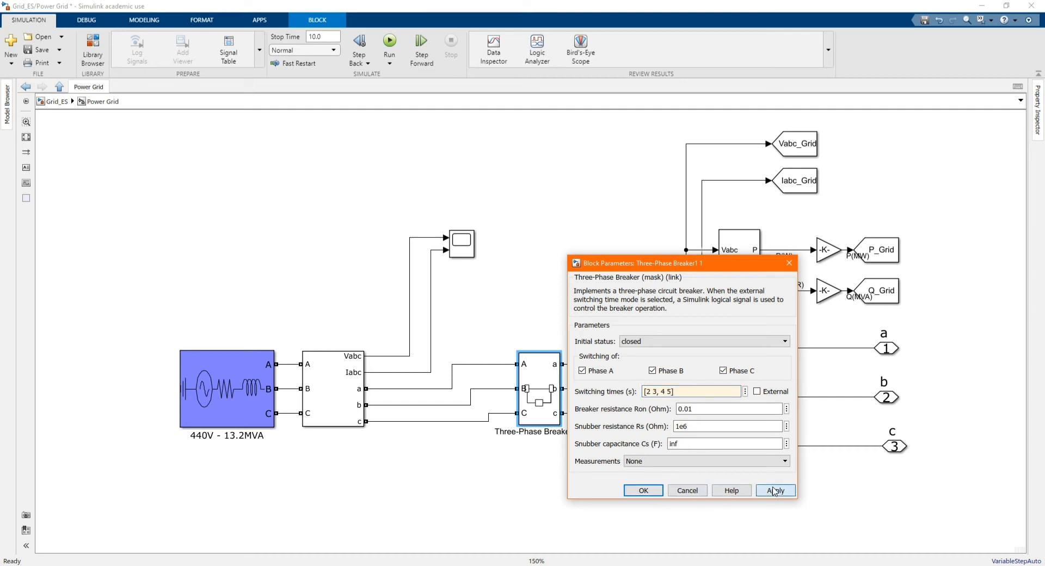
click(773, 490)
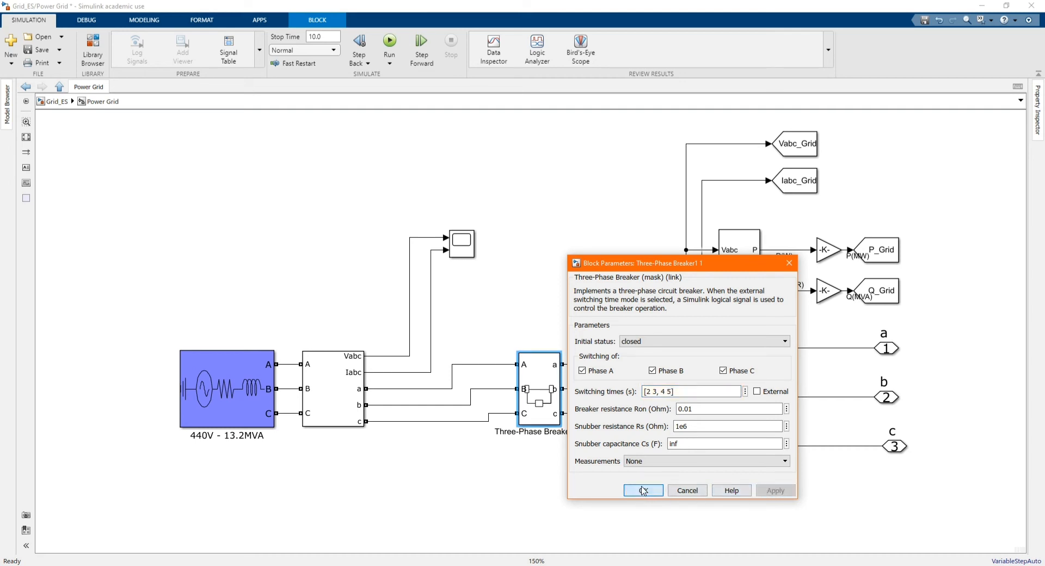
click(642, 490)
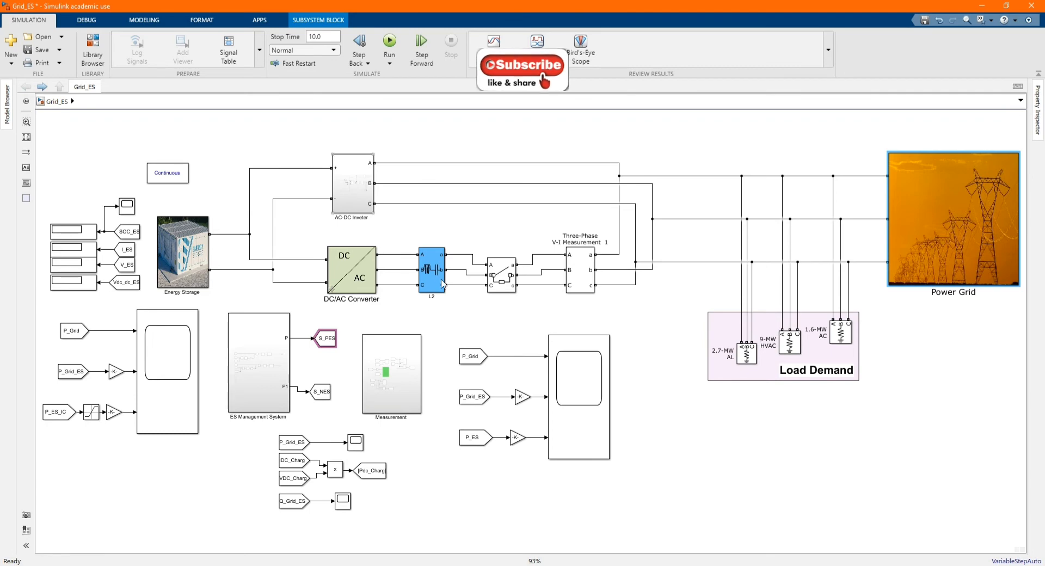
Step: Retype the top-level Three-Phase Breaker1 switching times toward [2 3, 4 5]
double_click(501, 272)
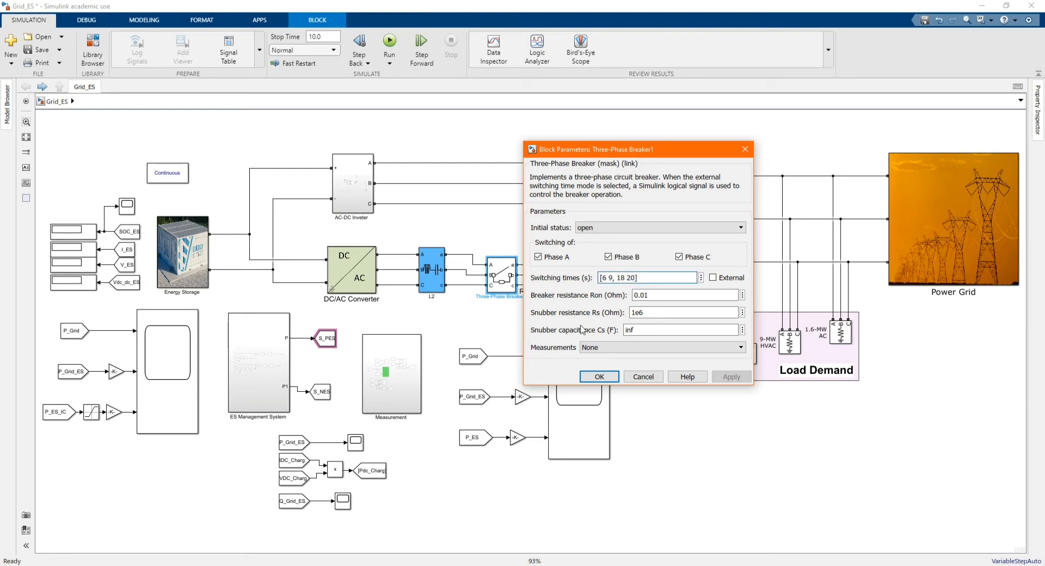
text([9, 18 20])
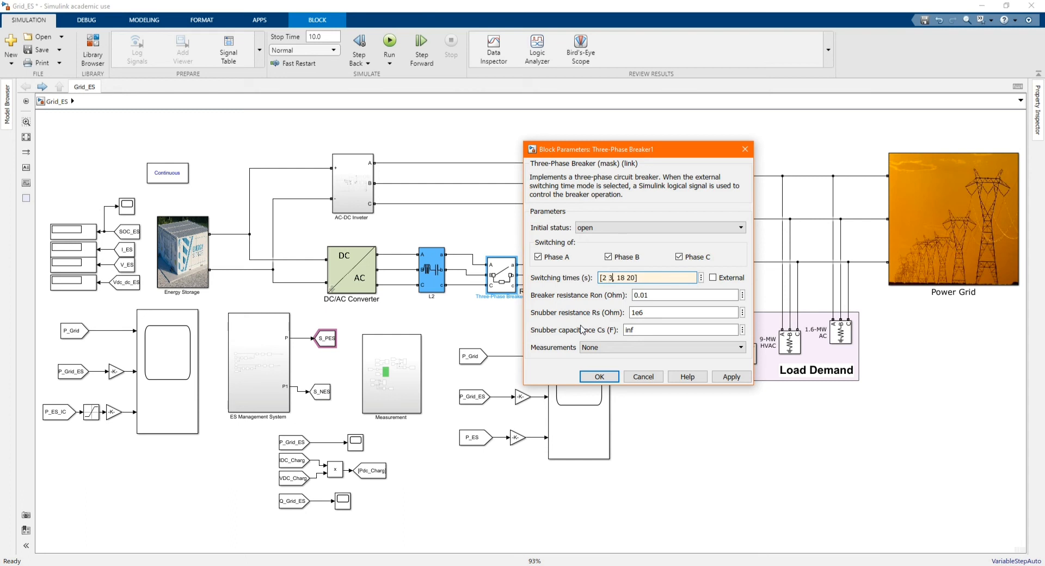
click(613, 277)
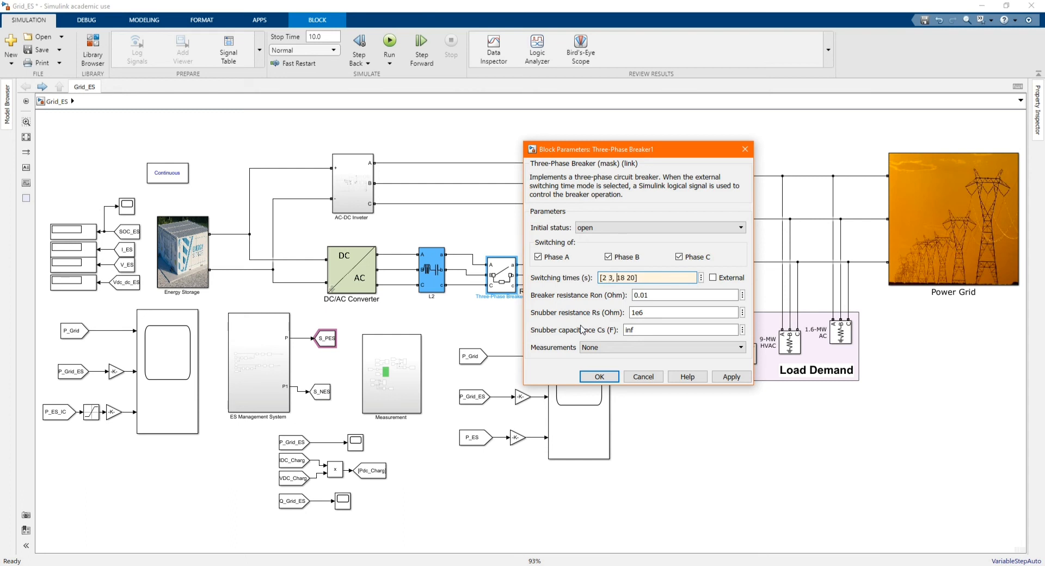
text([2 3, 20])
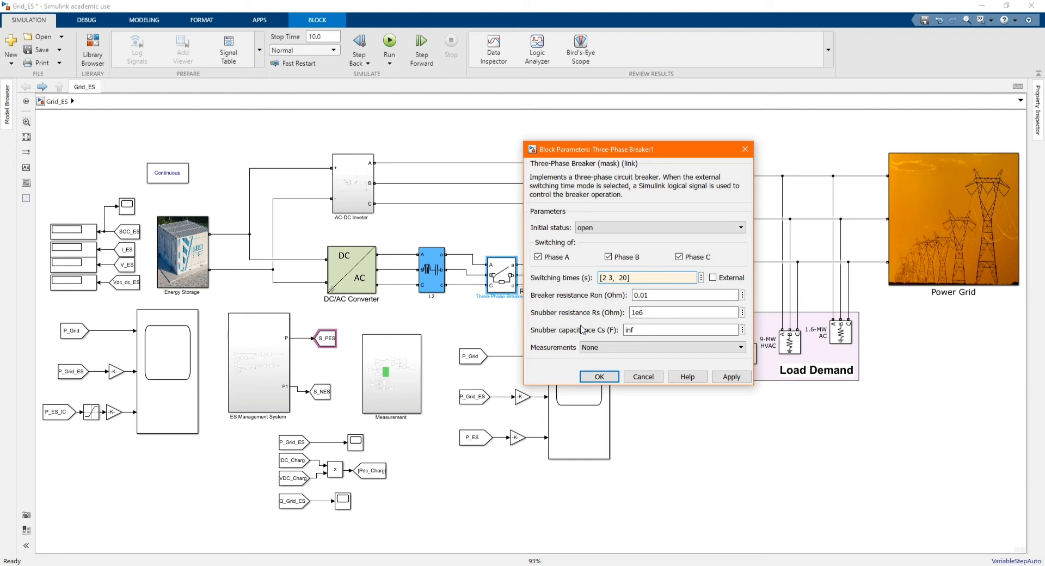
text(4)
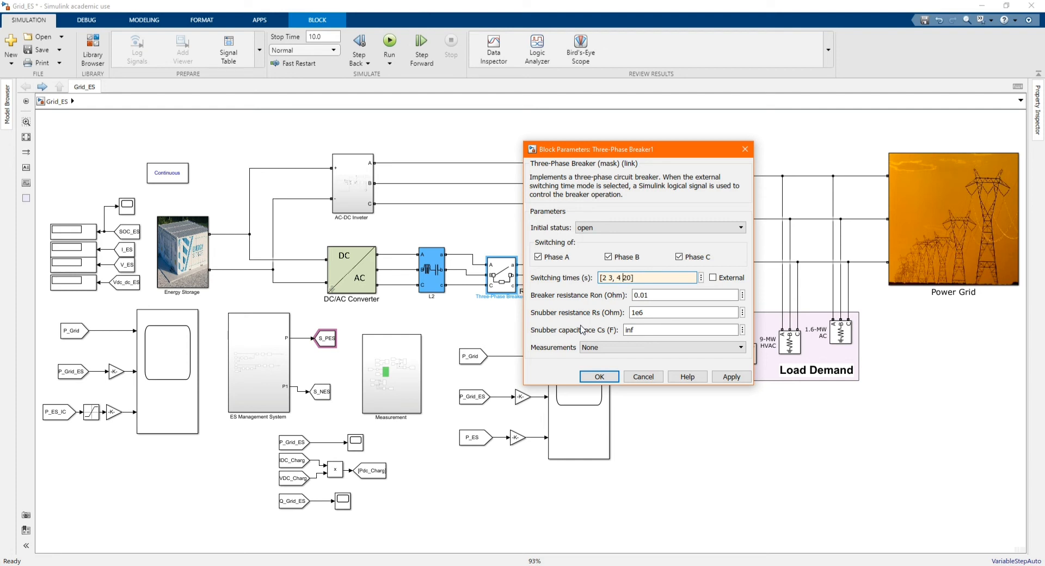
key(Backspace)
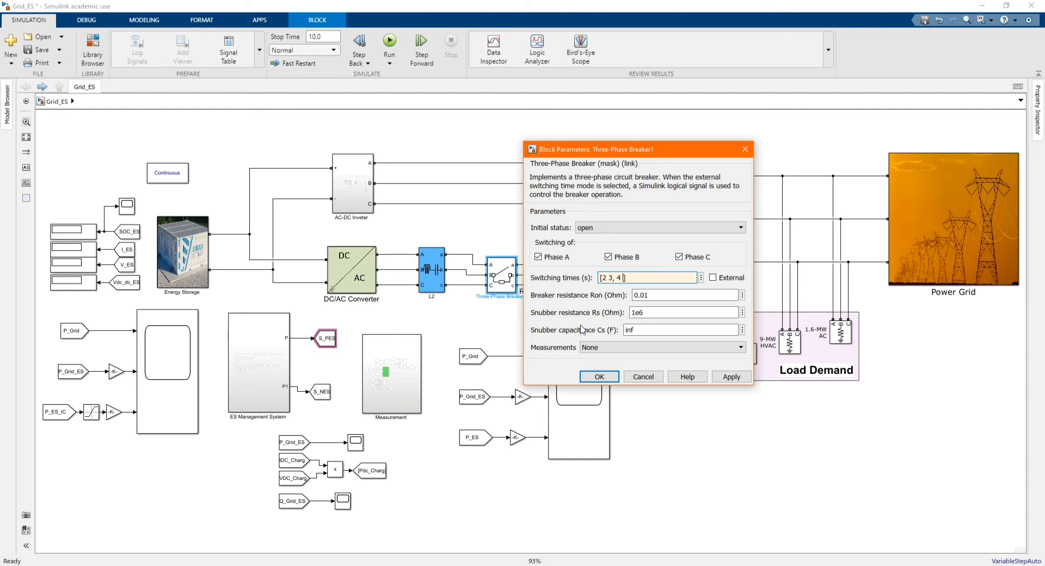
text(5)
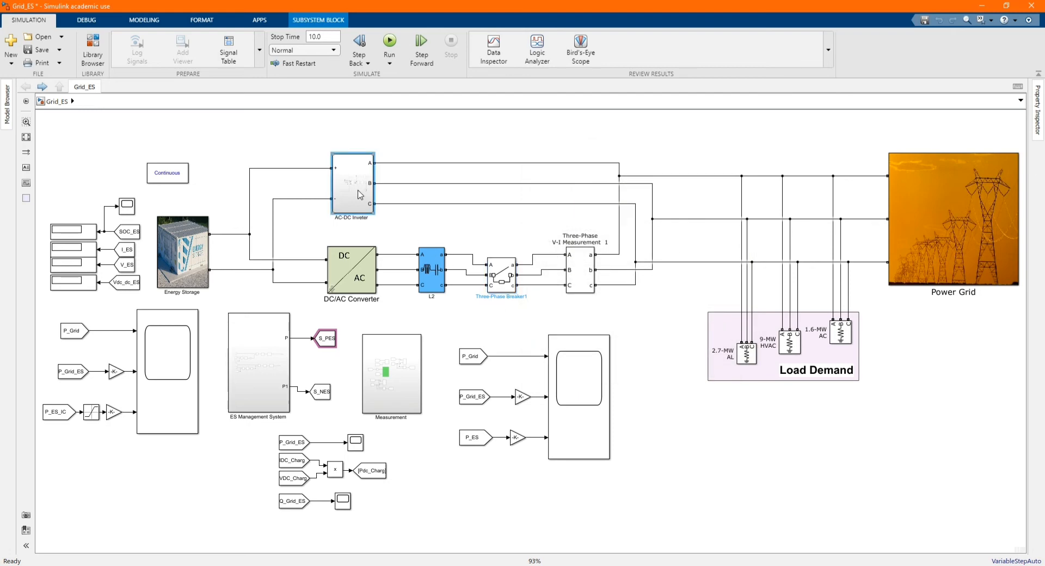
Step: Inside the AC-DC Inverter, set Three-Phase Breaker2 switching times to [2 3 4 5] and return to Grid_ES
double_click(352, 183)
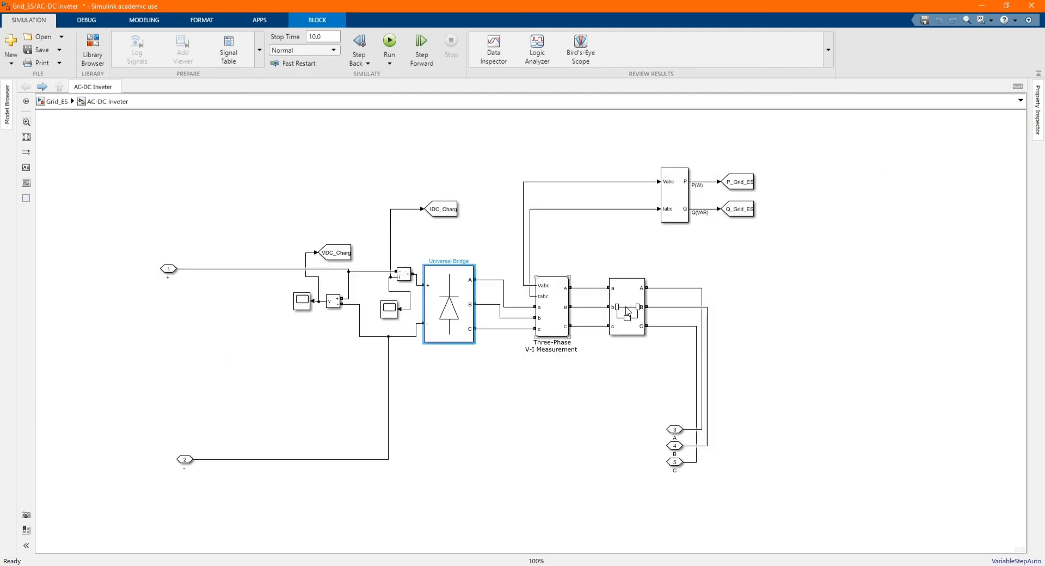
double_click(627, 307)
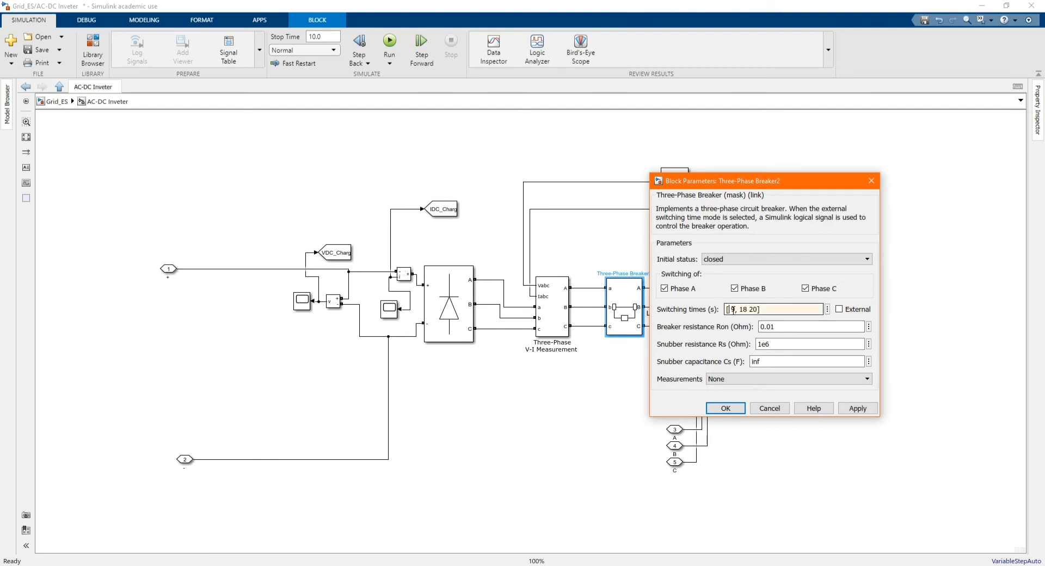
text(23)
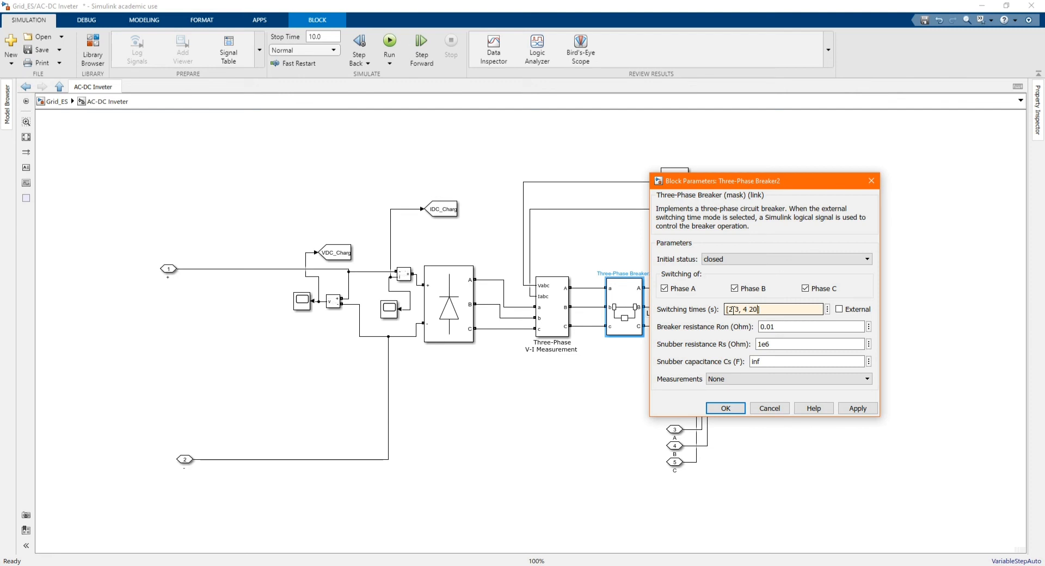
text(5)
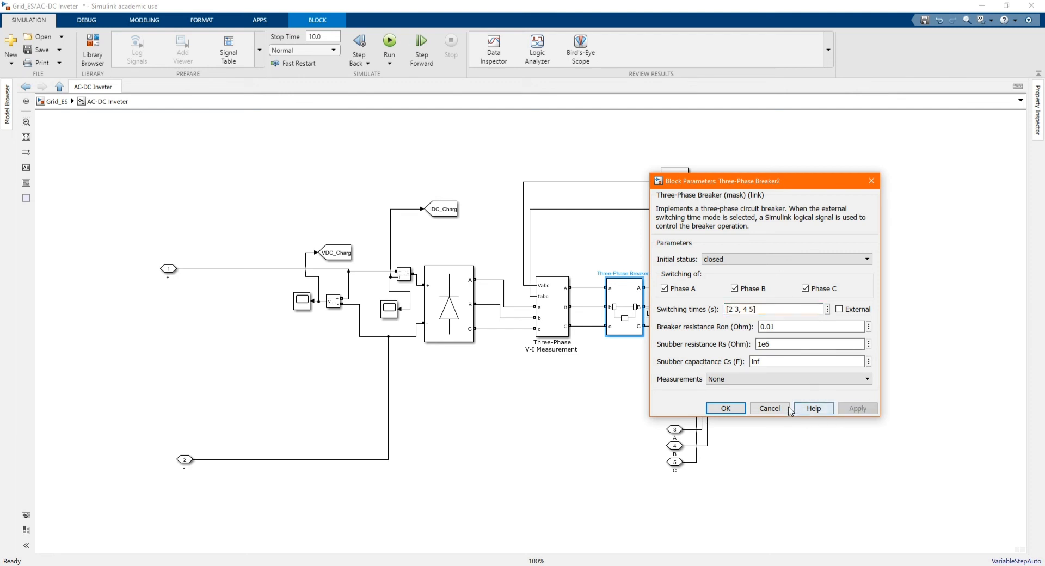
click(768, 408)
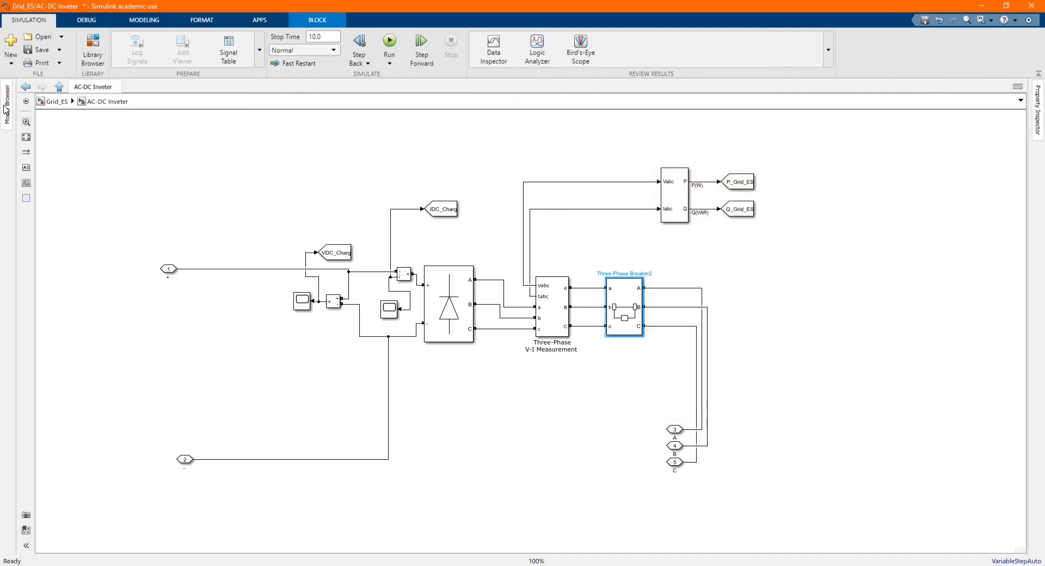
click(59, 87)
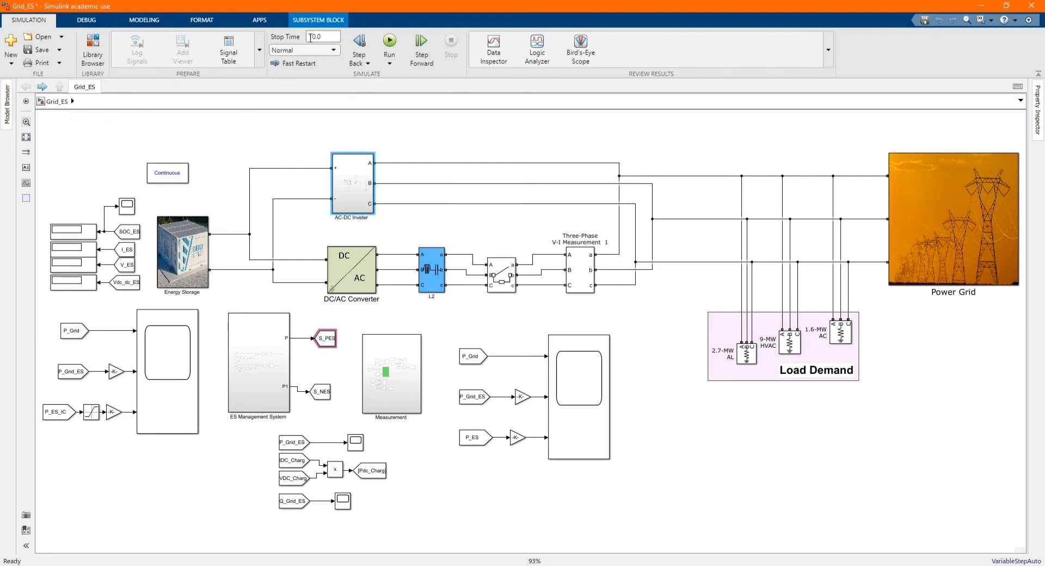
Step: Set the stop time to 6 s and run the Grid_ES simulation
click(323, 37)
text(6)
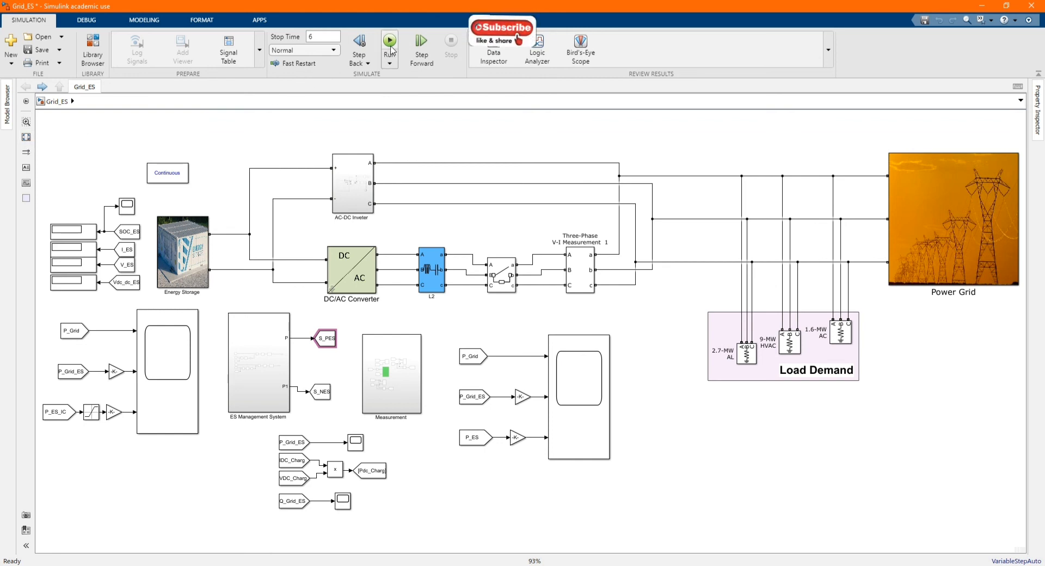
click(390, 41)
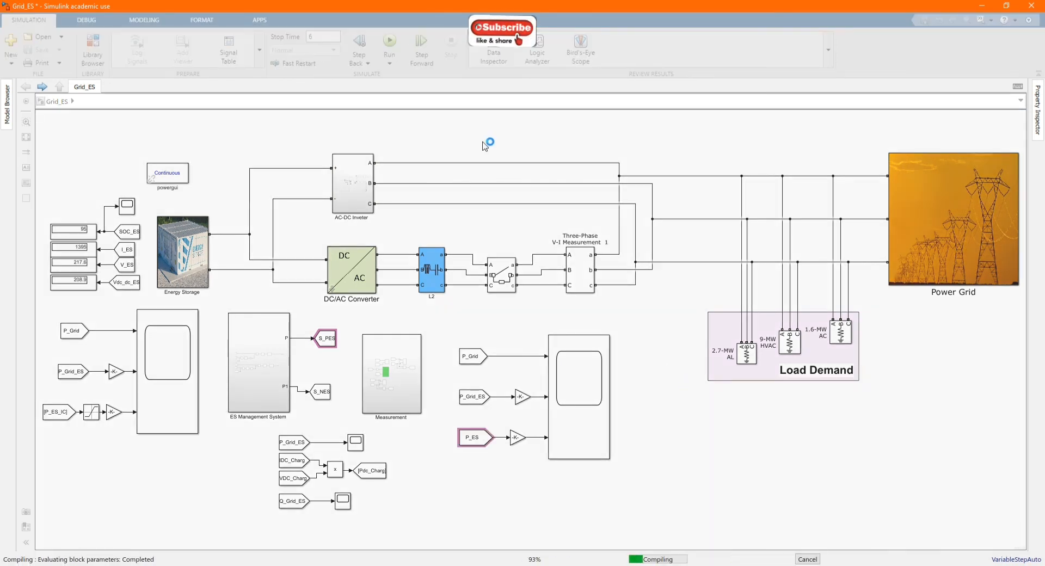
click(389, 40)
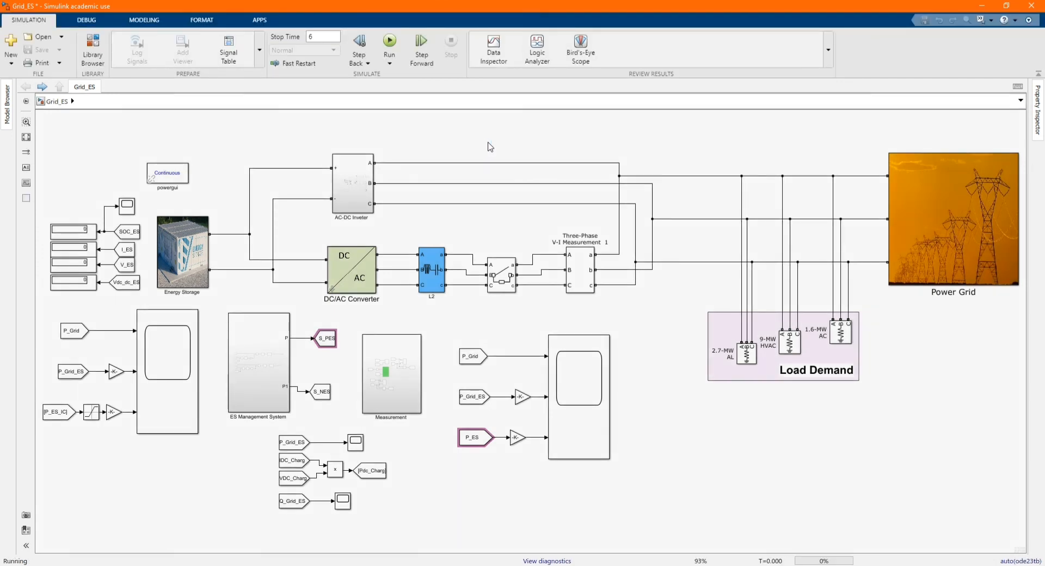
click(390, 40)
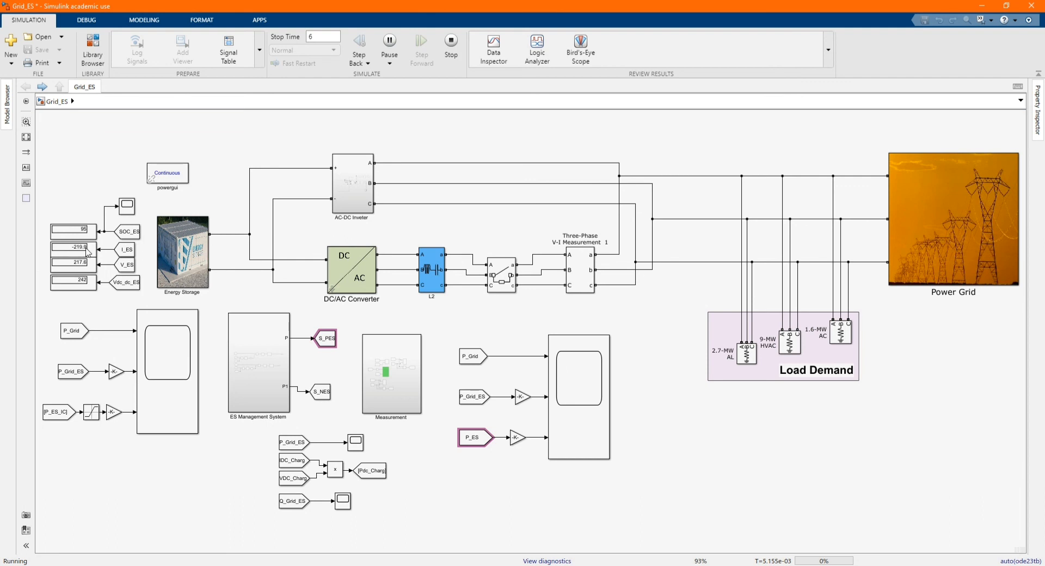
mouse_move(580, 429)
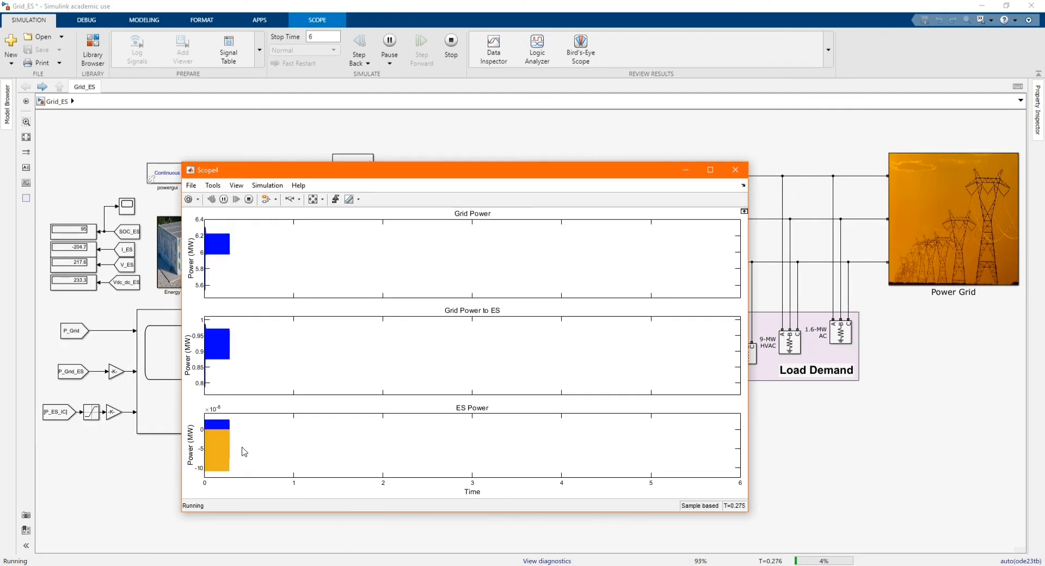
Step: After the 6 s run finishes, show Scope4 with grid, grid-to-ES and ES power waveforms
click(734, 170)
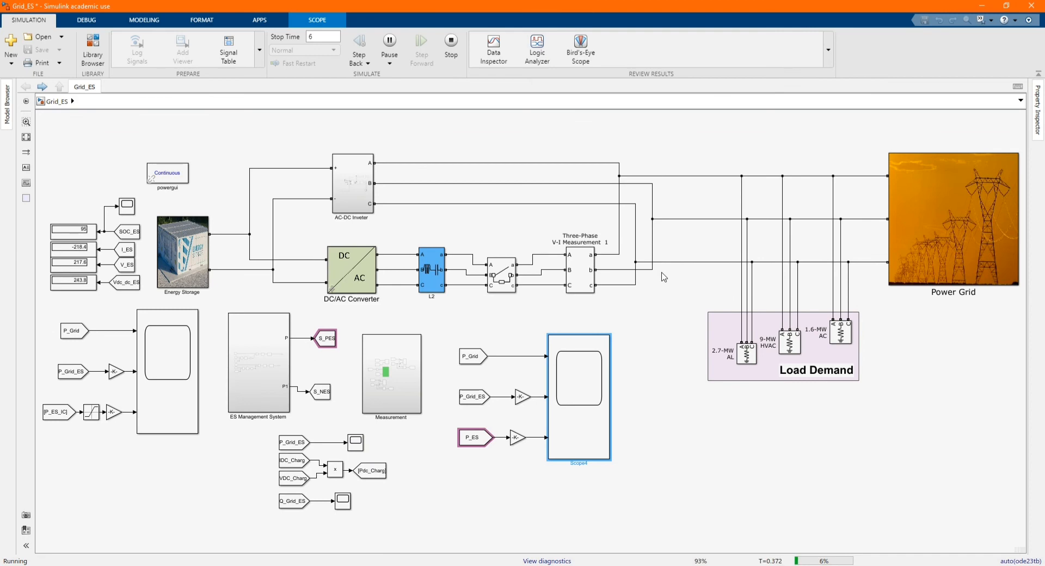
click(494, 473)
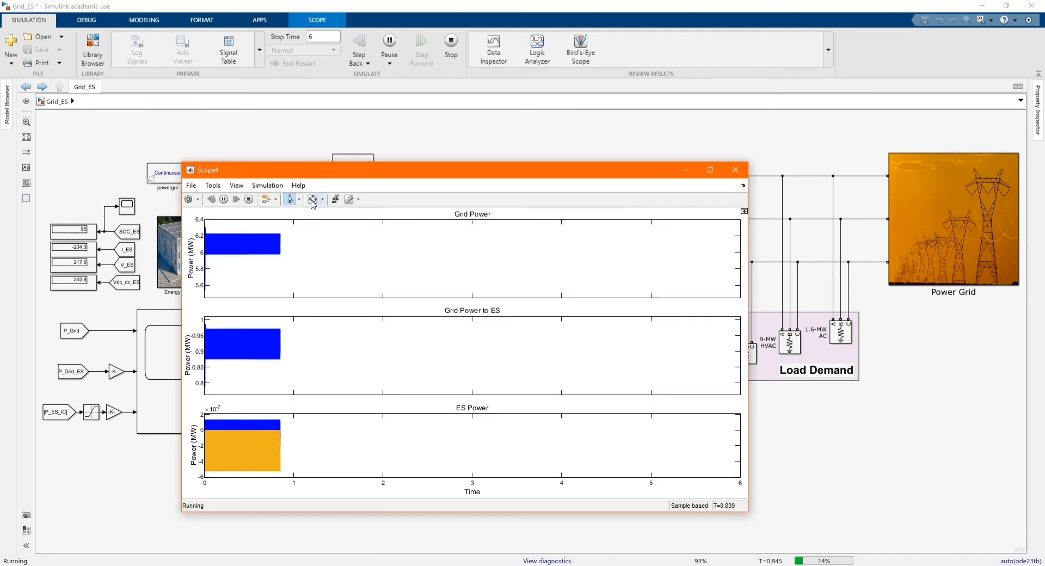
click(735, 170)
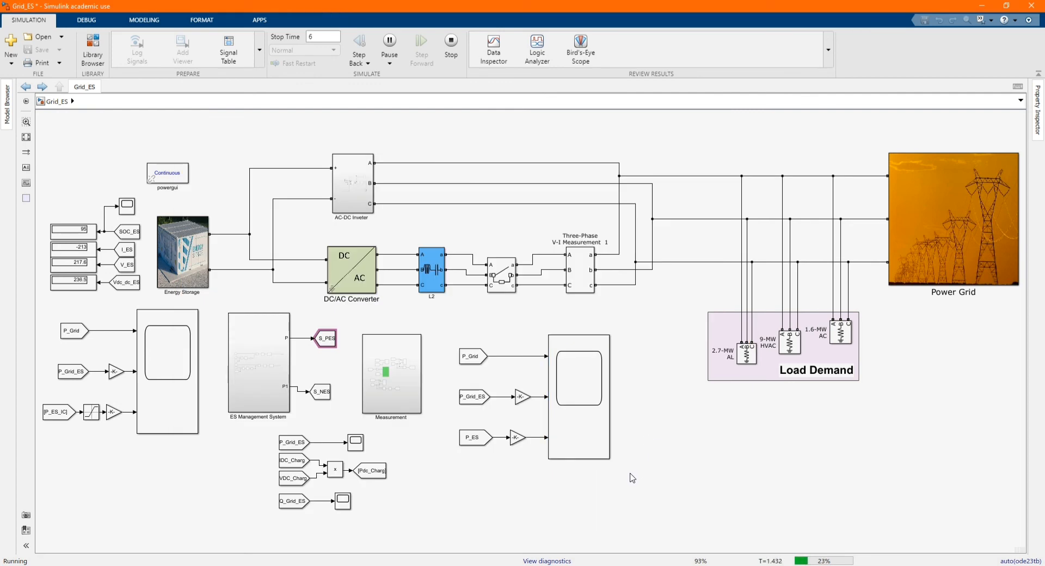
mouse_move(724, 501)
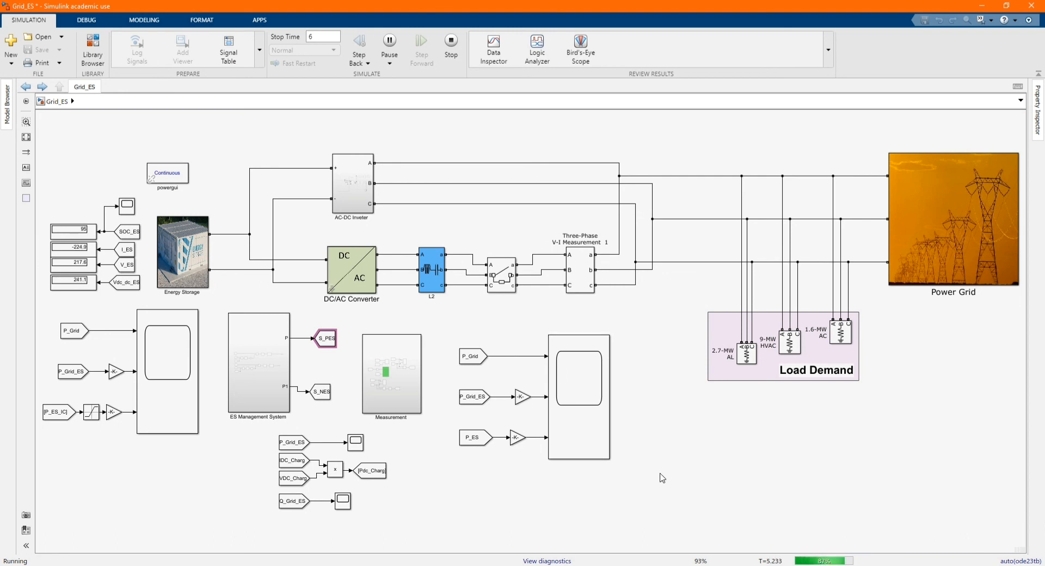
mouse_move(634, 451)
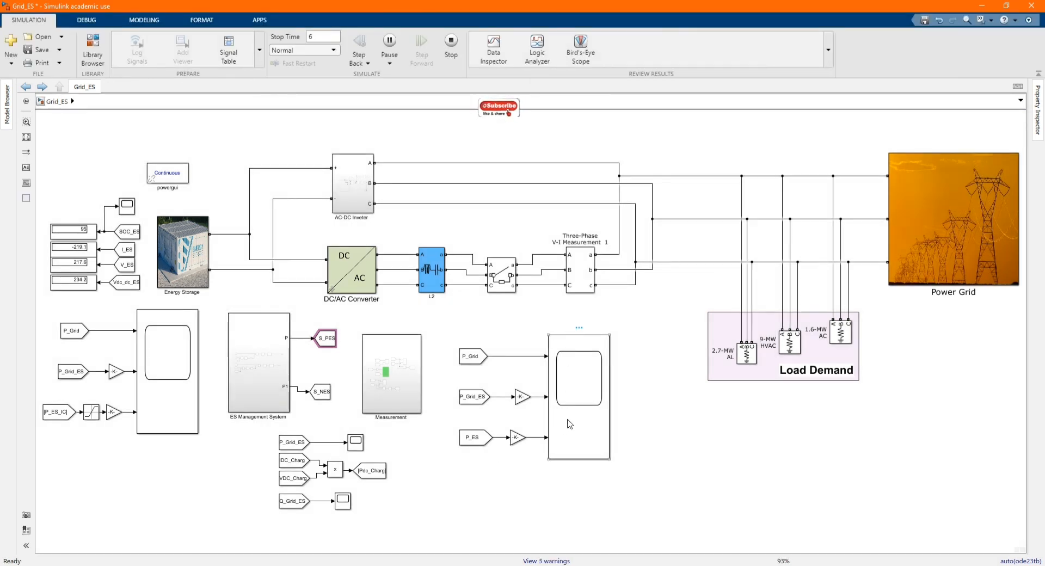
click(578, 396)
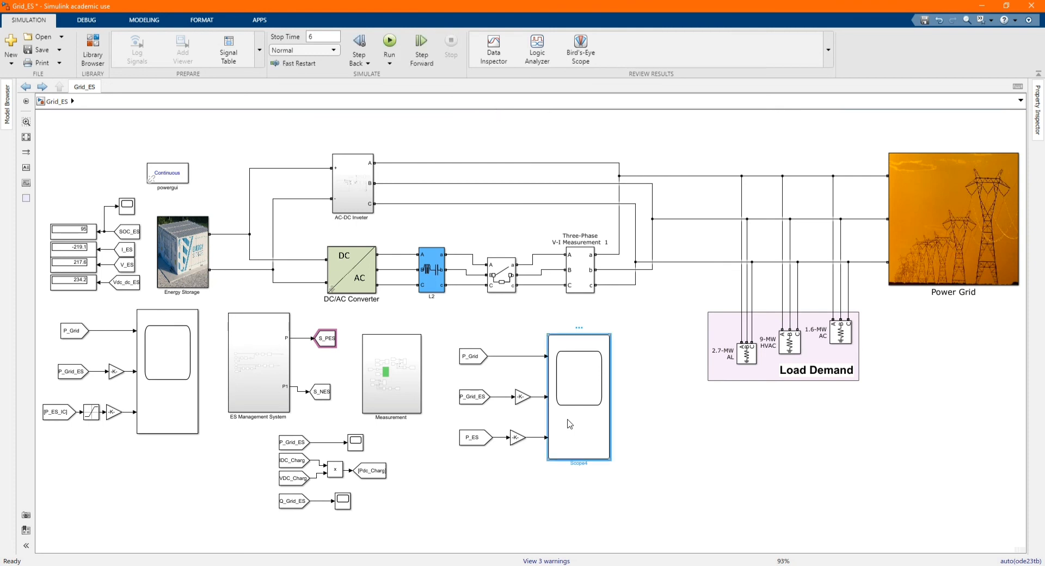
double_click(578, 396)
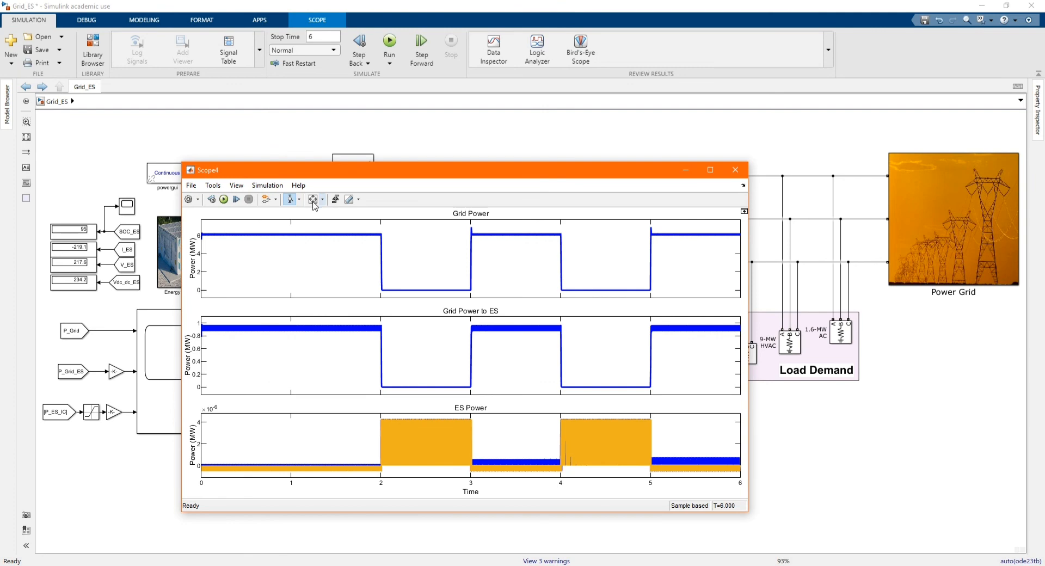
mouse_move(453, 230)
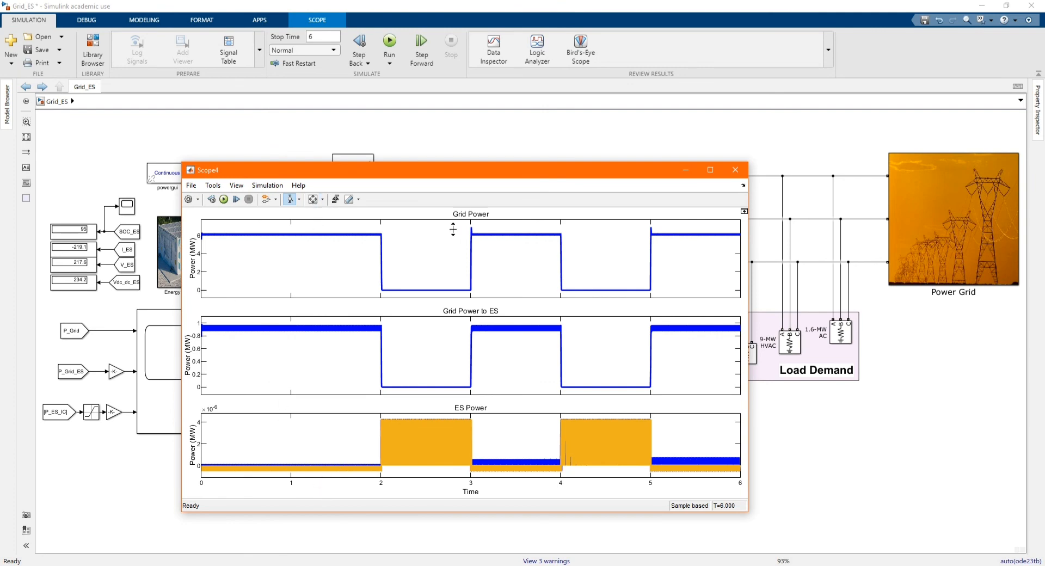
mouse_move(200, 241)
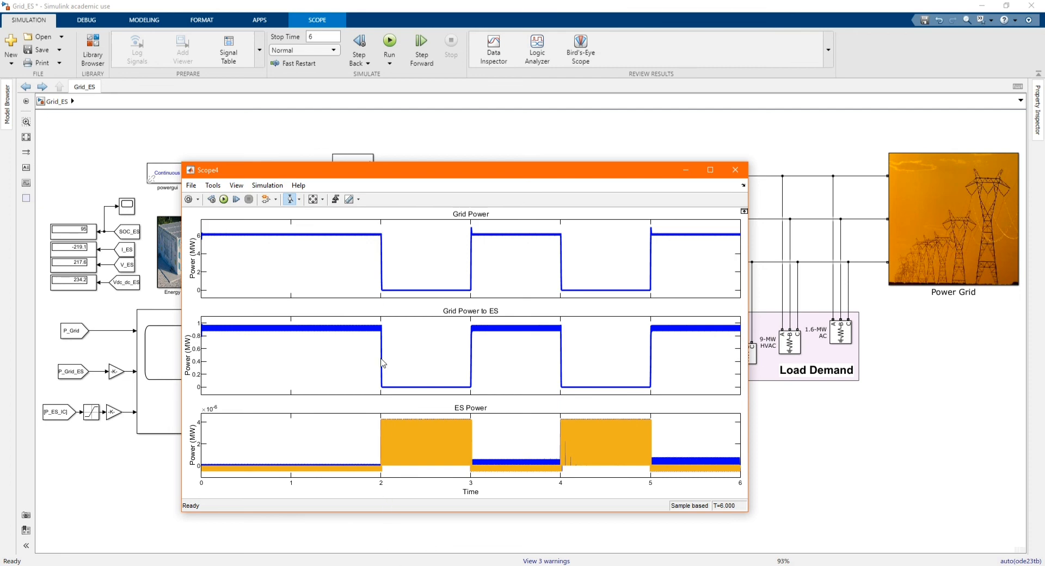
mouse_move(471, 232)
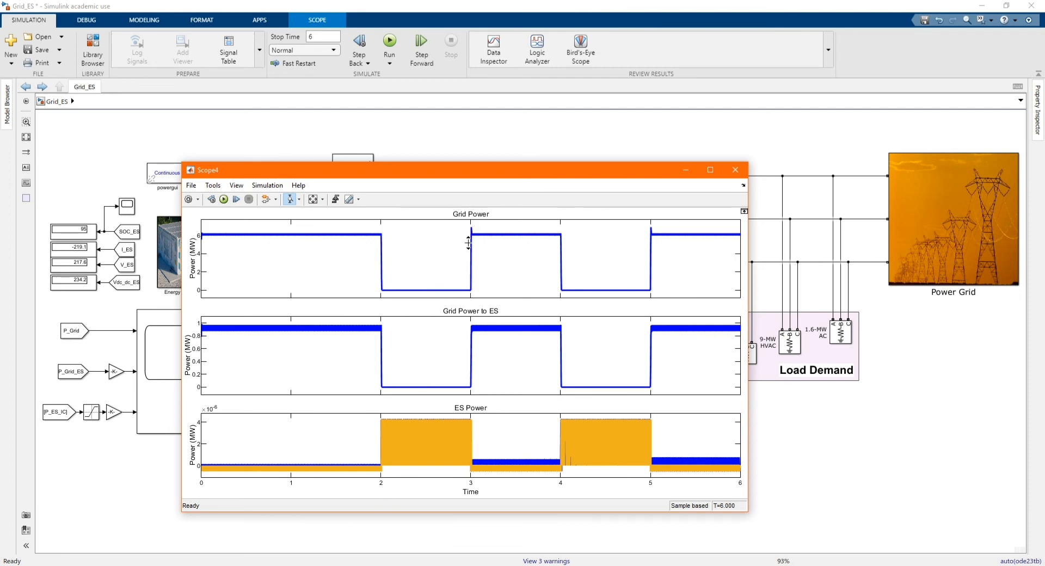
mouse_move(560, 238)
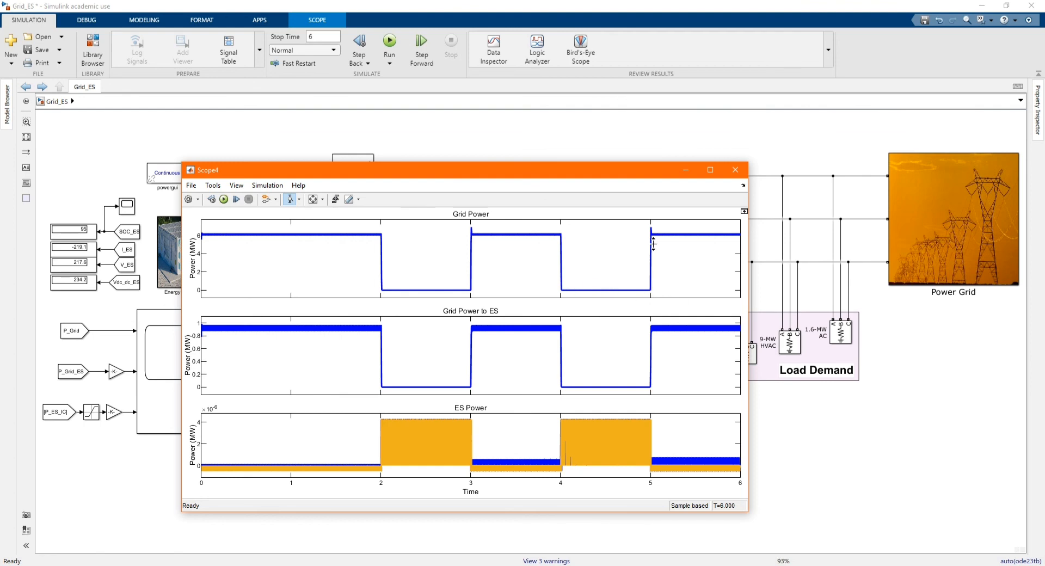
mouse_move(737, 276)
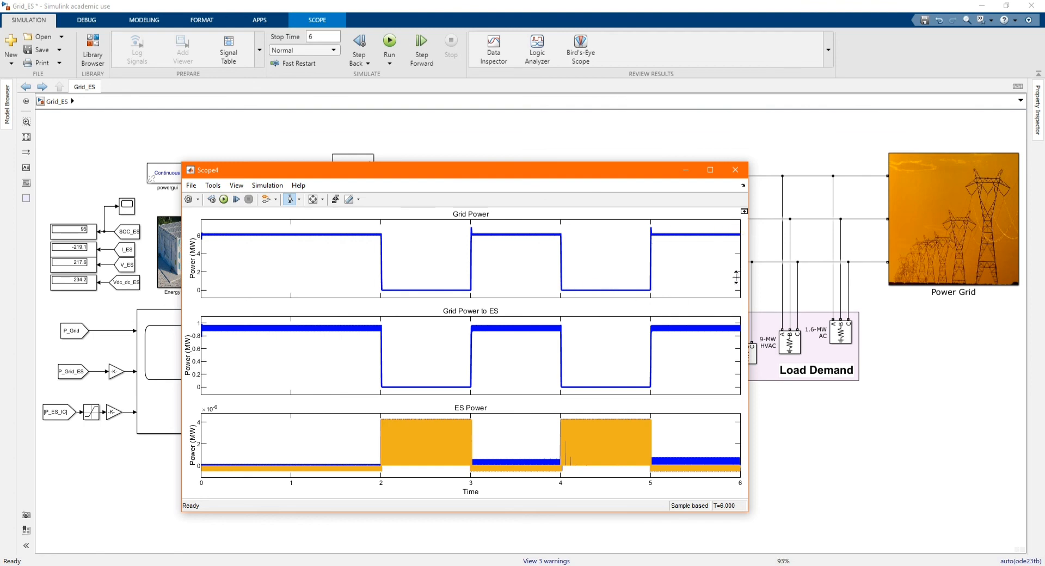
mouse_move(654, 327)
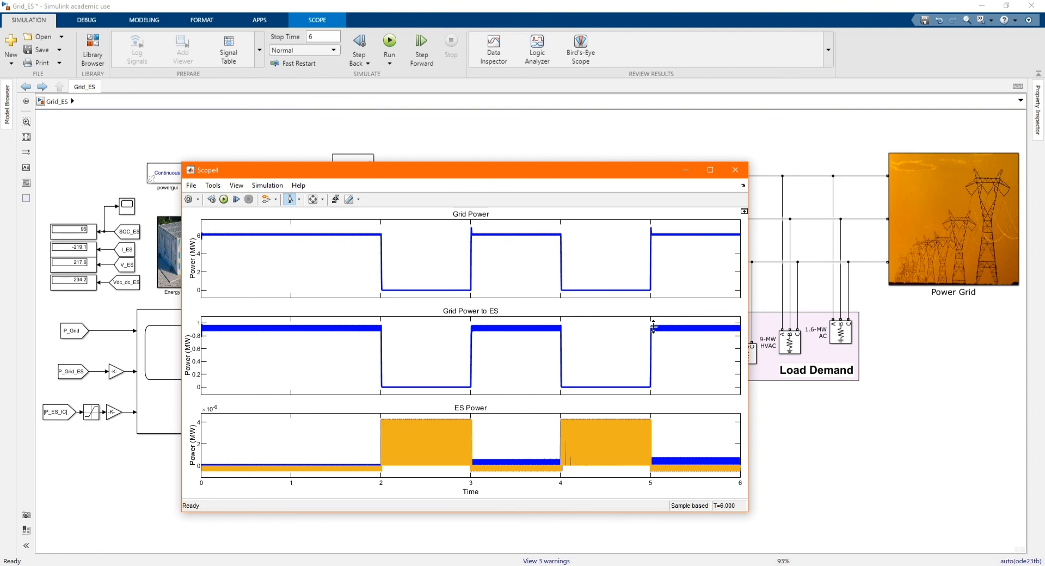
mouse_move(515, 312)
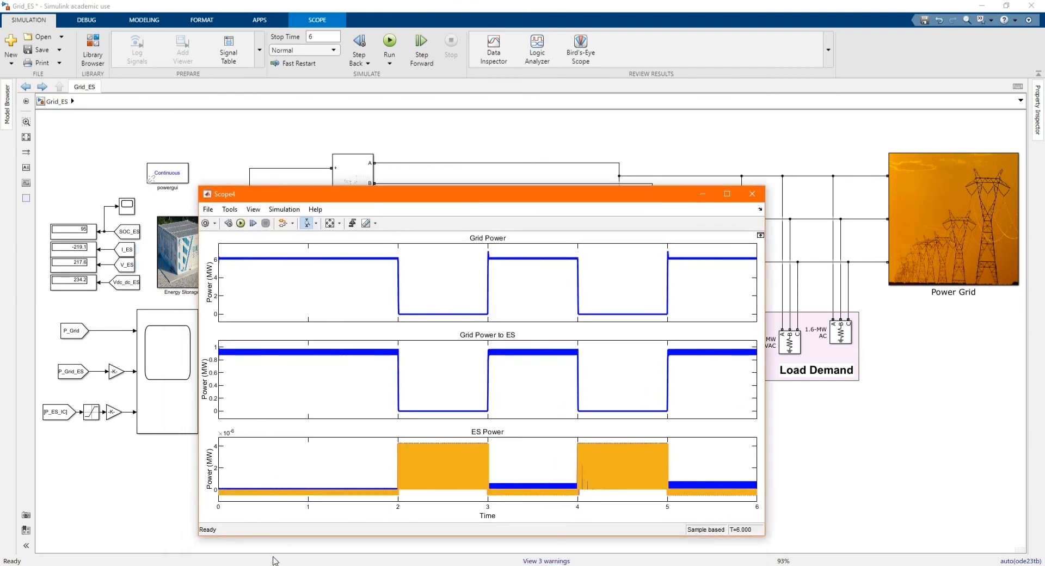
mouse_move(401, 447)
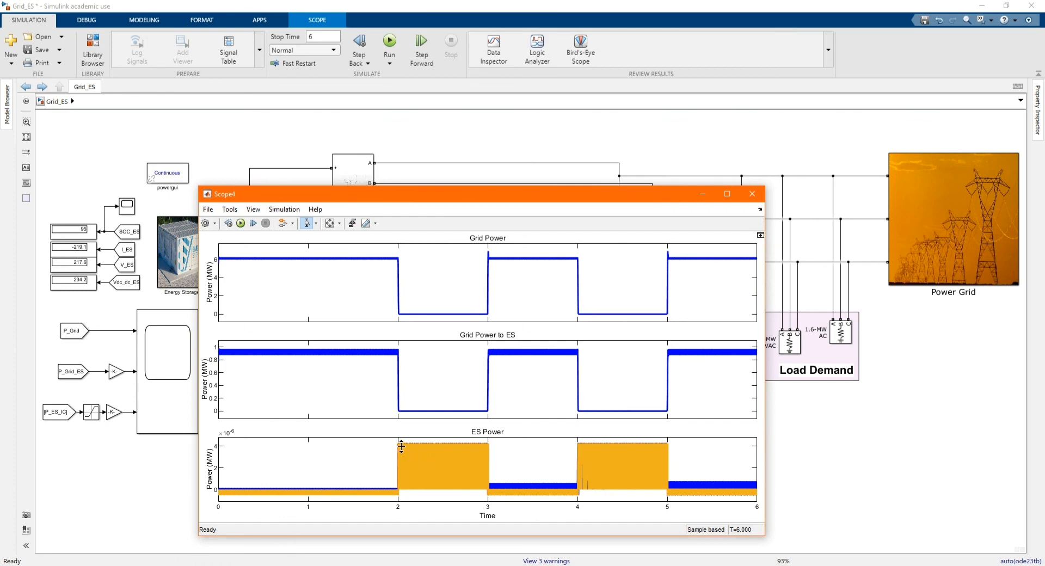
mouse_move(493, 448)
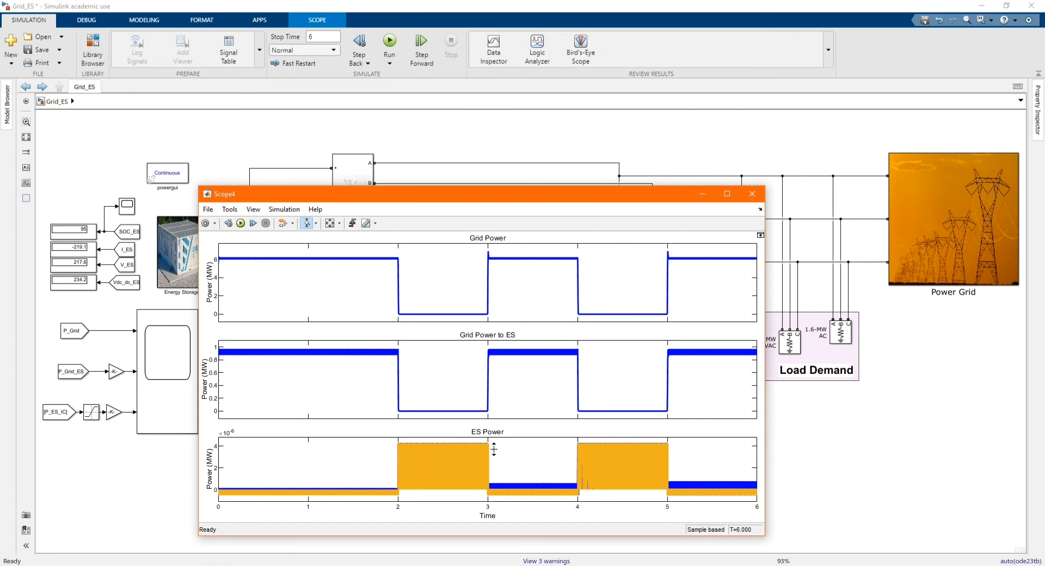
mouse_move(583, 443)
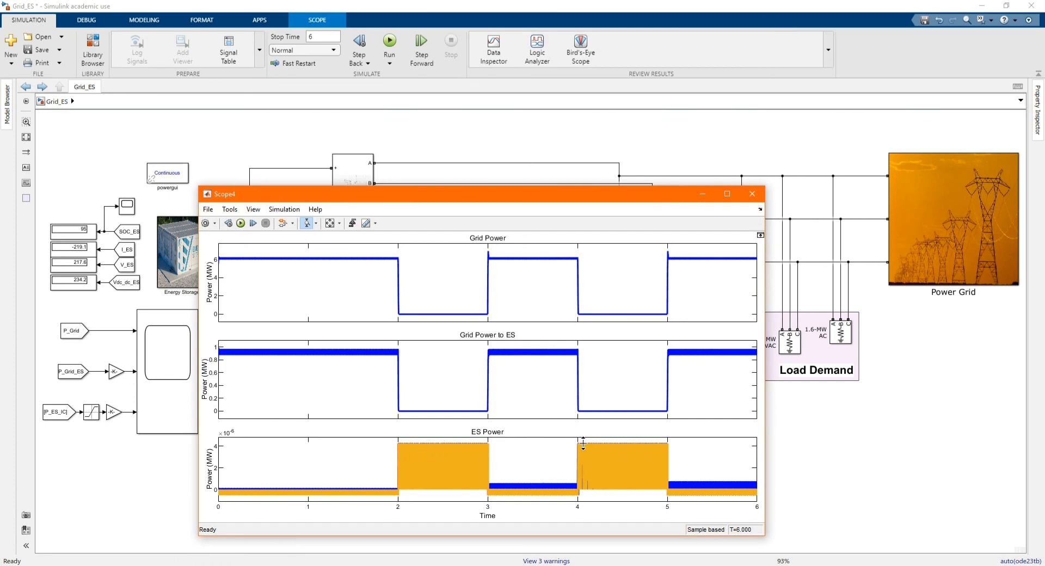